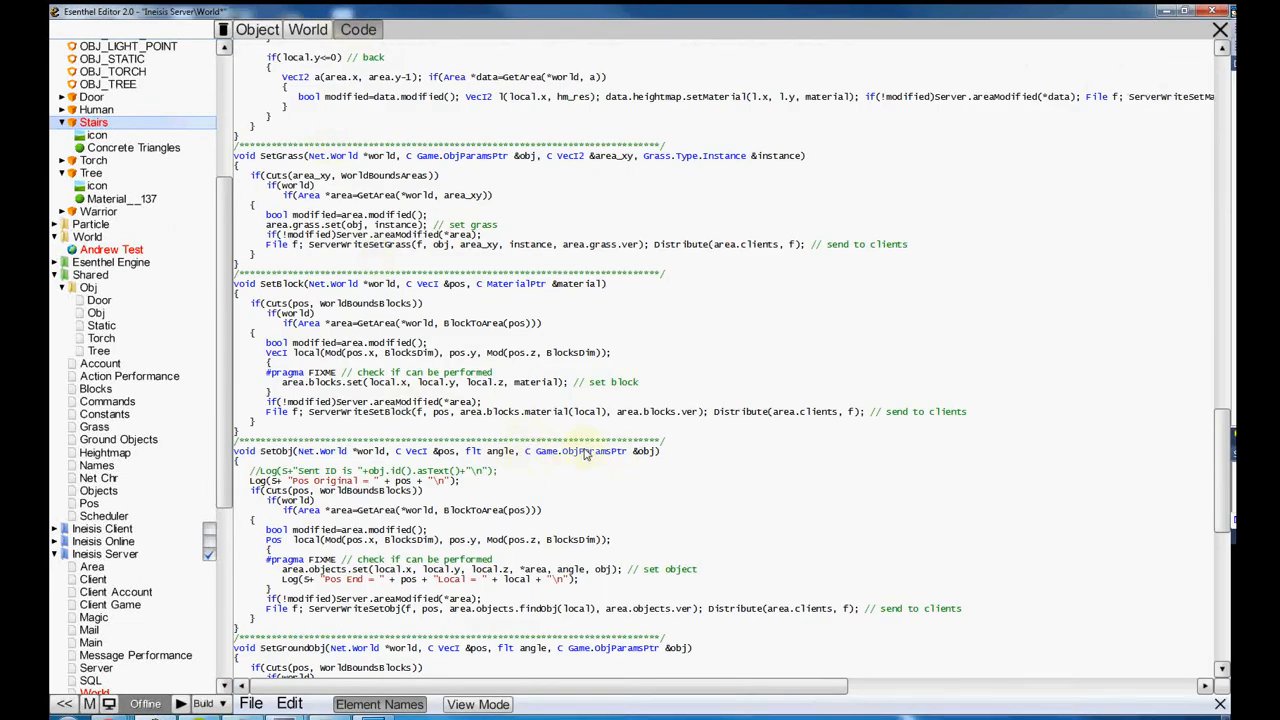
pyautogui.moveTo(556, 472)
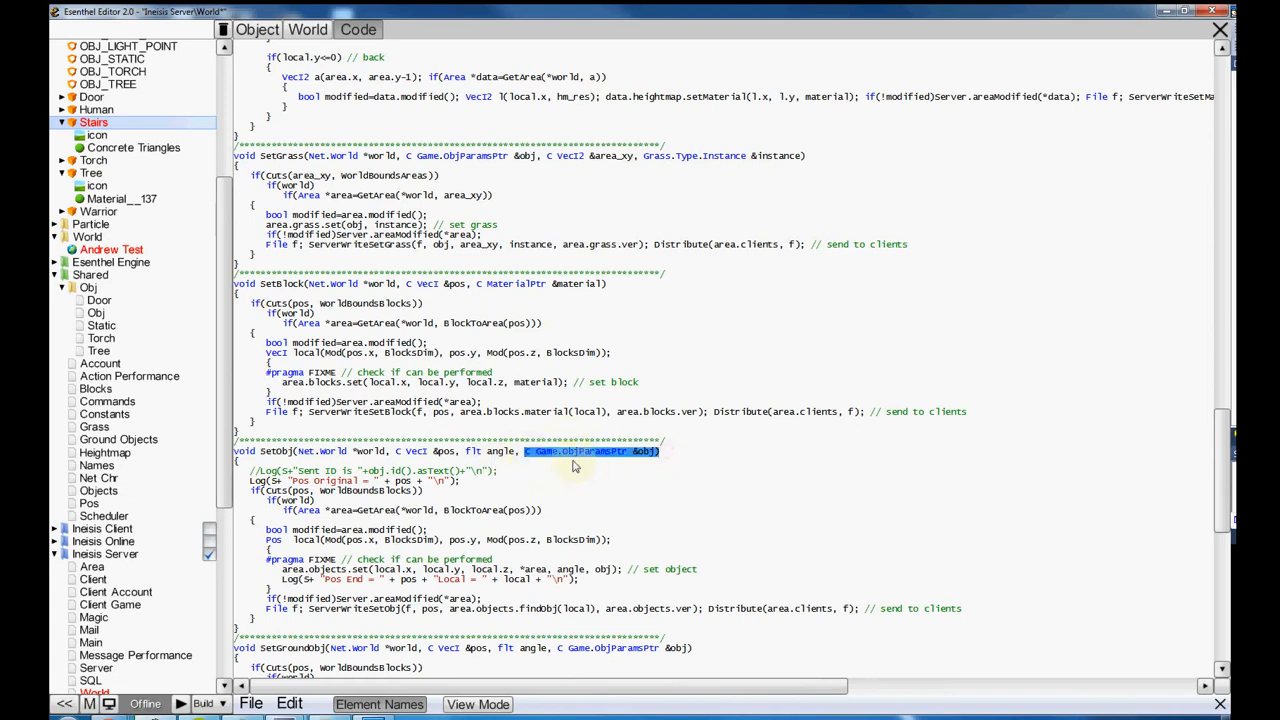
# - Scroll down through the Inesis Server World code before viewing the Static class
pyautogui.scroll(-3)
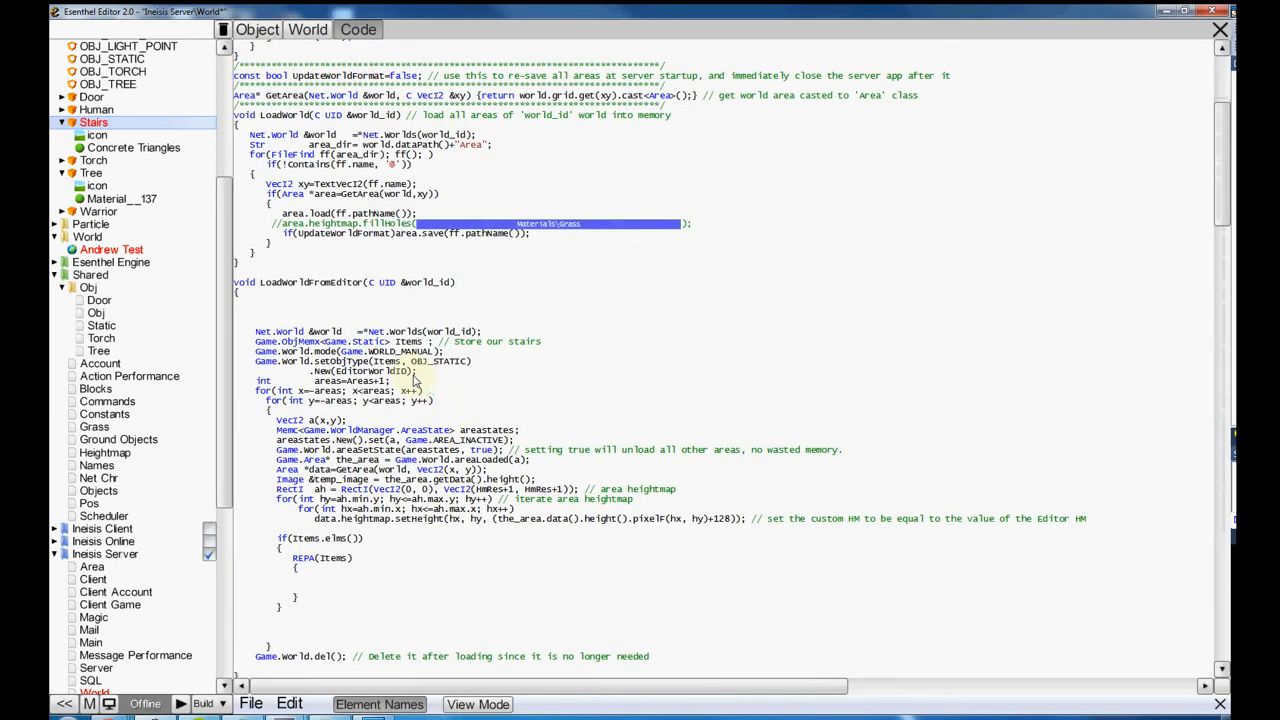
pyautogui.scroll(-3)
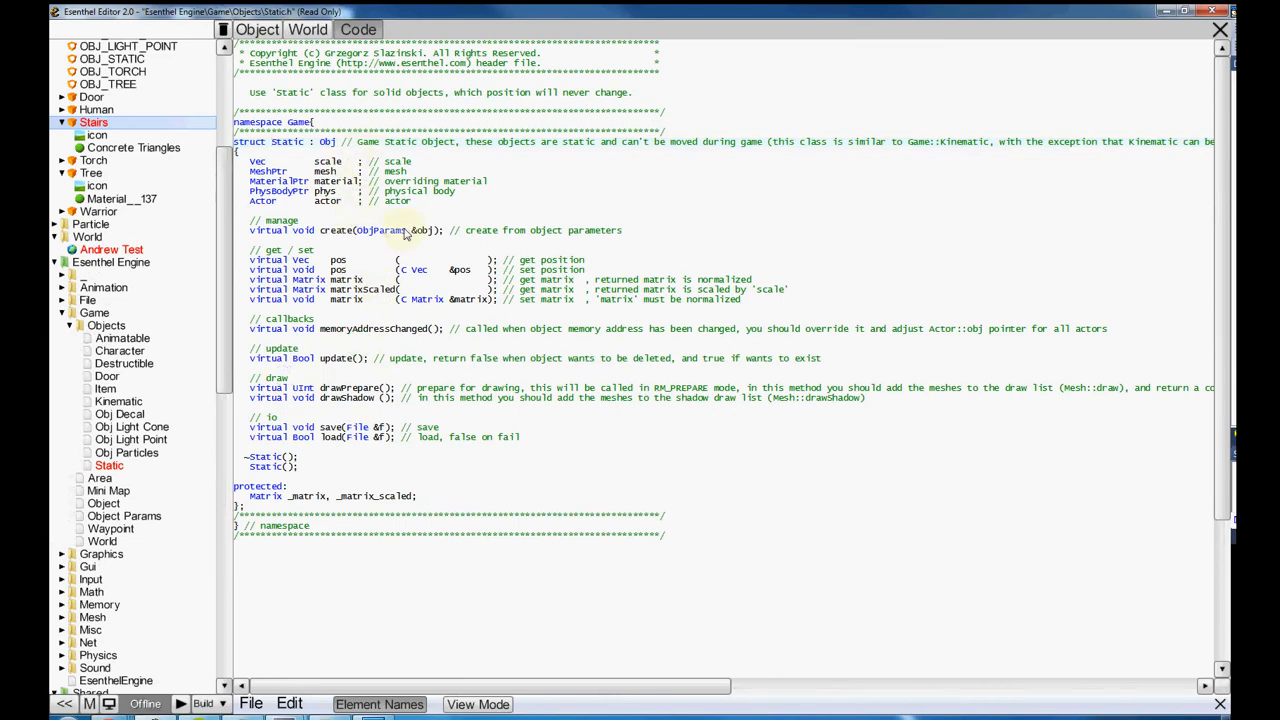
pyautogui.doubleClick(396, 230)
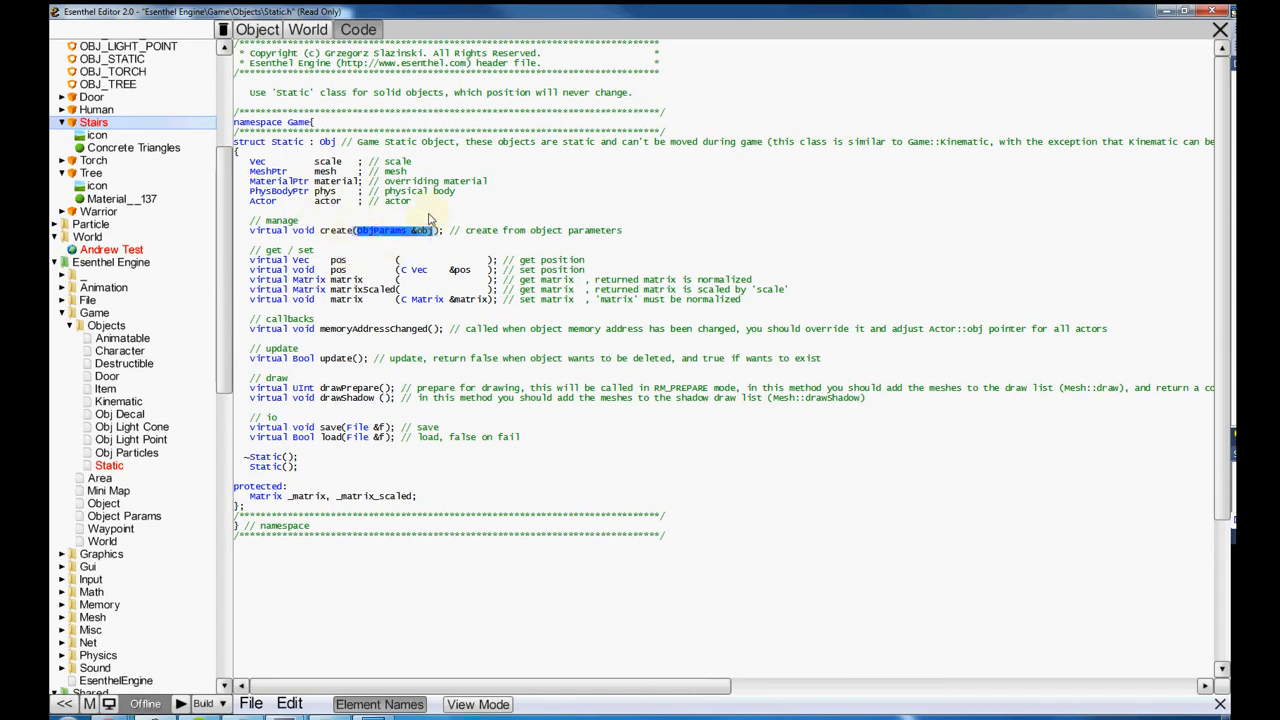
pyautogui.moveTo(492, 200)
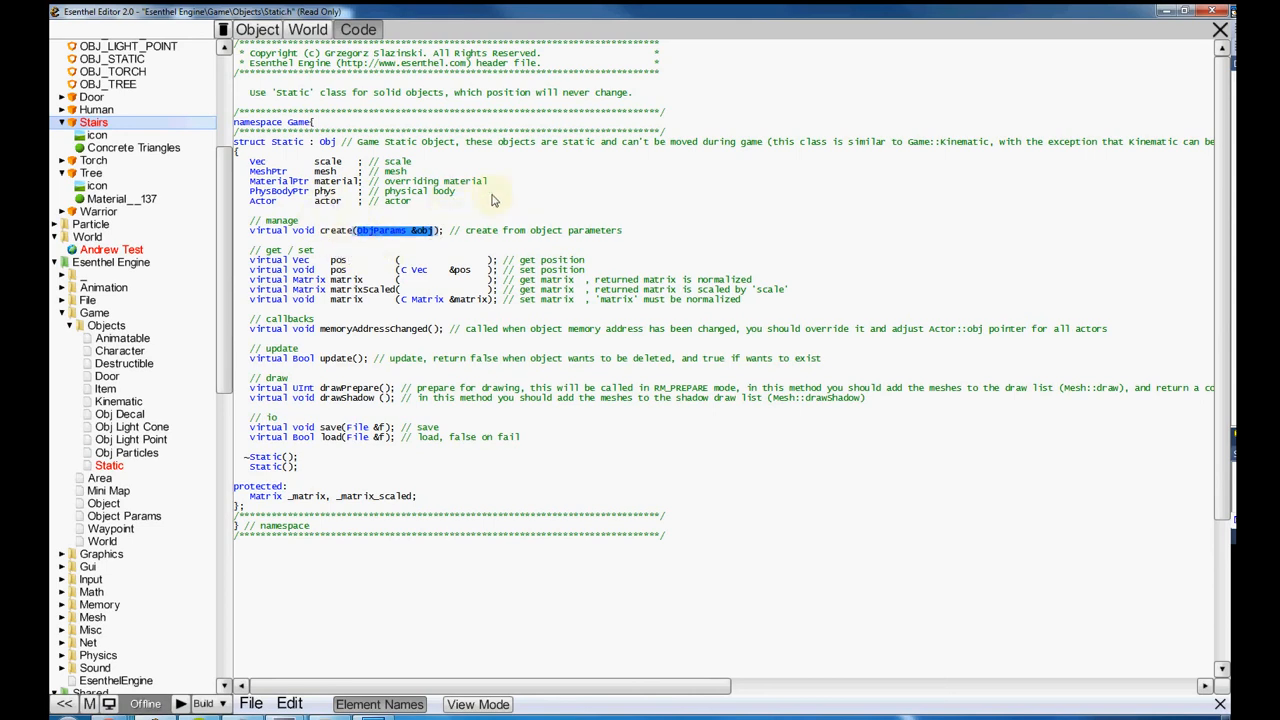
pyautogui.moveTo(450, 224)
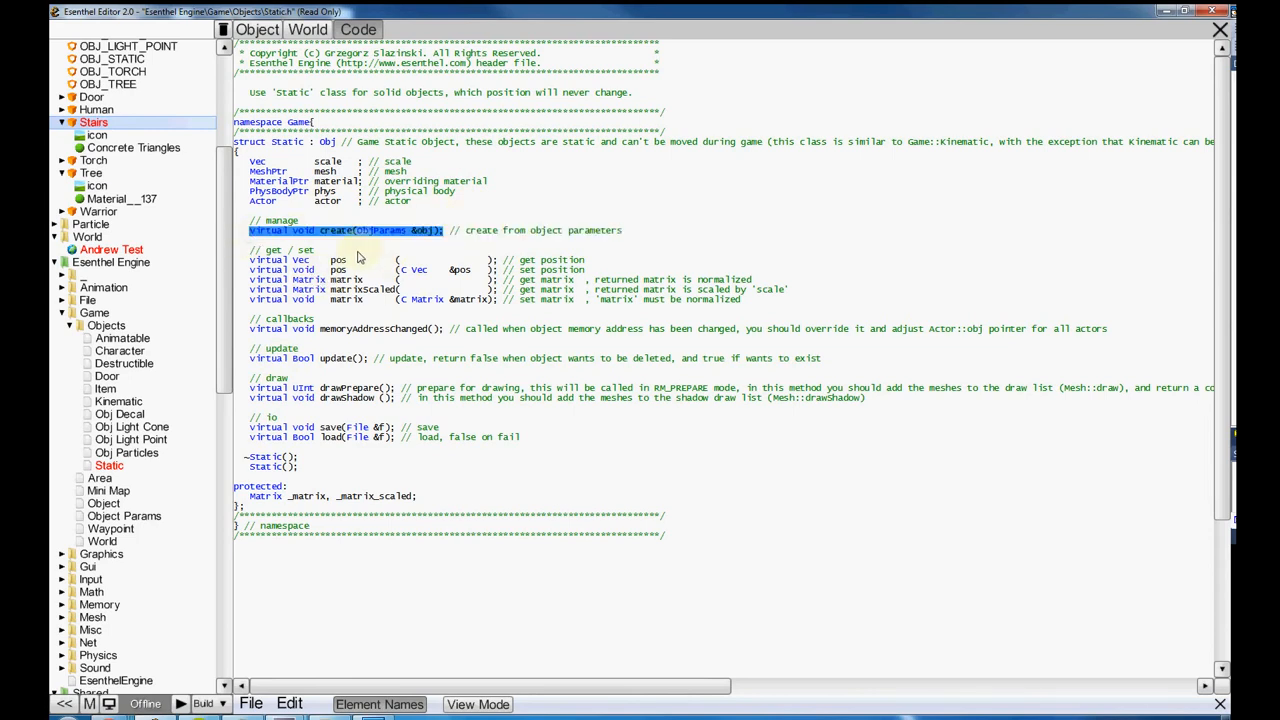
pyautogui.moveTo(420, 206)
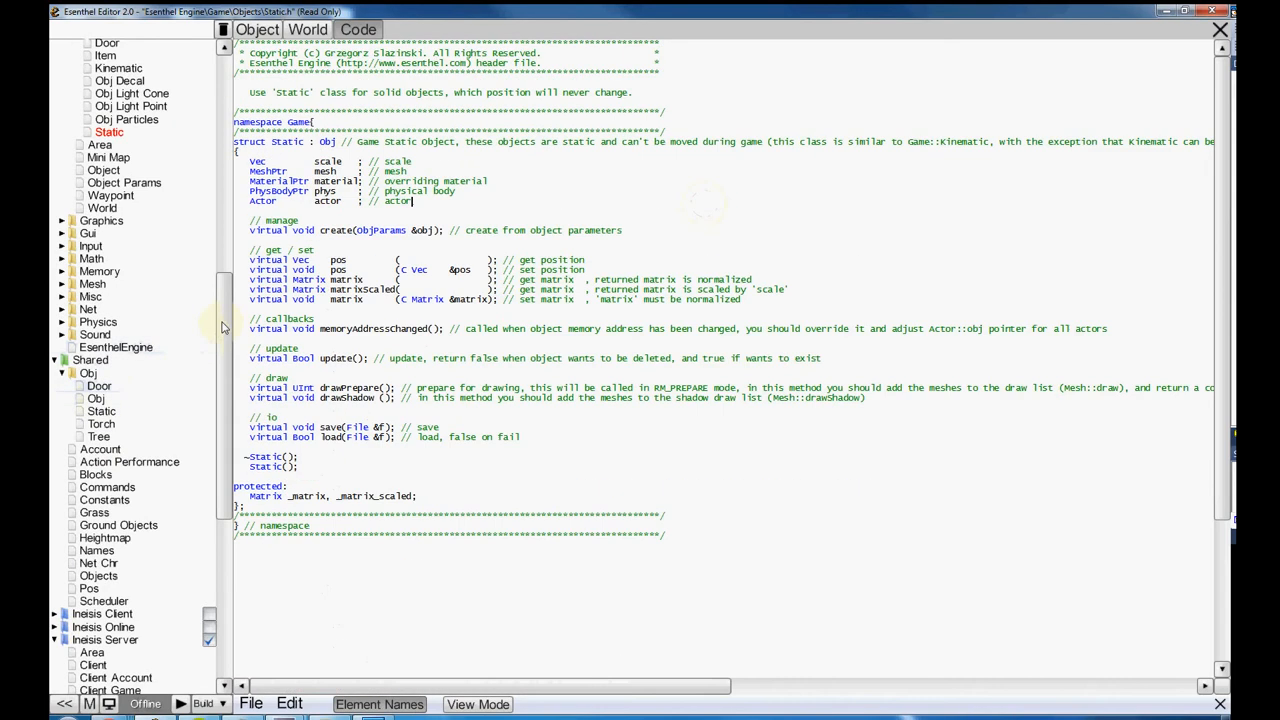
# - Add a new code file to the Inesis Server project via New > Code
pyautogui.rightClick(104, 288)
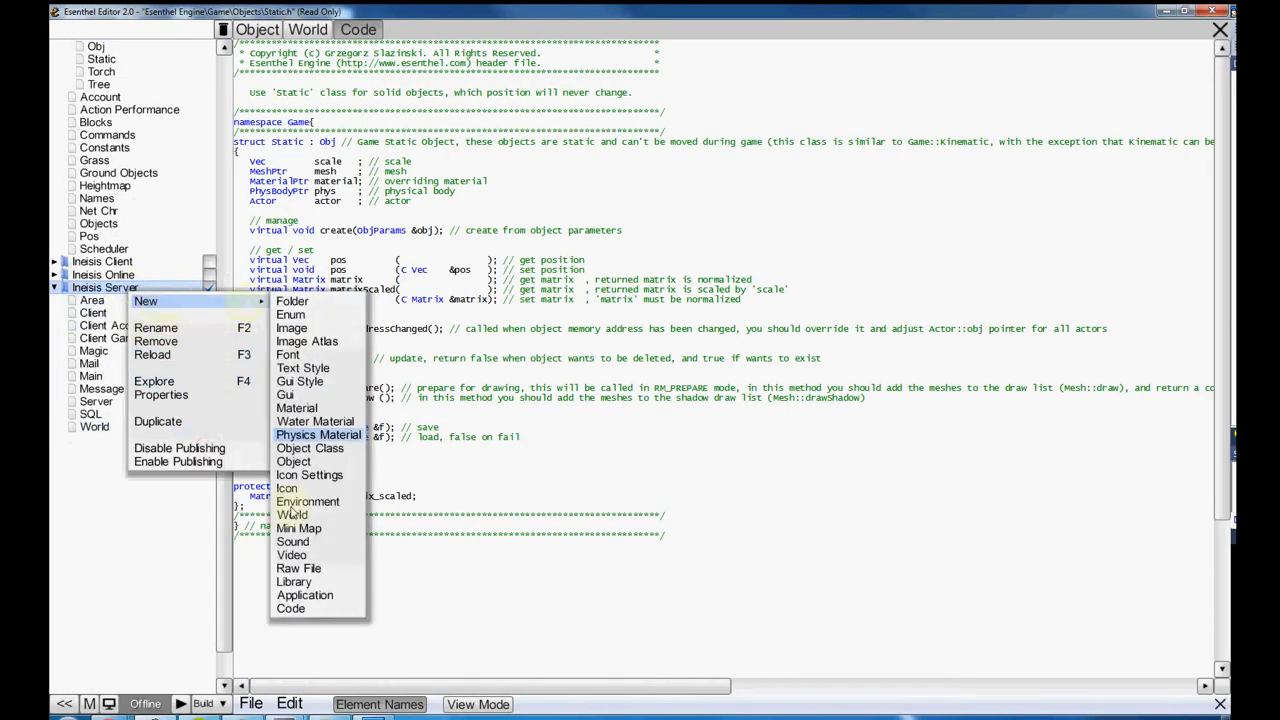
pyautogui.click(290, 608)
pyautogui.write('class')
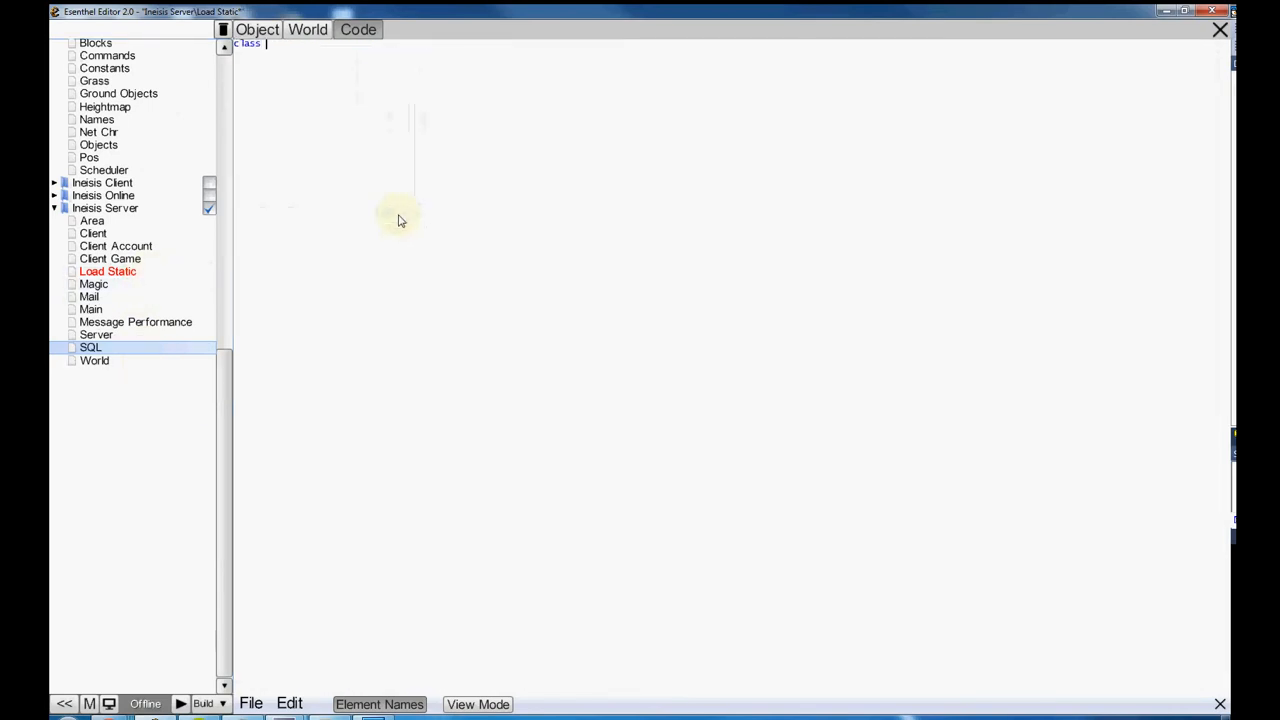
# - Declare class CustStatic : Game.Static with a Game.ObjParams obj member
pyautogui.write('custstatic')
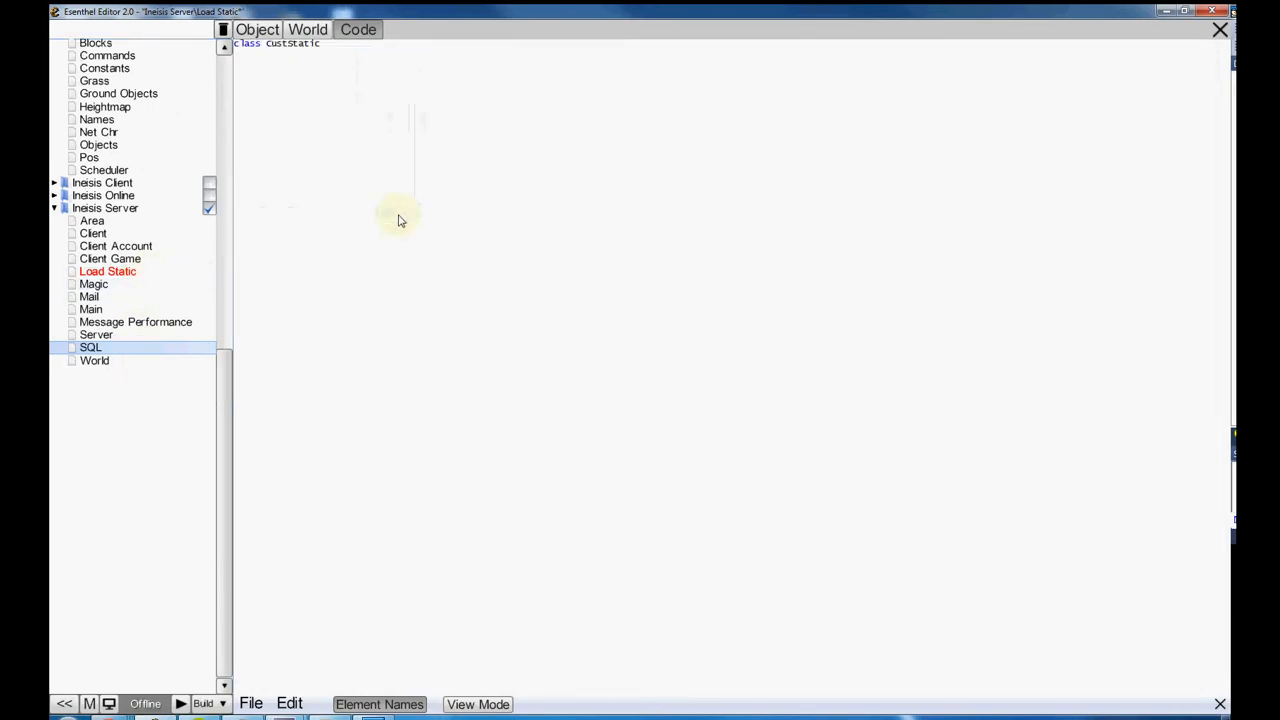
pyautogui.write(': Game : S')
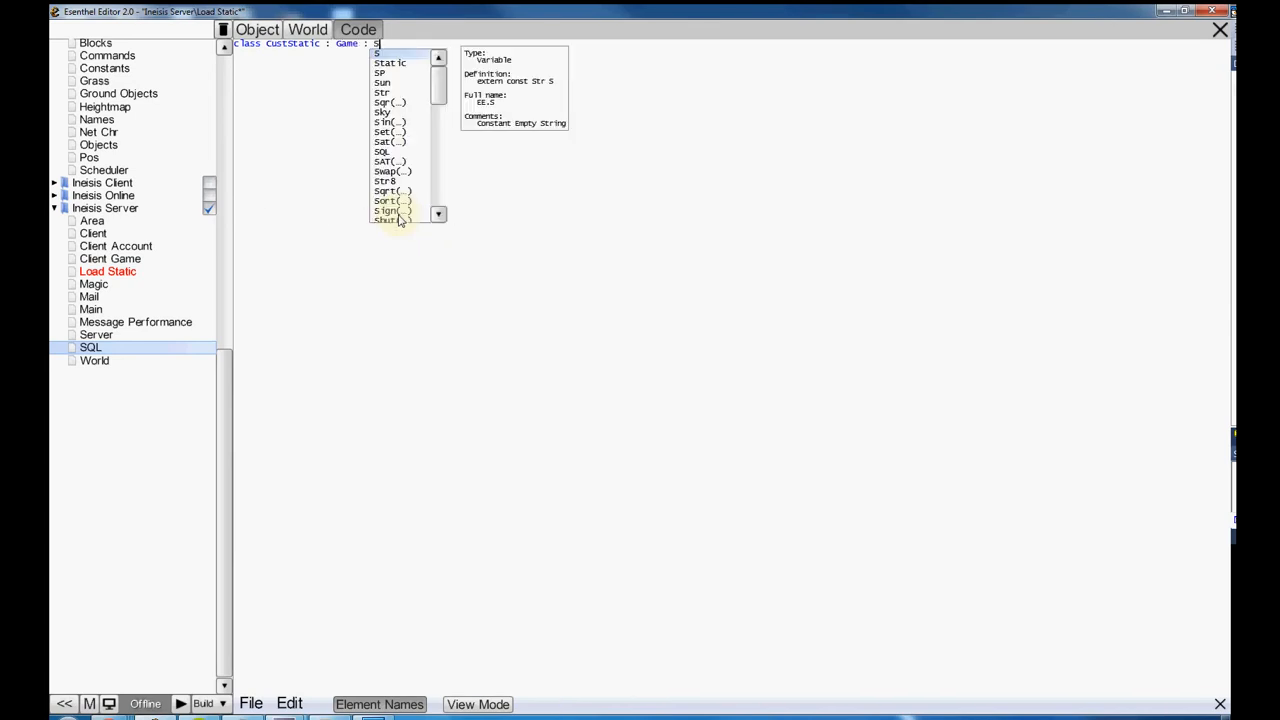
pyautogui.click(388, 62)
pyautogui.write('{')
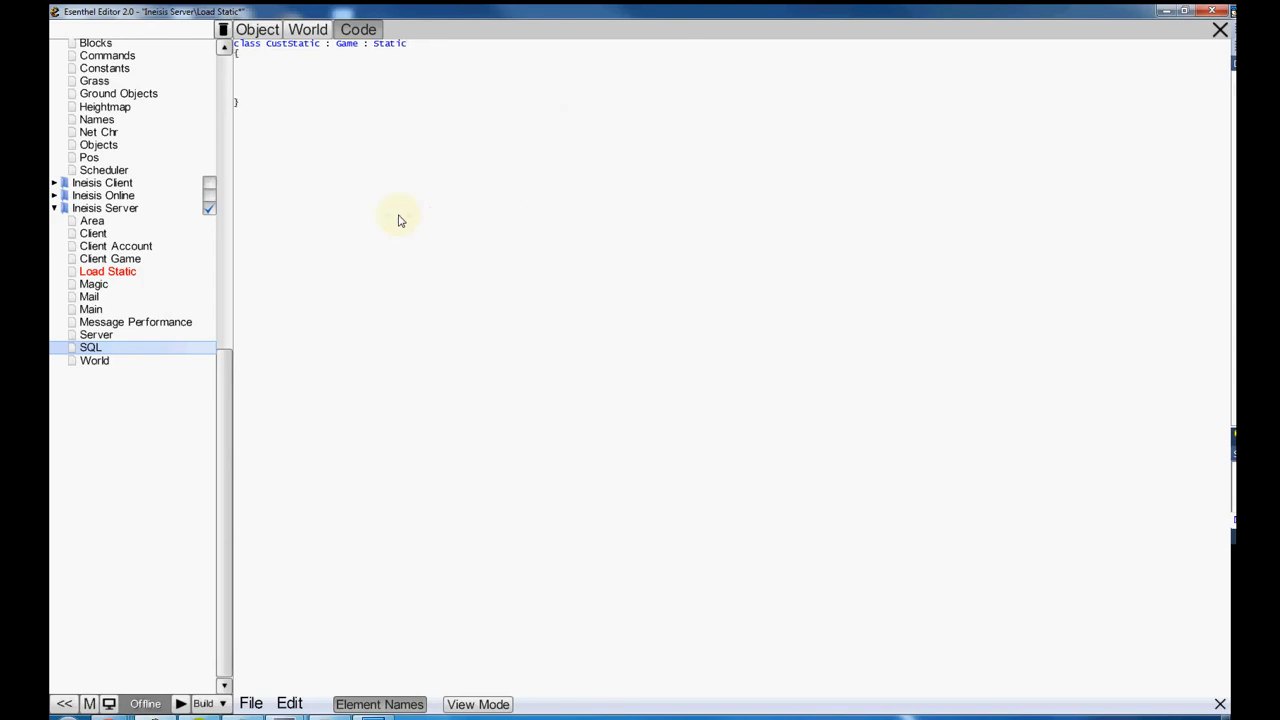
pyautogui.write('ga')
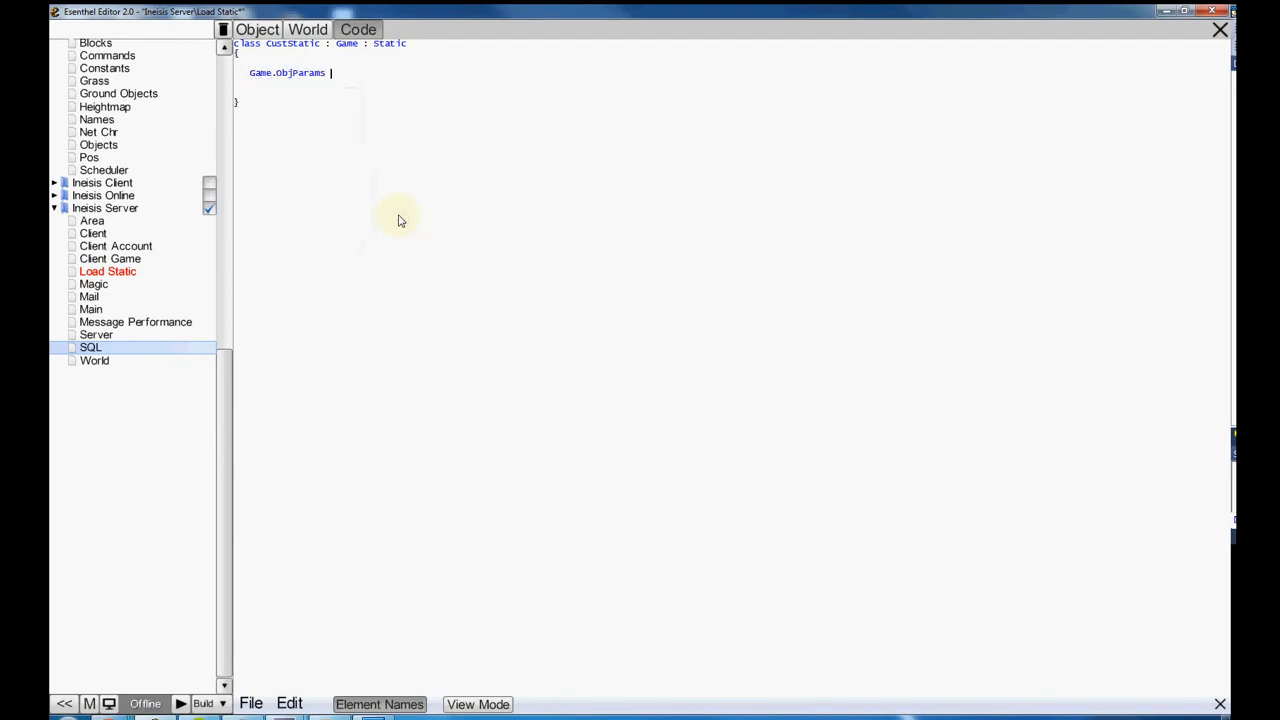
pyautogui.write('o')
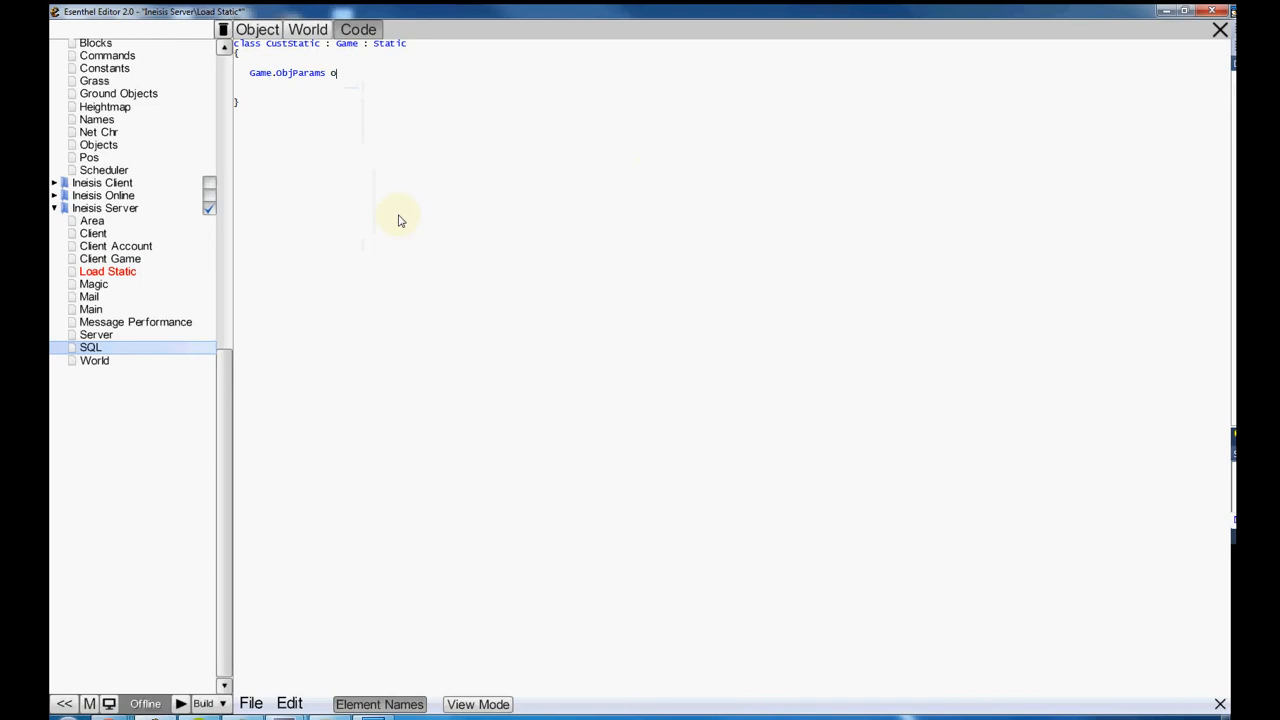
pyautogui.write('bj')
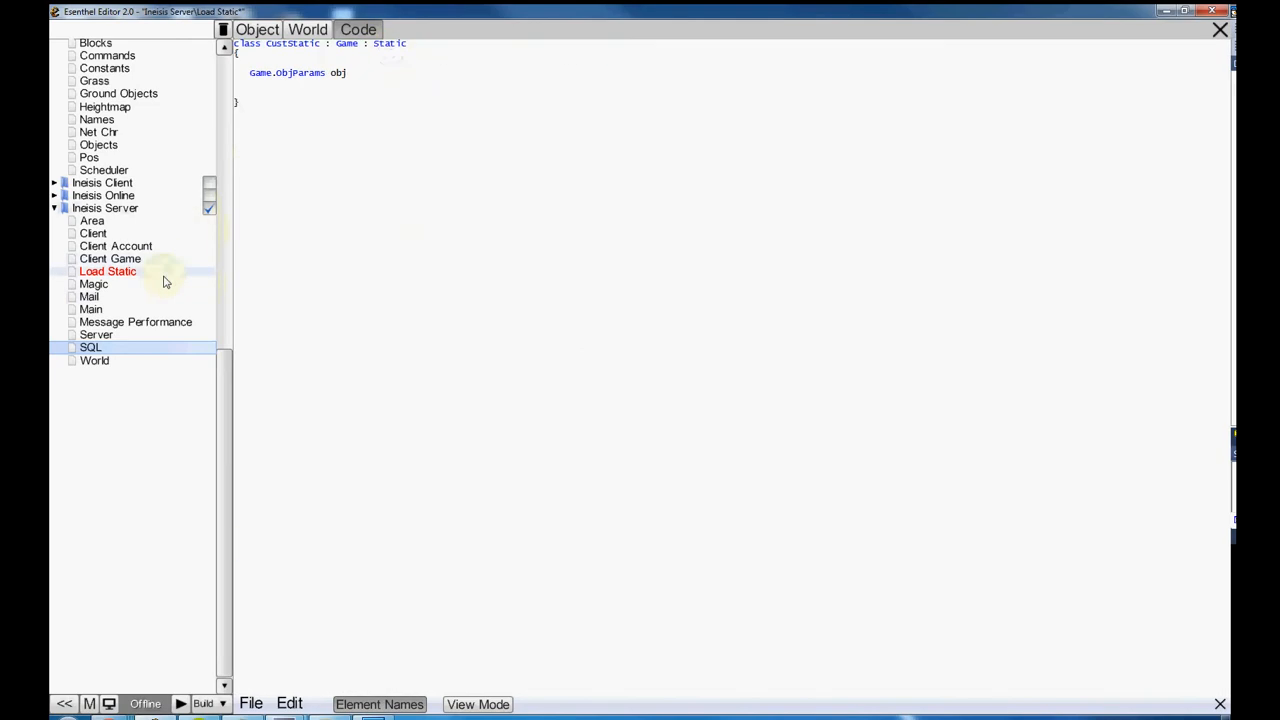
pyautogui.click(94, 360)
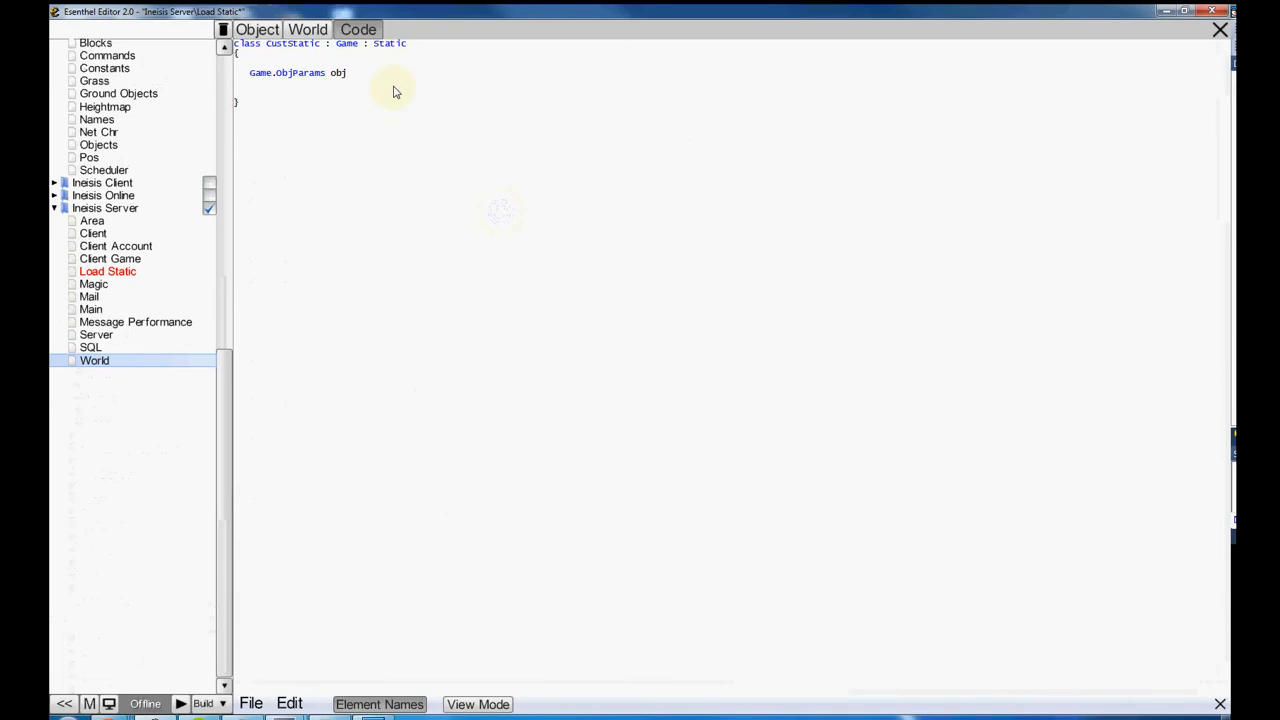
# - Declare void create(Game.ObjParams &obj) in CustStatic after the obj member
pyautogui.write(';')
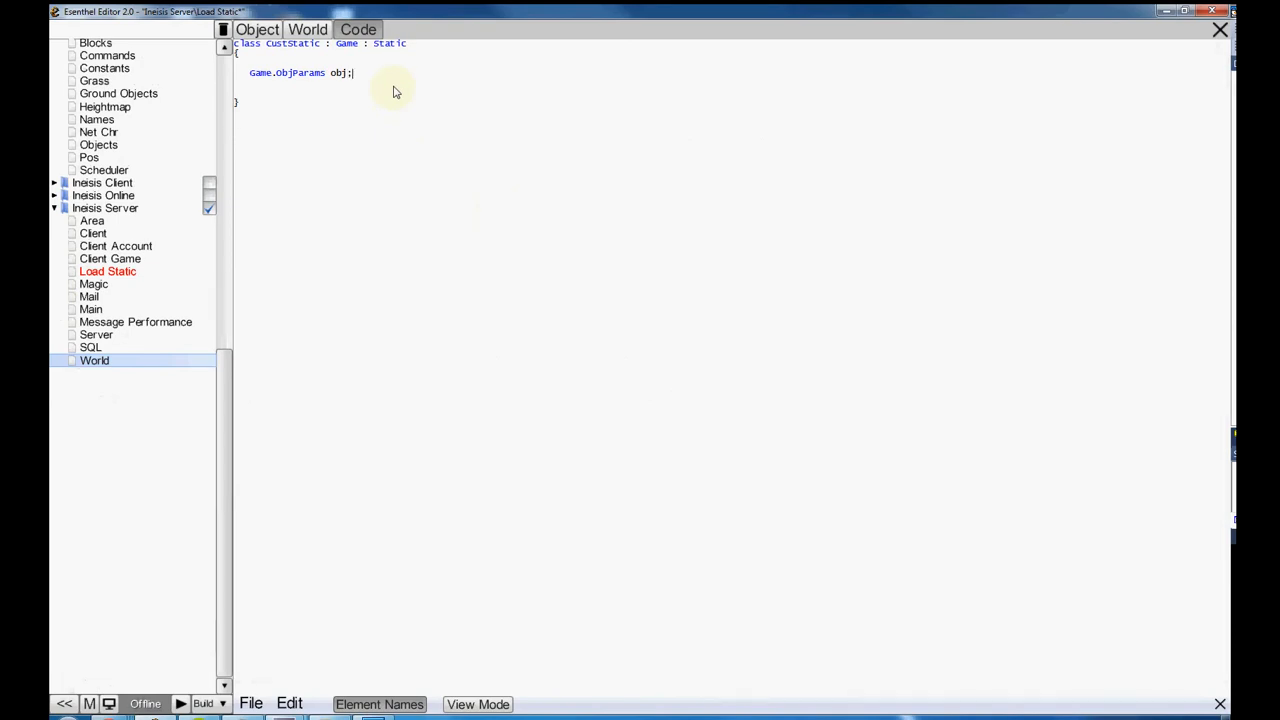
pyautogui.write('void cres')
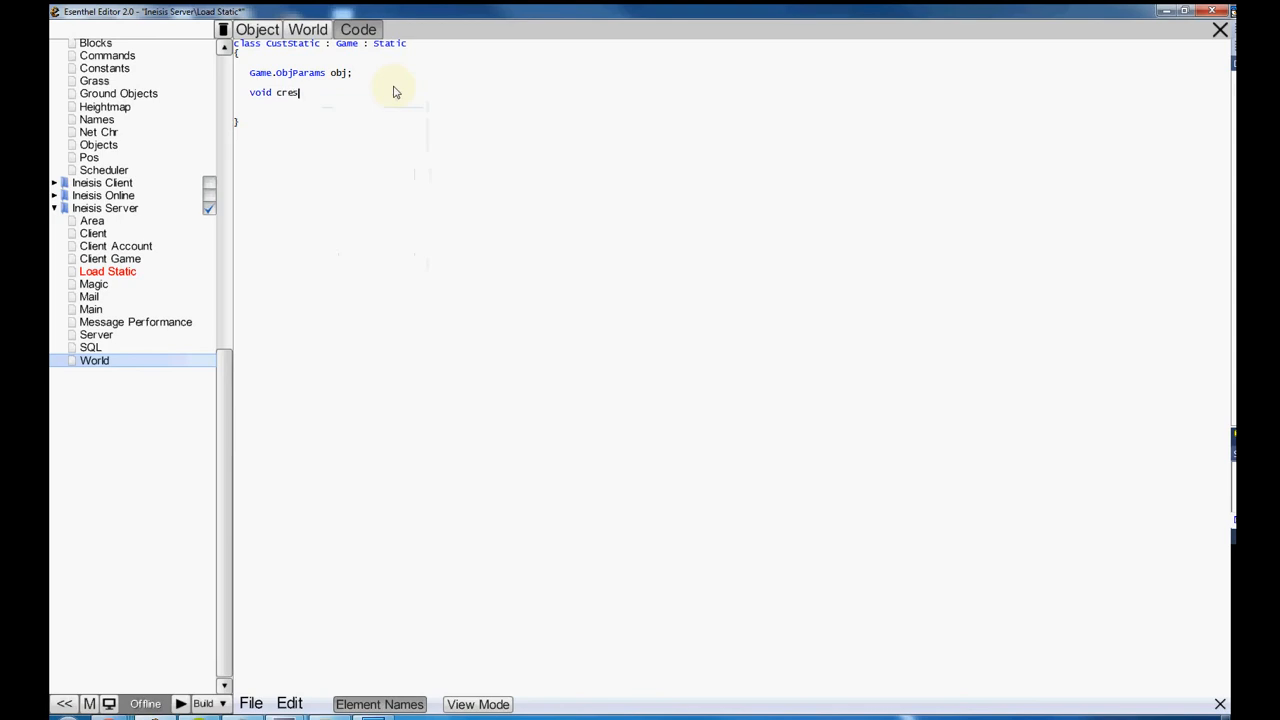
pyautogui.write('ate')
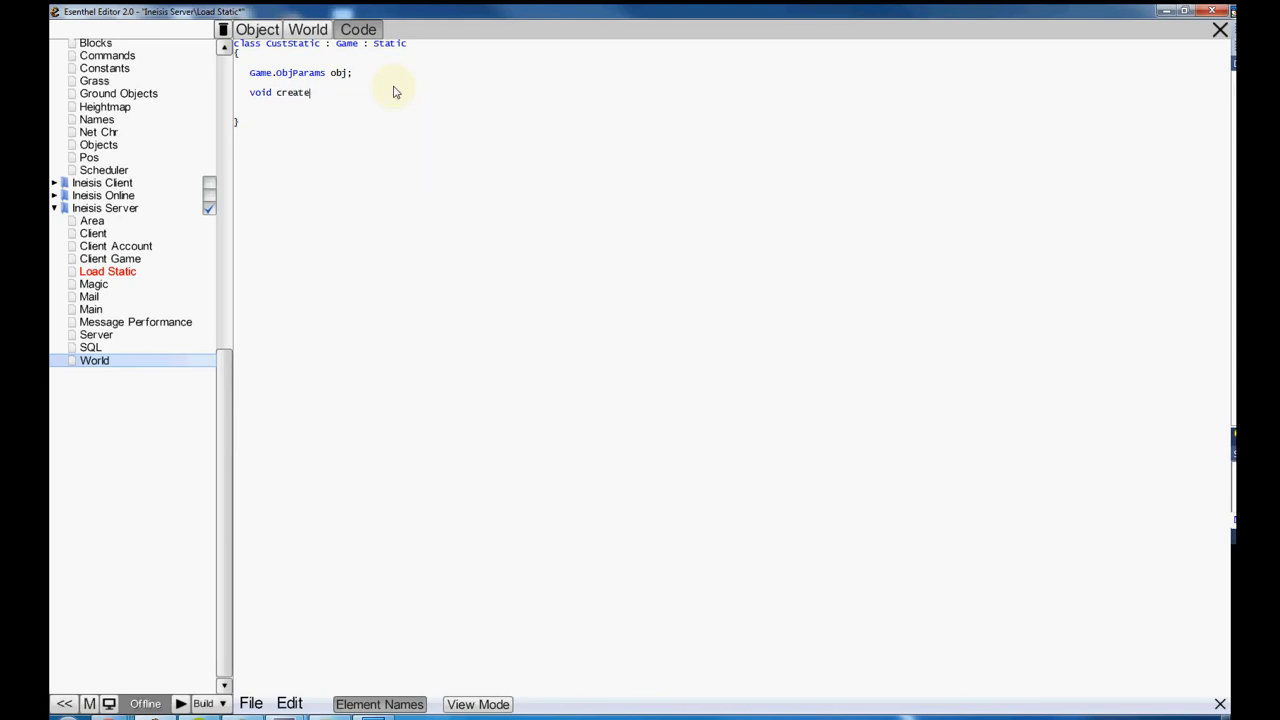
pyautogui.write('(game.ObjParams')
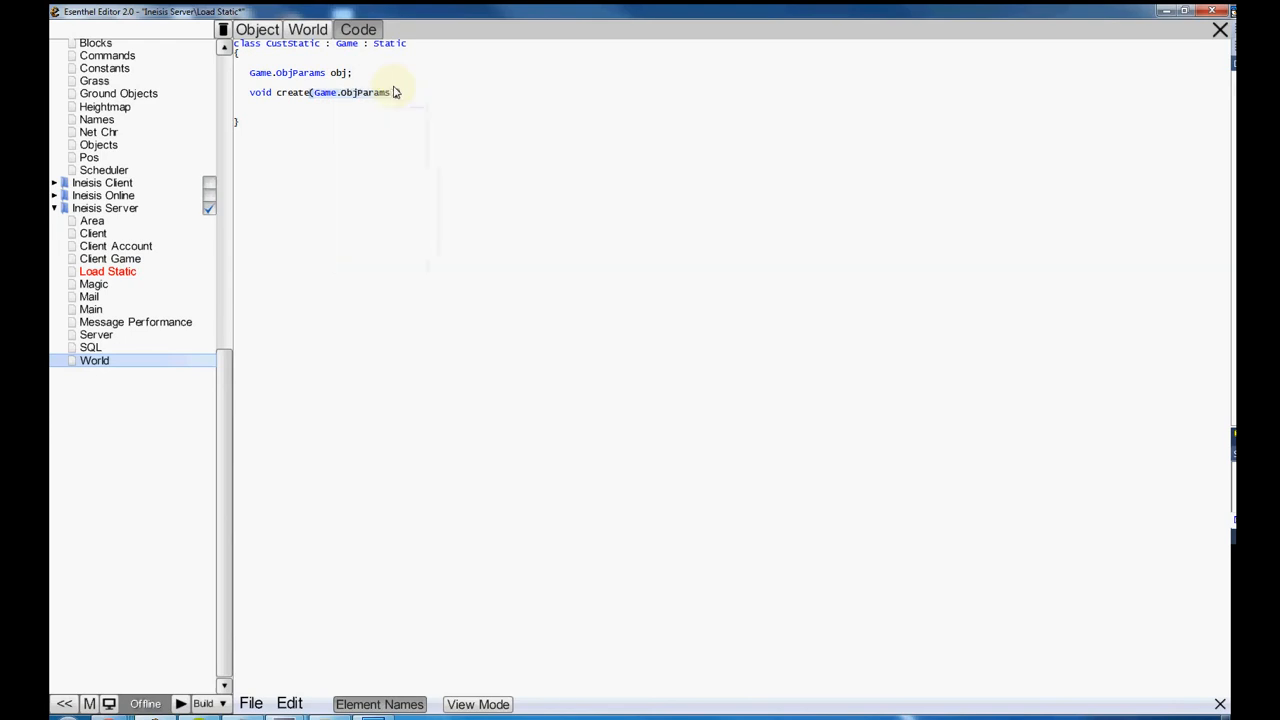
pyautogui.write('obj)')
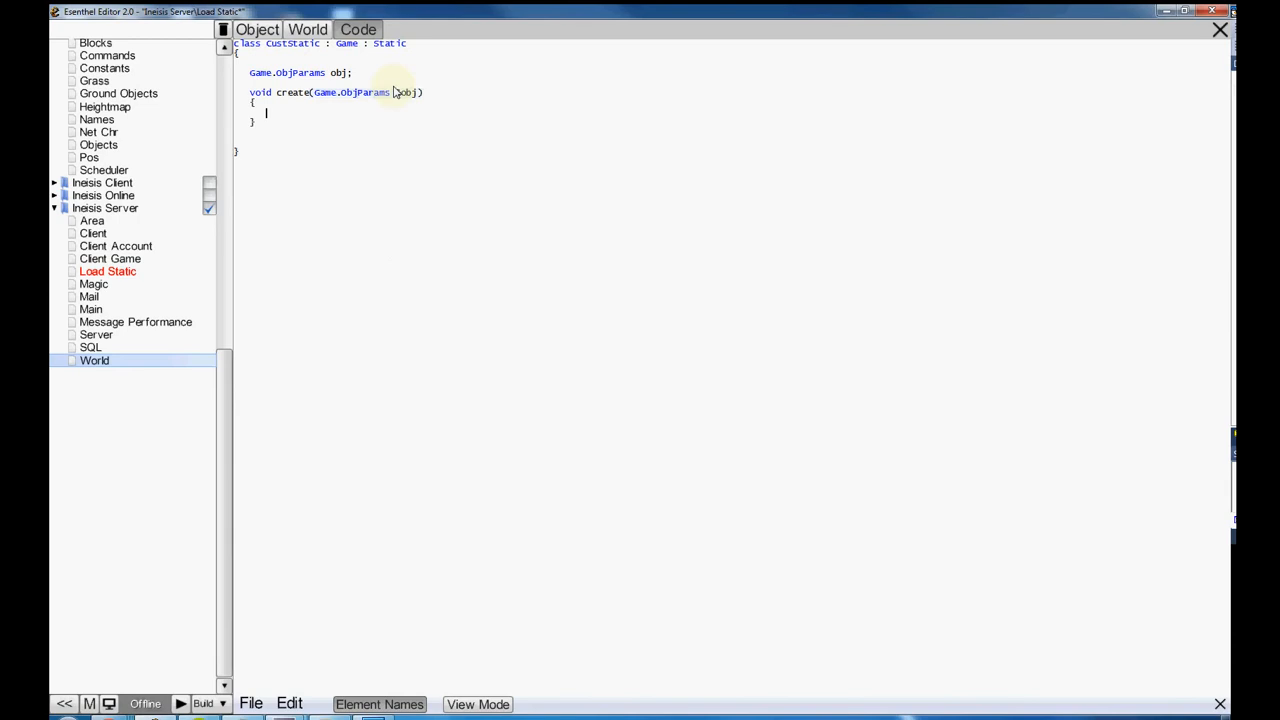
pyautogui.press('enter')
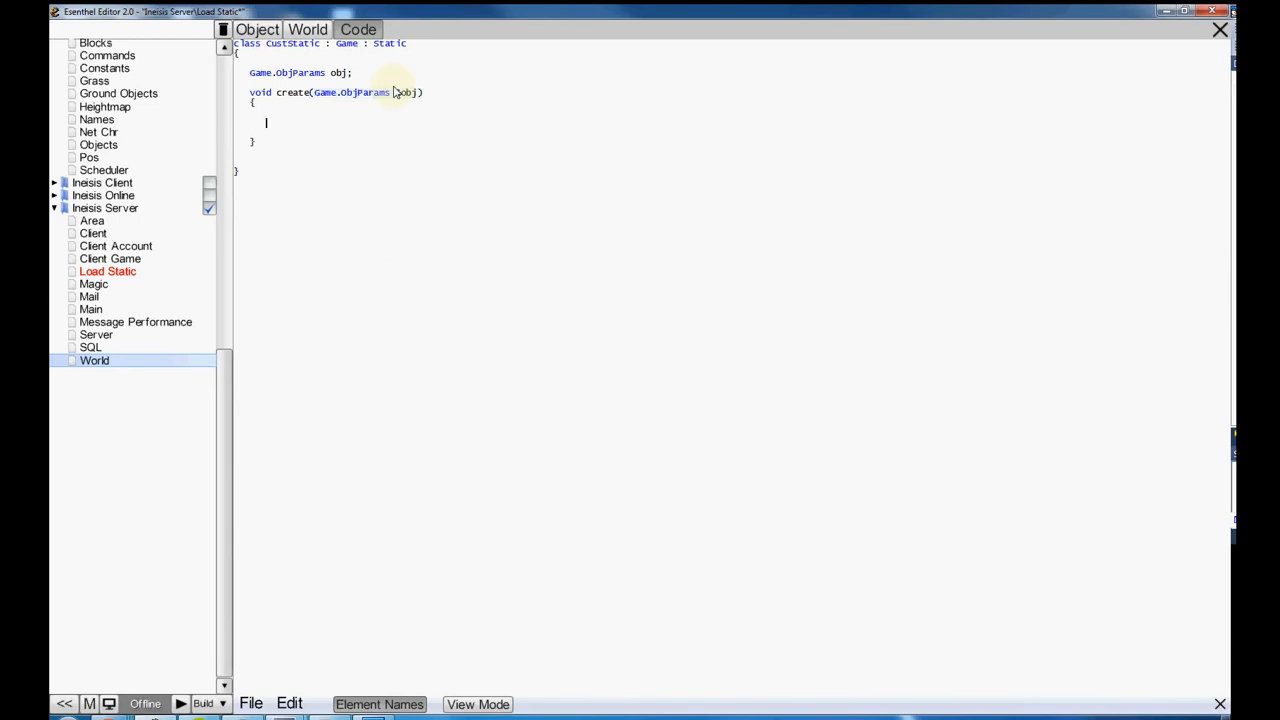
# - Fill create with super.create(obj) and T.obj = obj;
pyautogui.write('super')
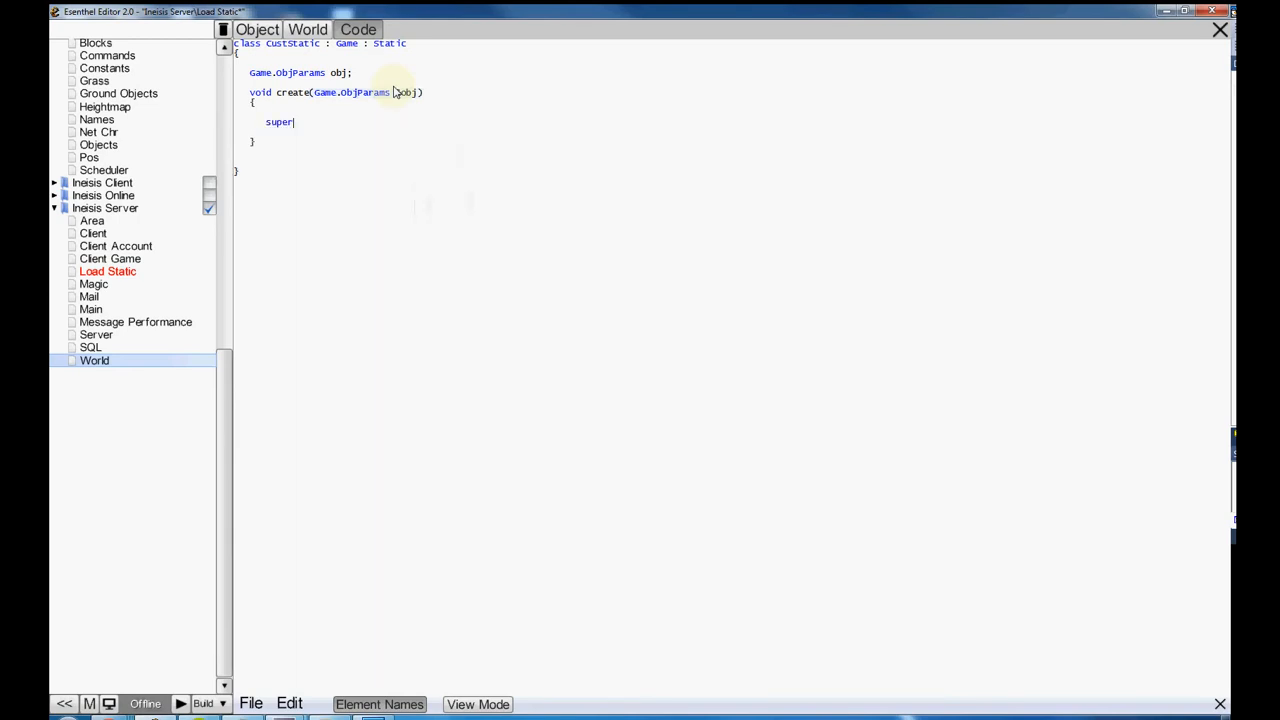
pyautogui.write('.crea')
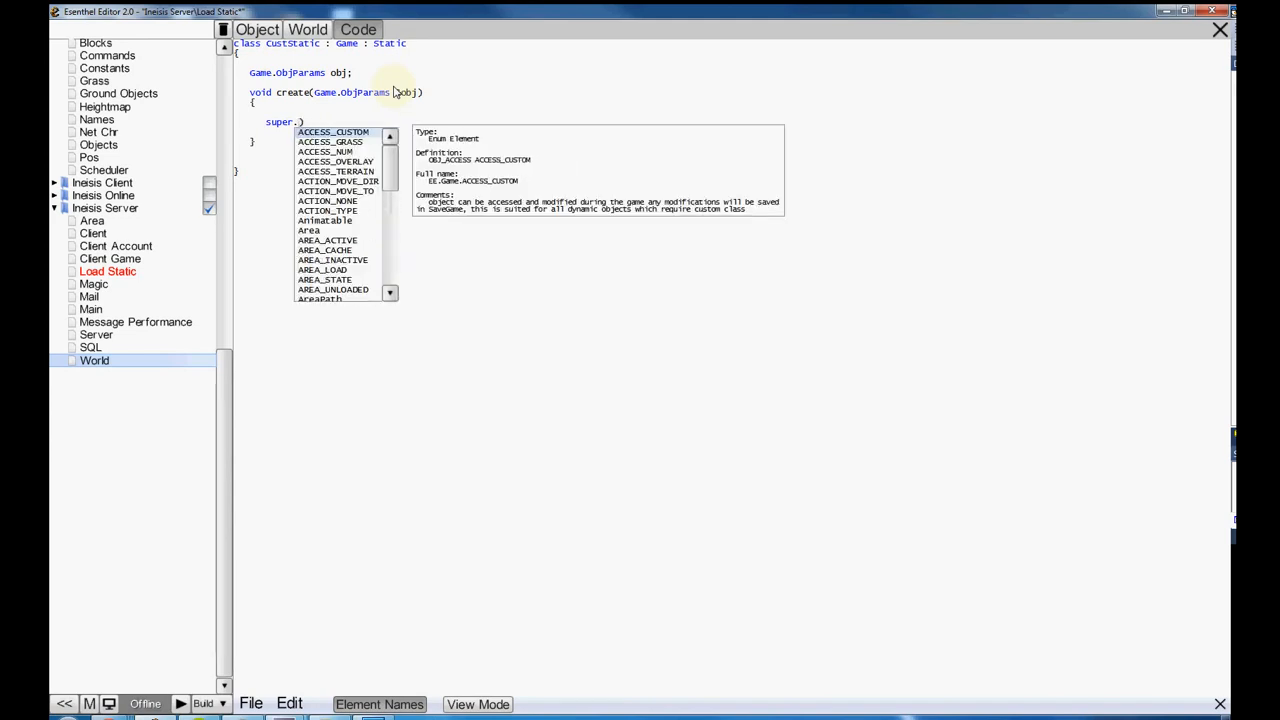
pyautogui.write('create')
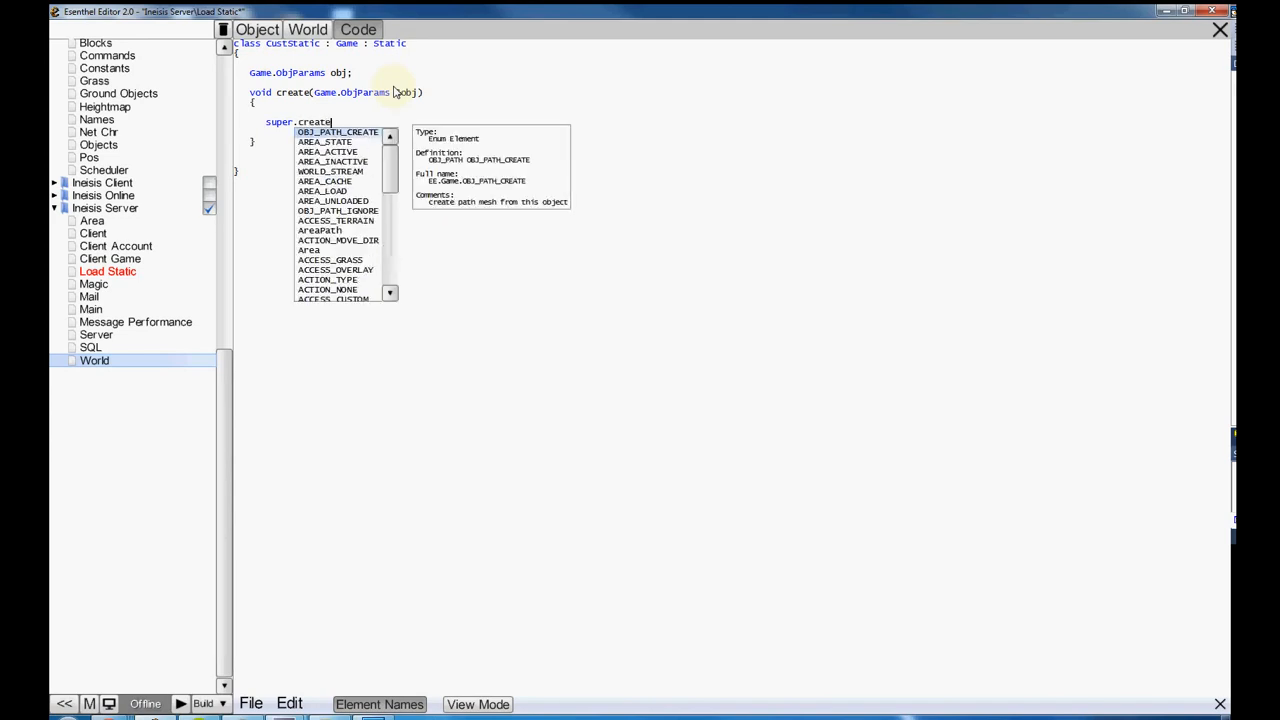
pyautogui.press('Escape')
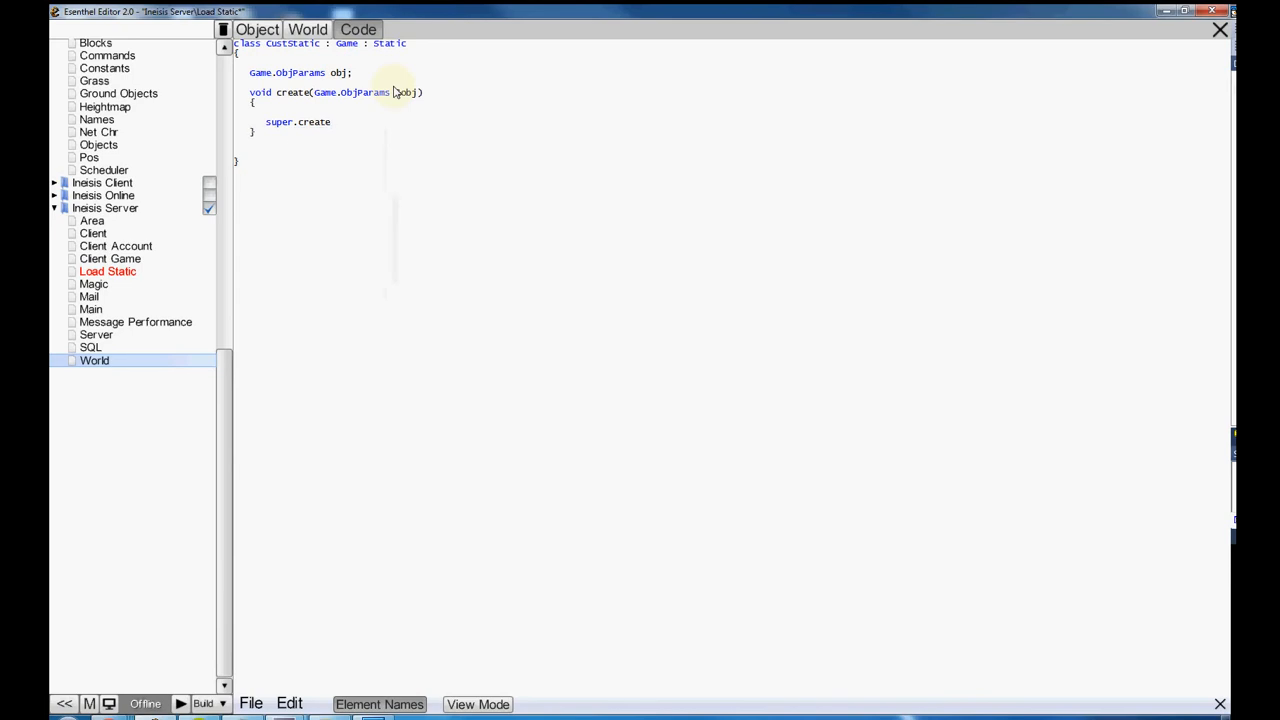
pyautogui.write('(obj);')
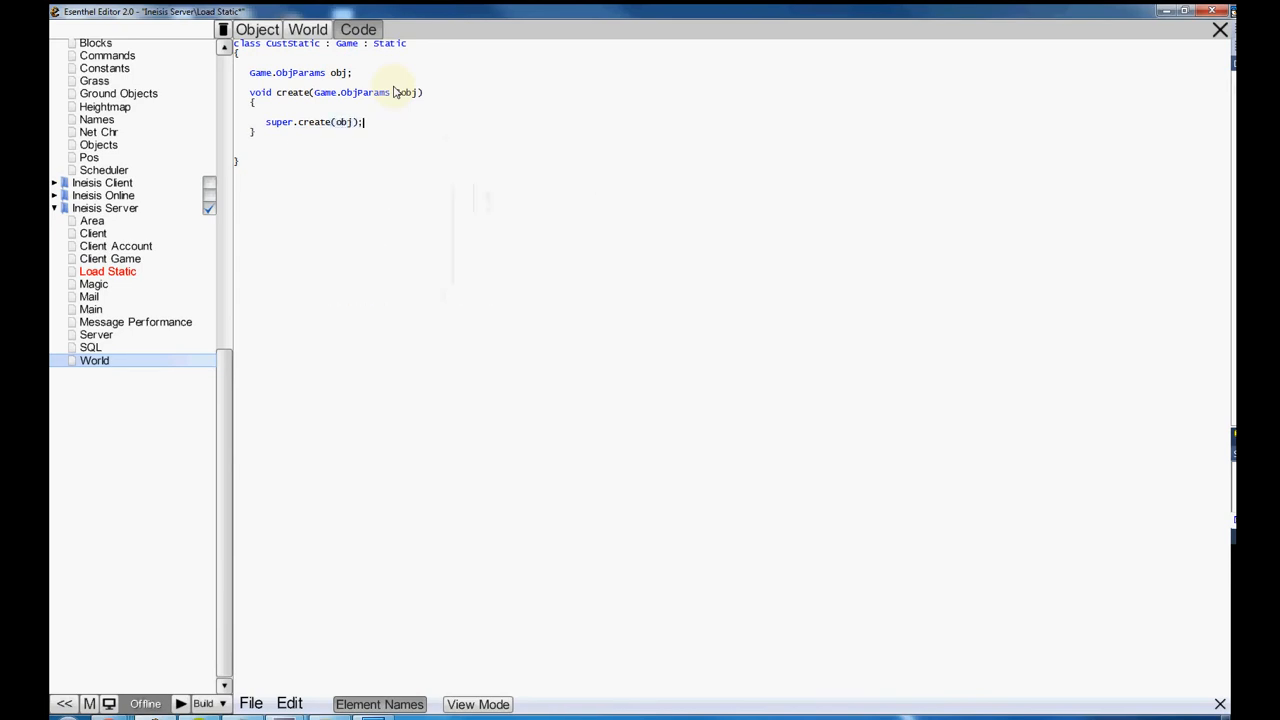
pyautogui.write('T.obj =')
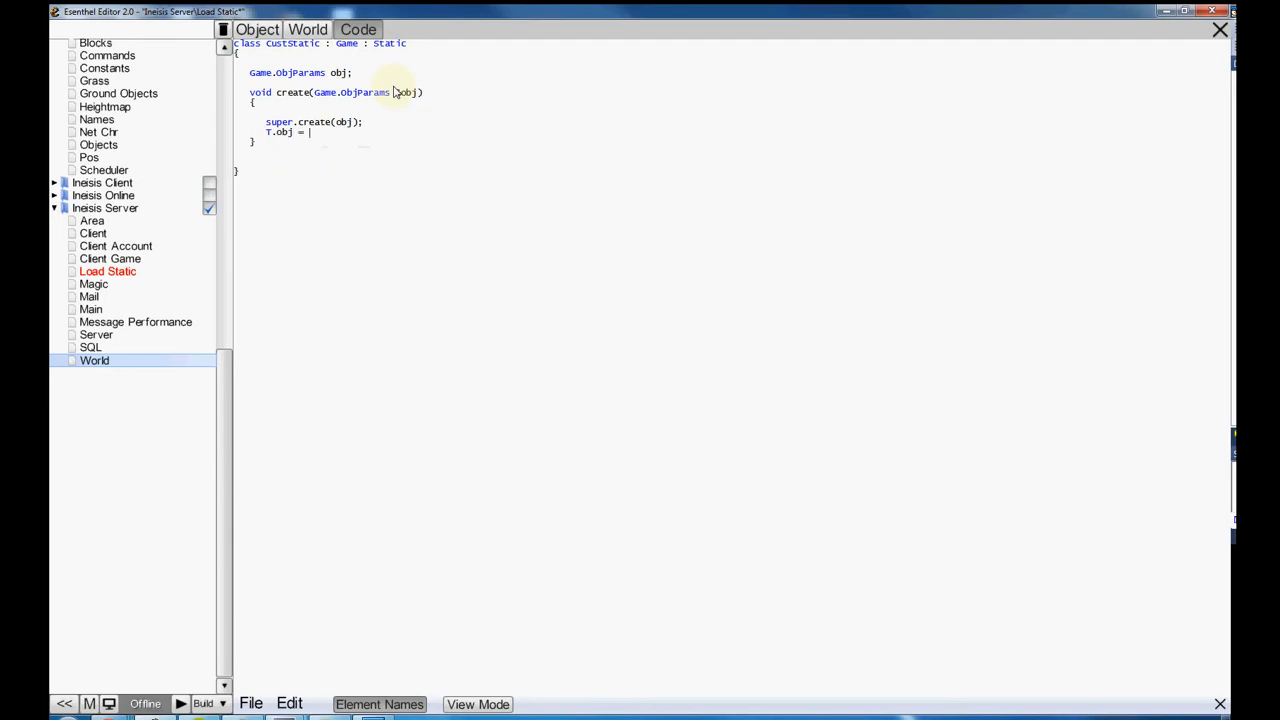
pyautogui.write('obj;')
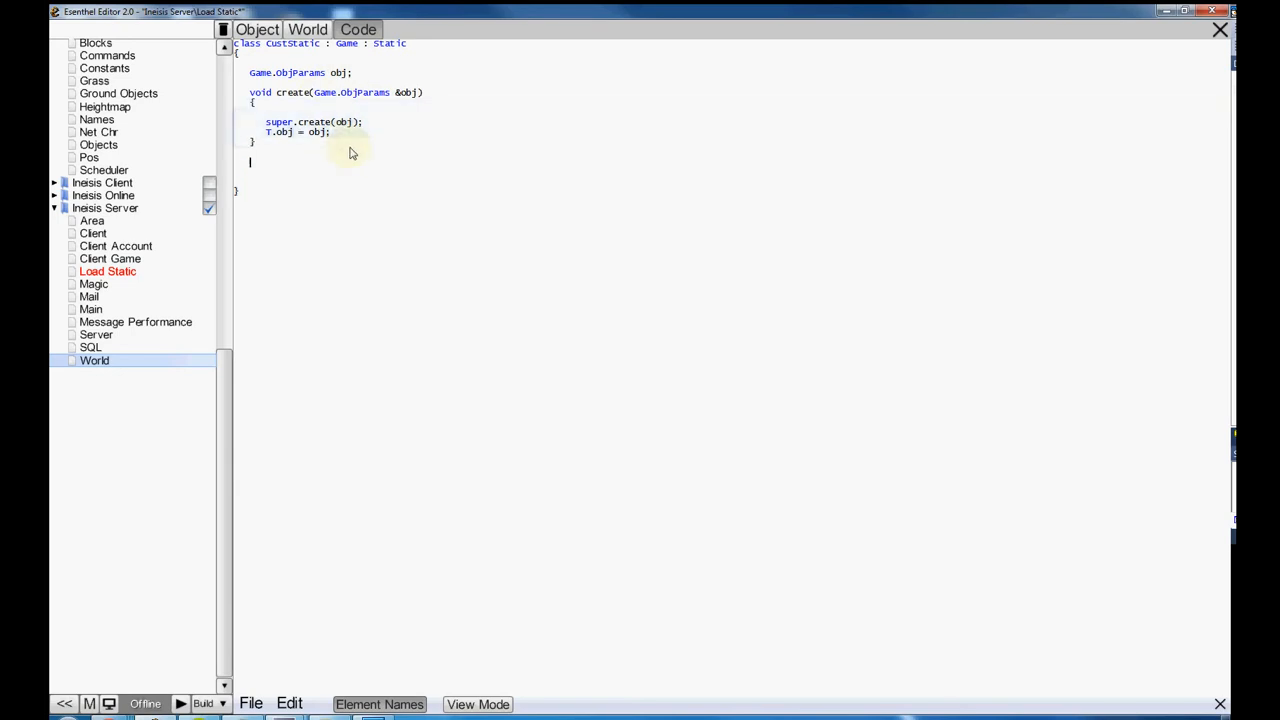
pyautogui.moveTo(344, 112)
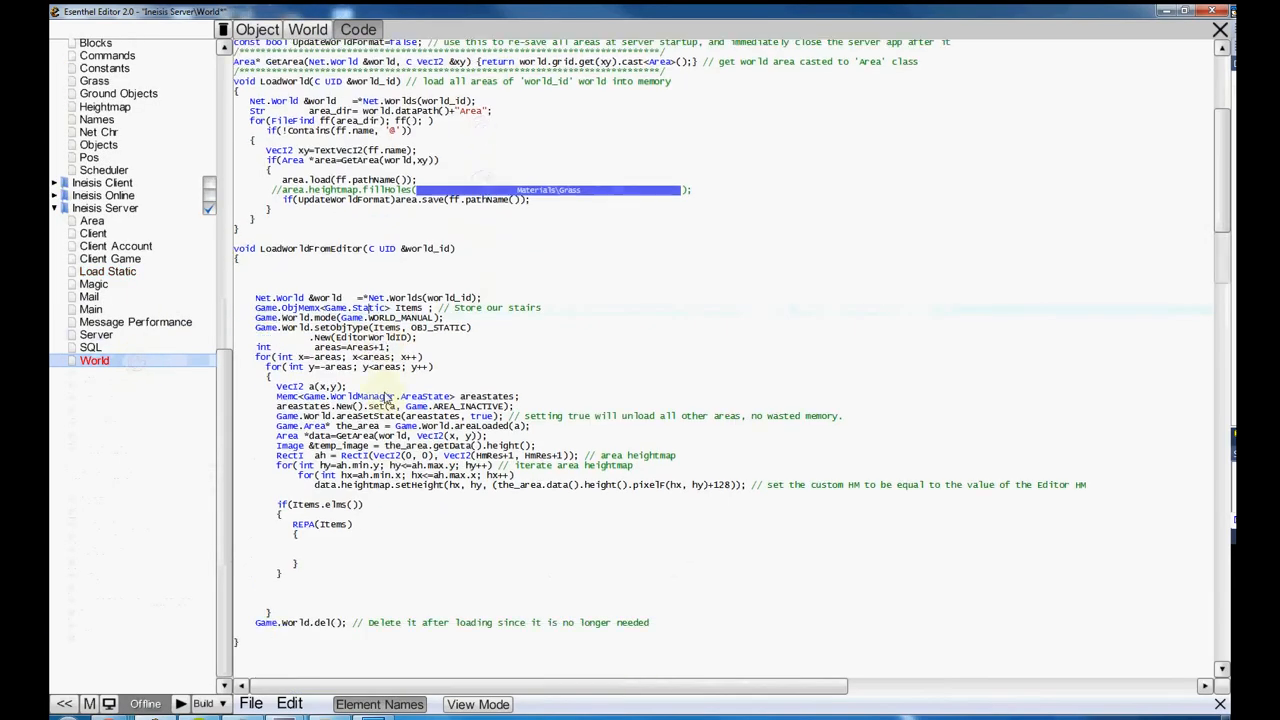
# - Inspect the ObjParamsPtr type in World's SetObj, then return to the Load Static code
pyautogui.scroll(-3)
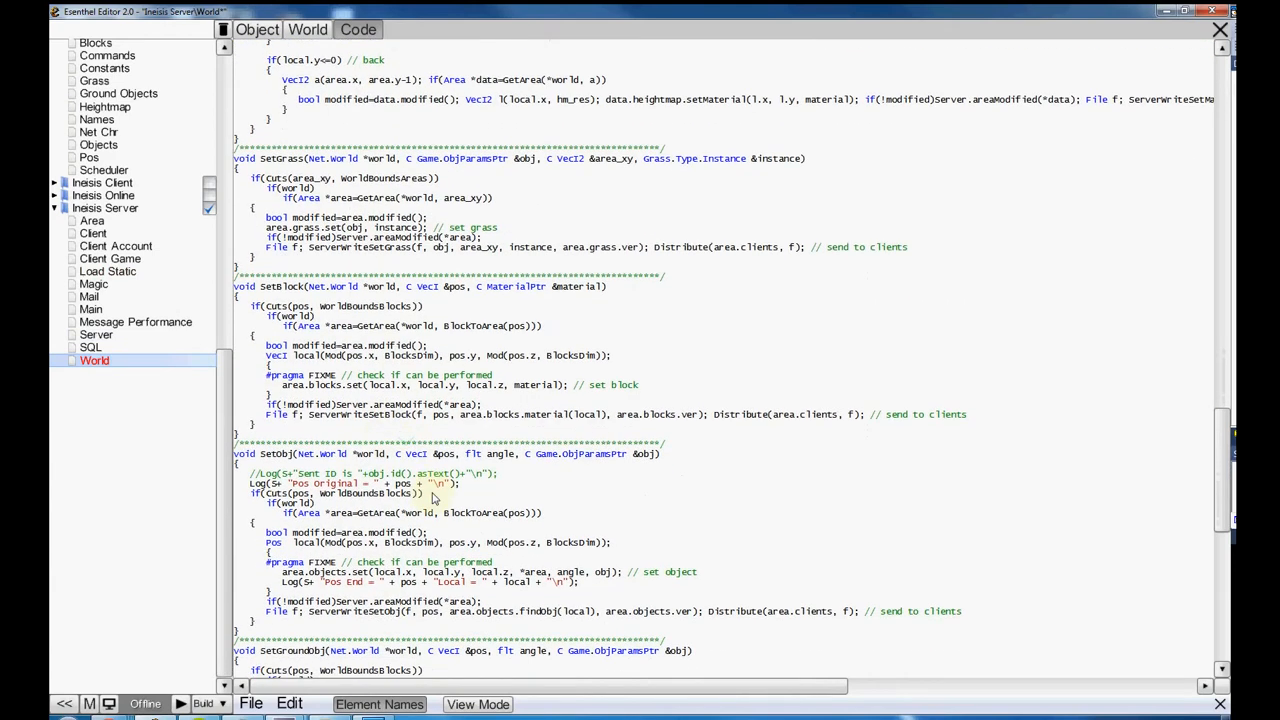
pyautogui.doubleClick(596, 452)
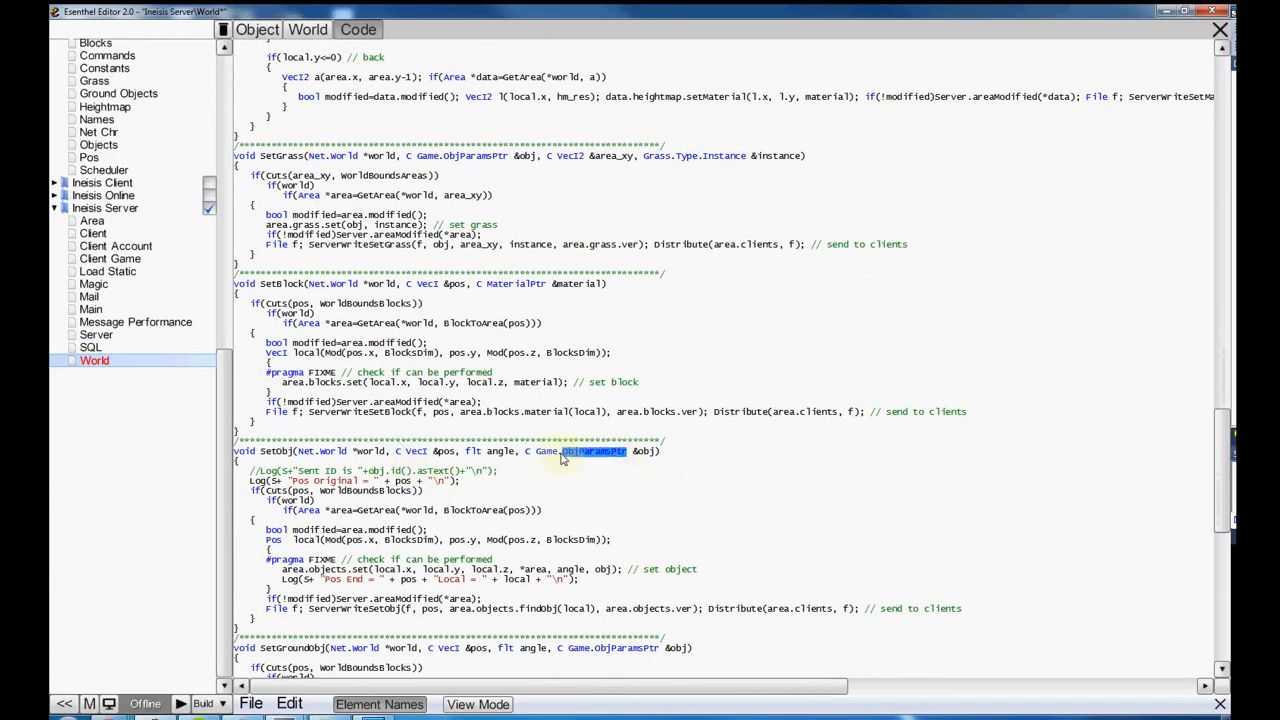
pyautogui.moveTo(576, 464)
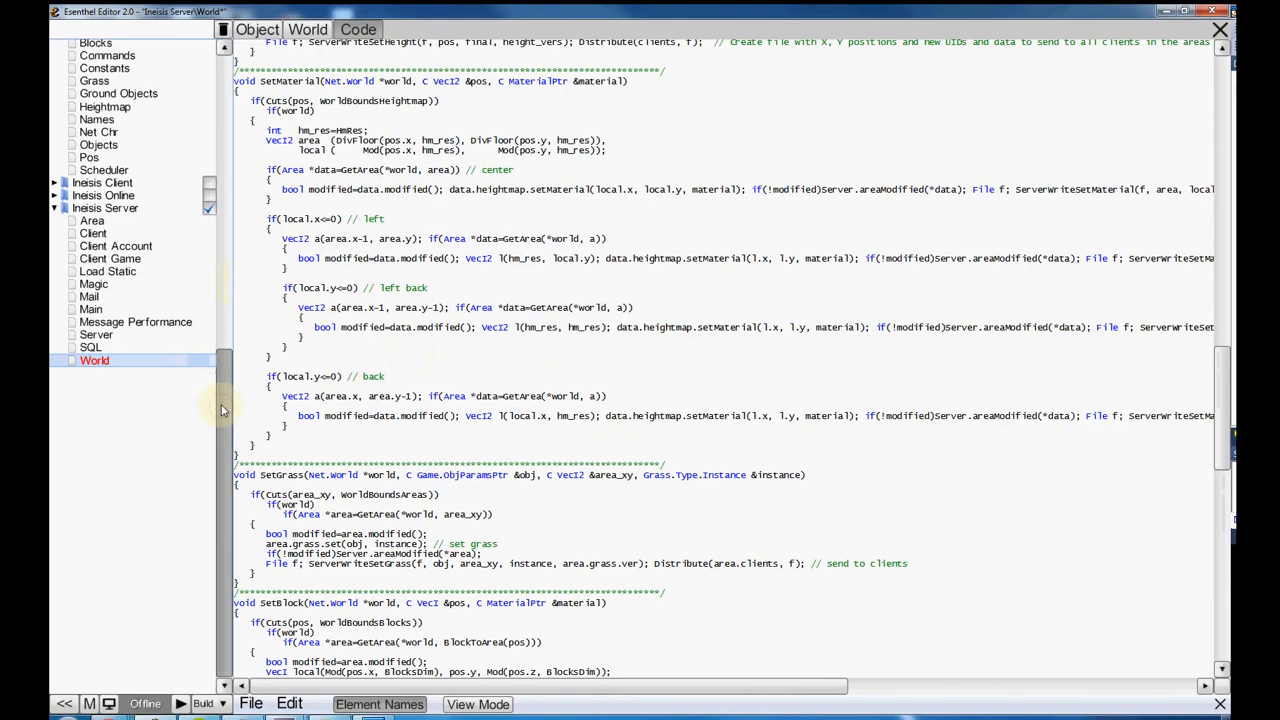
pyautogui.click(108, 276)
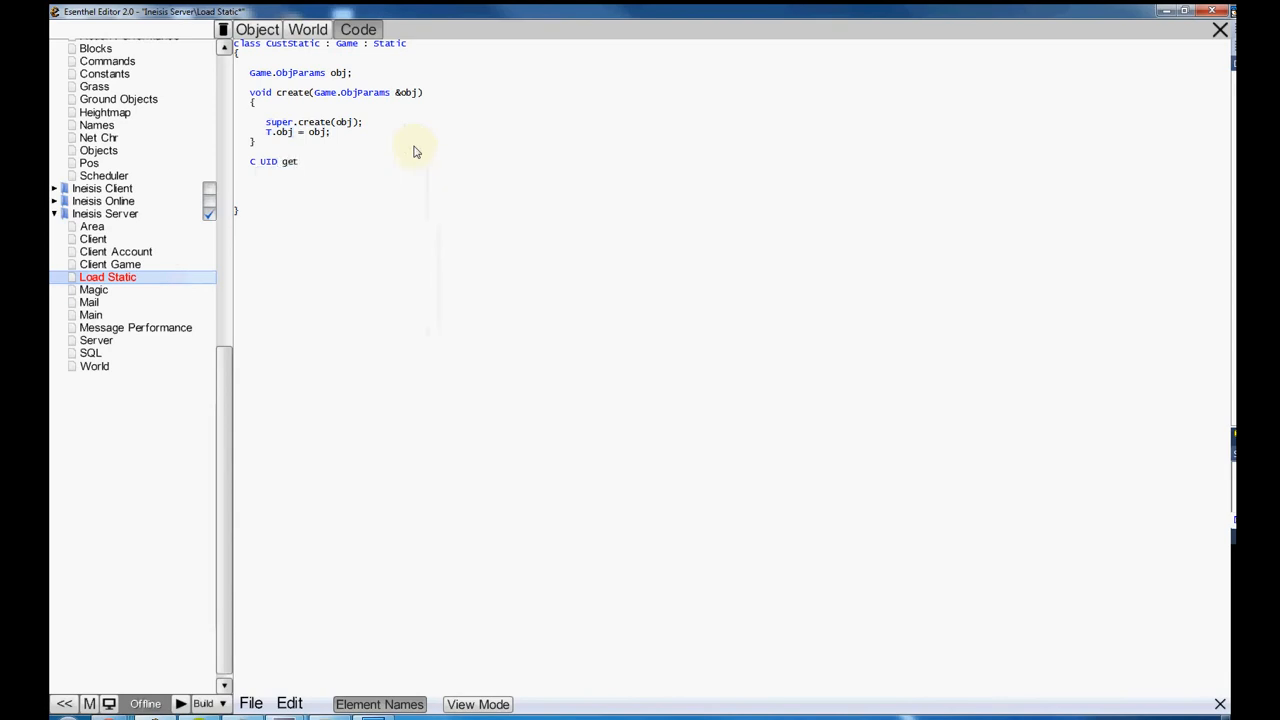
# - Start get_ID with if(&obj) return obj... guarding on the obj member
pyautogui.write(')')
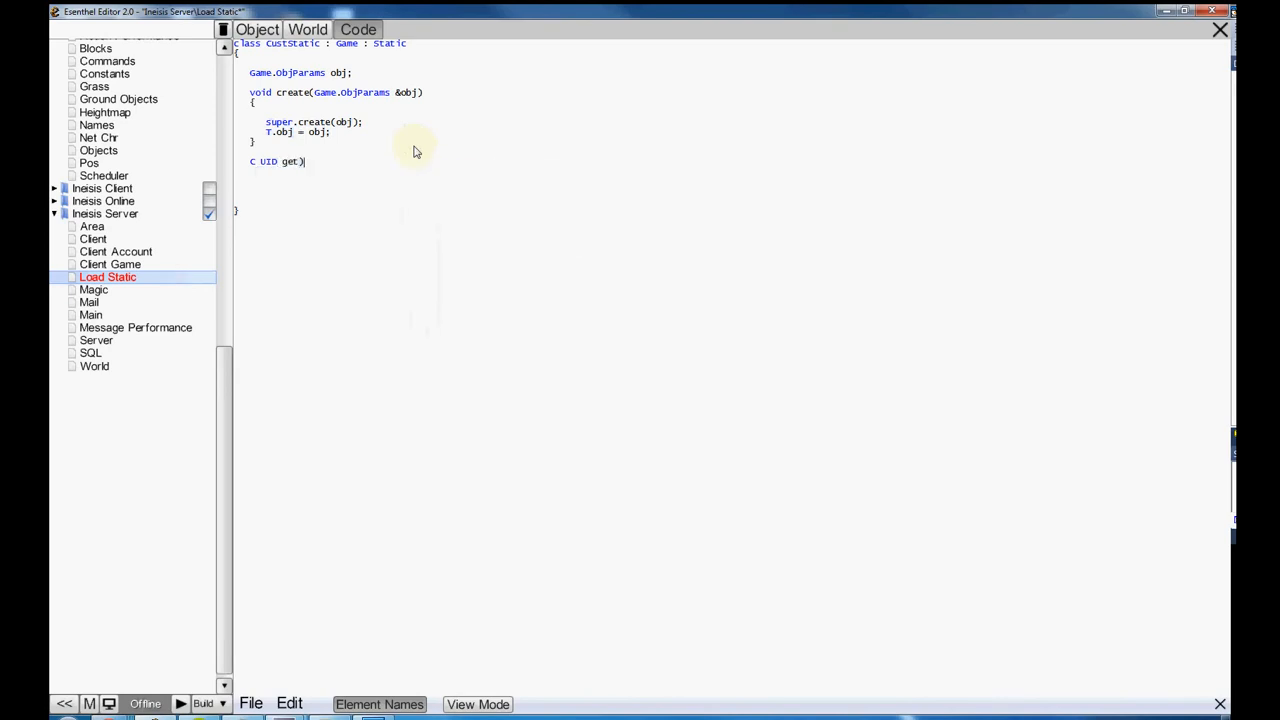
pyautogui.write('_ID')
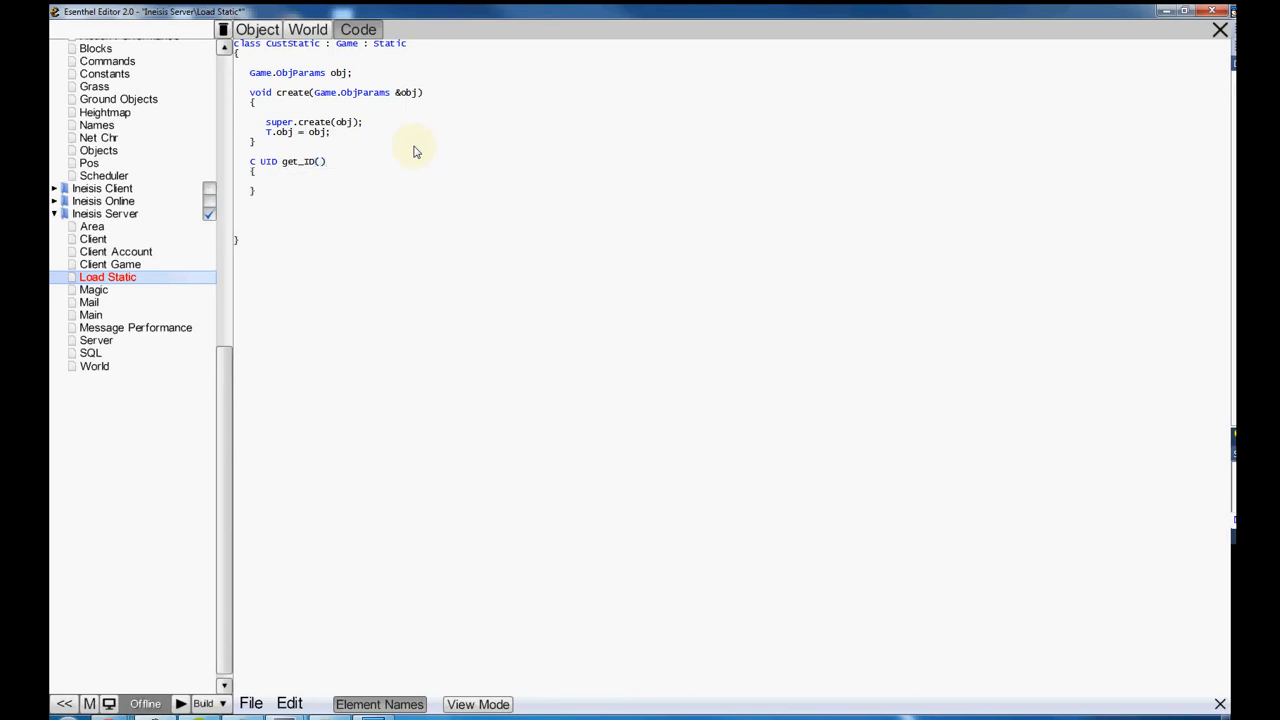
pyautogui.write('if( (')
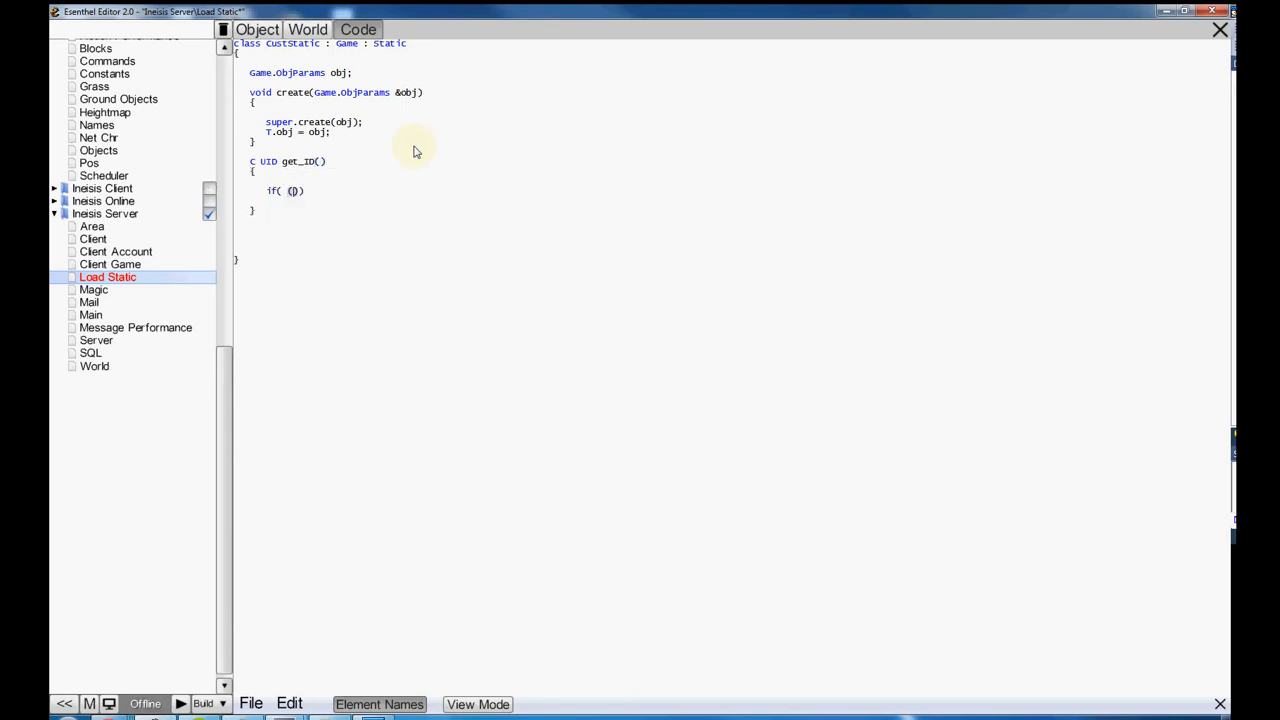
pyautogui.write('&obj')
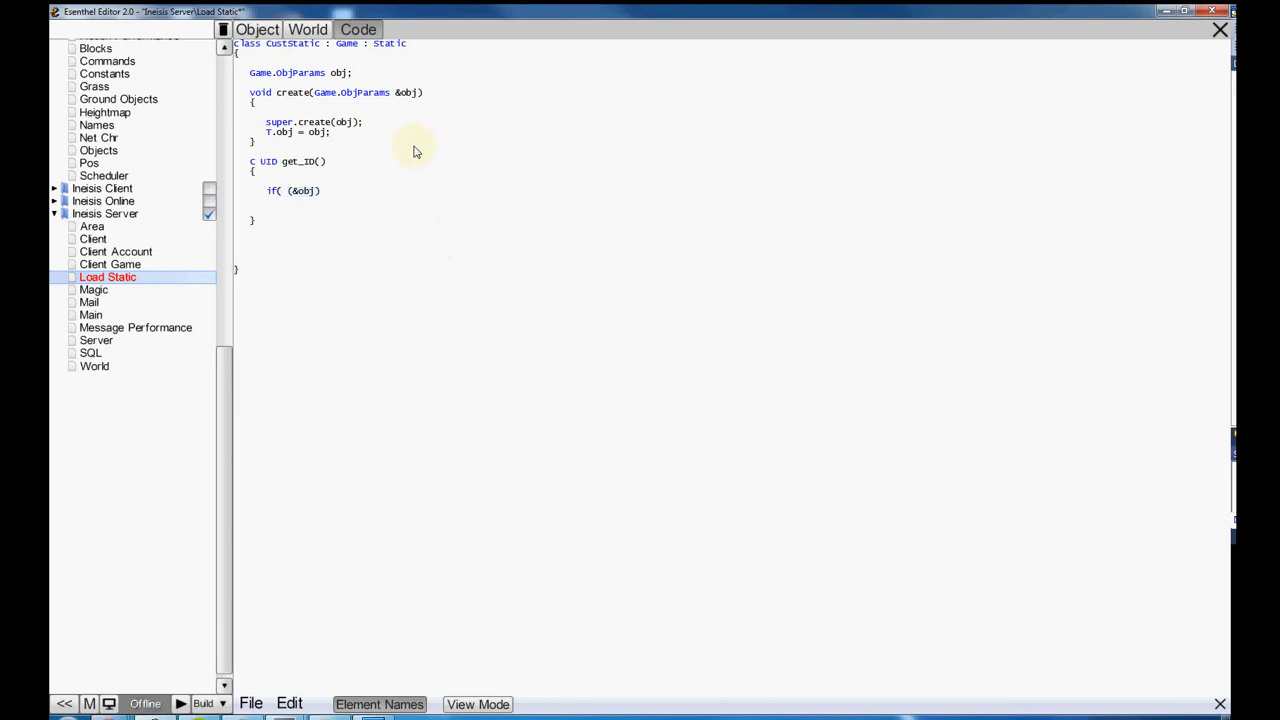
pyautogui.write('return obj.base(')
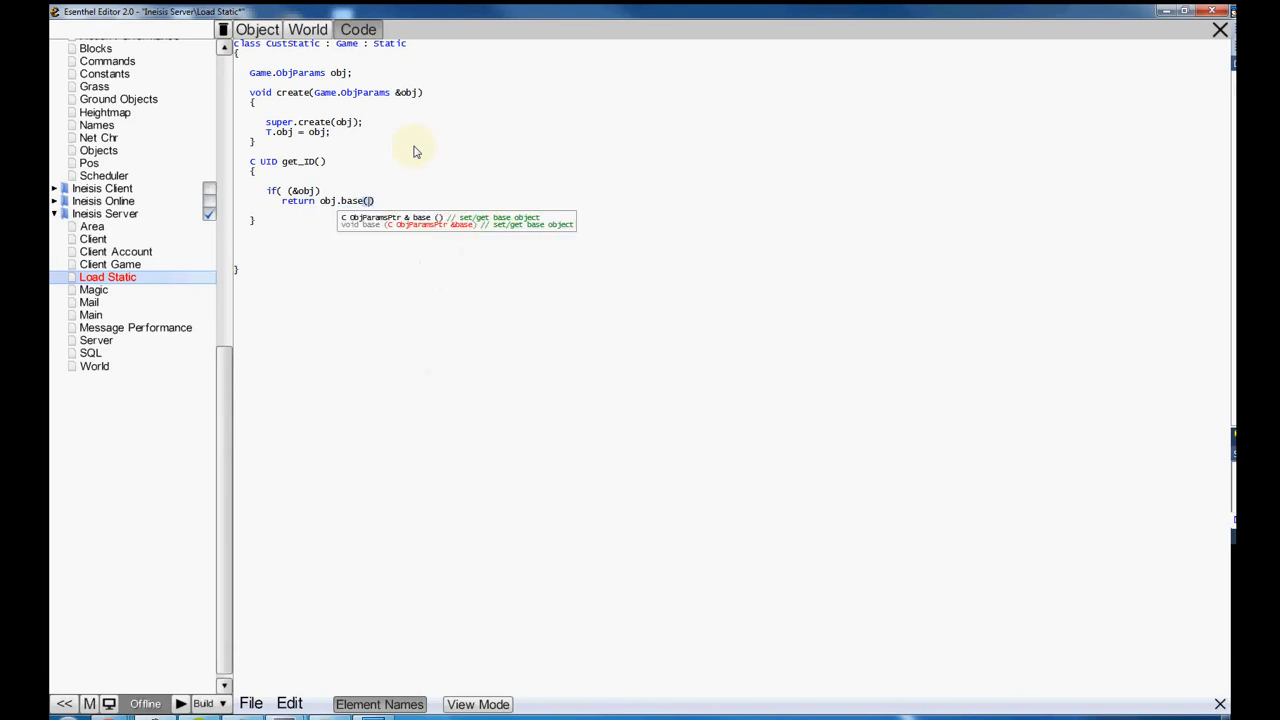
pyautogui.moveTo(624, 236)
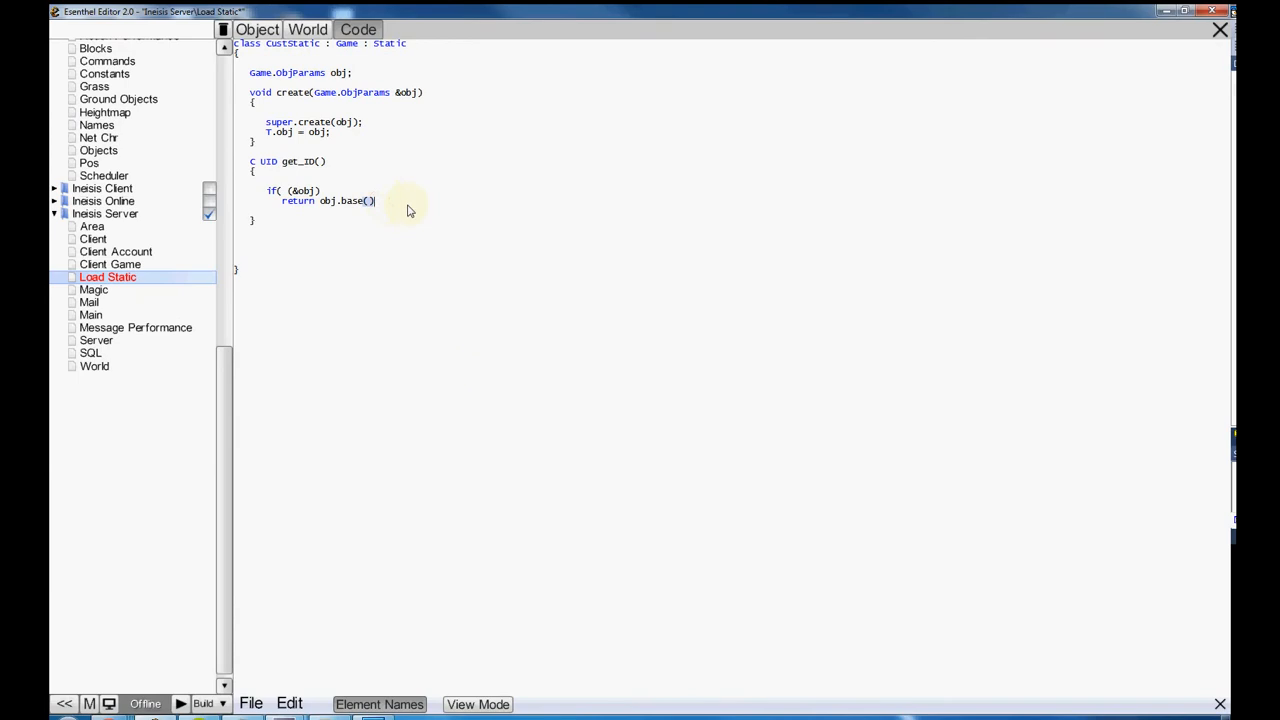
# - Finish get_ID returning obj.base().id(), otherwise UIDZero
pyautogui.write('.id()')
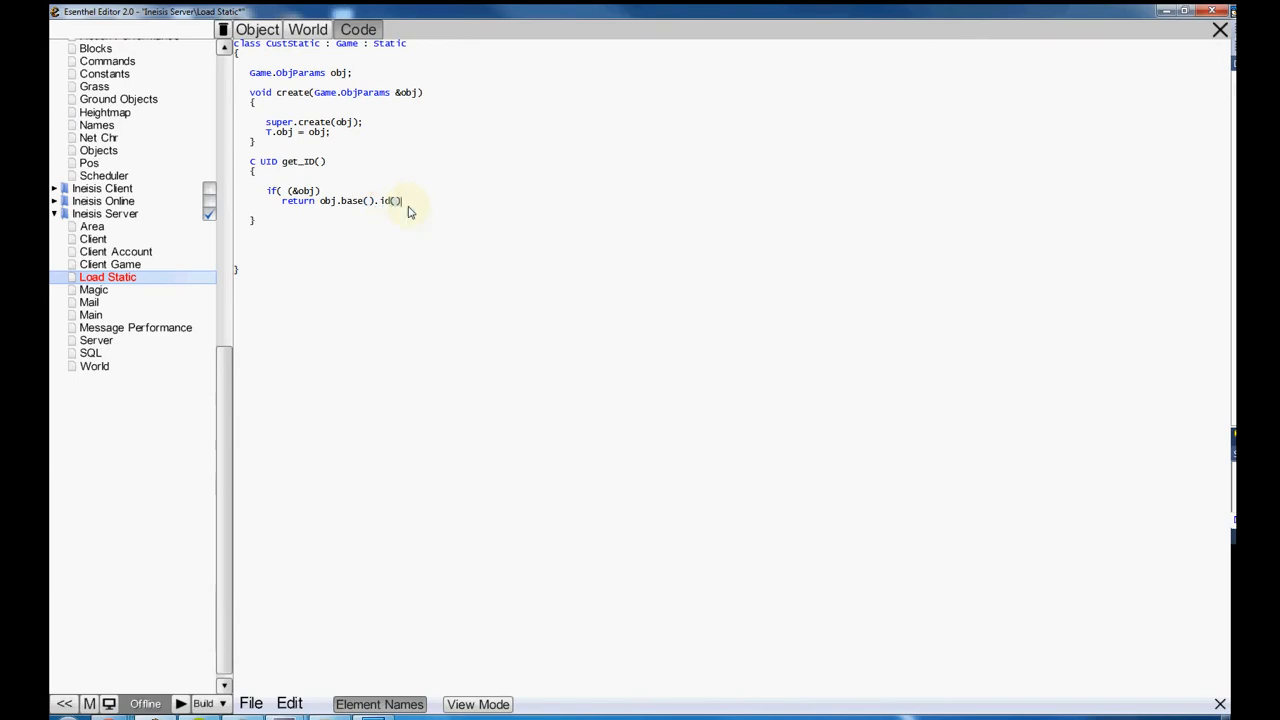
pyautogui.write(';')
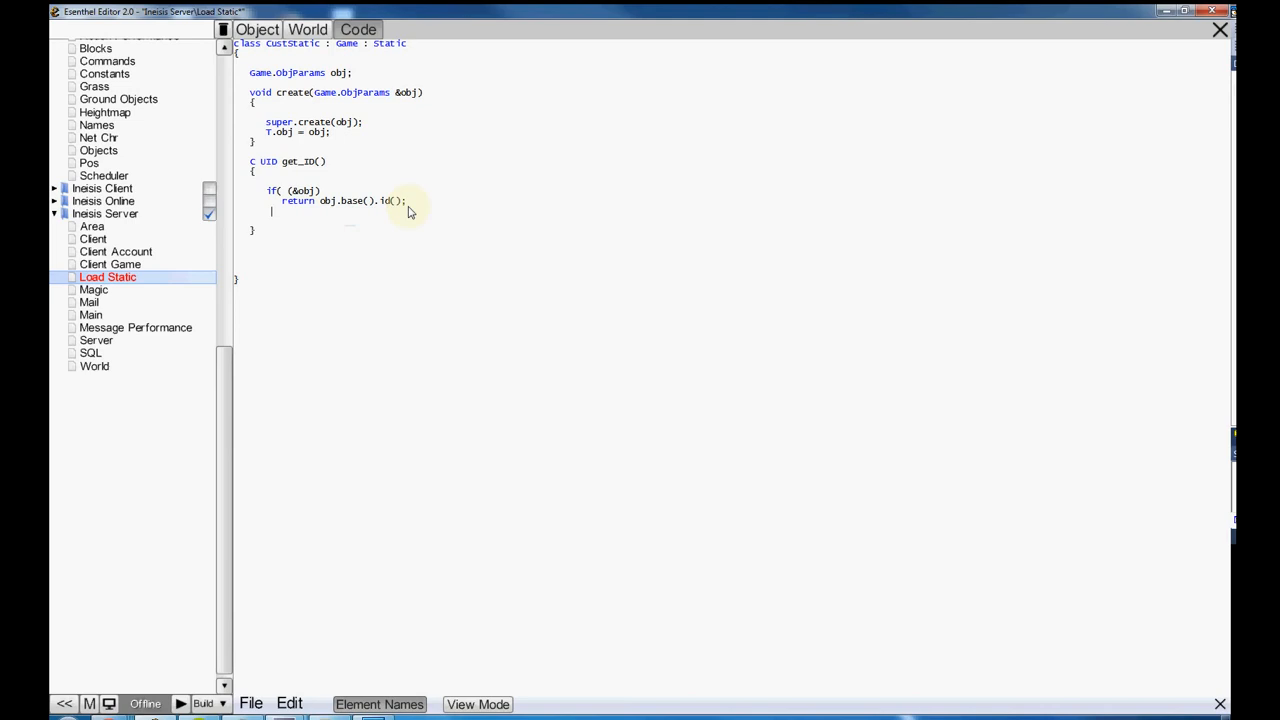
pyautogui.write('return')
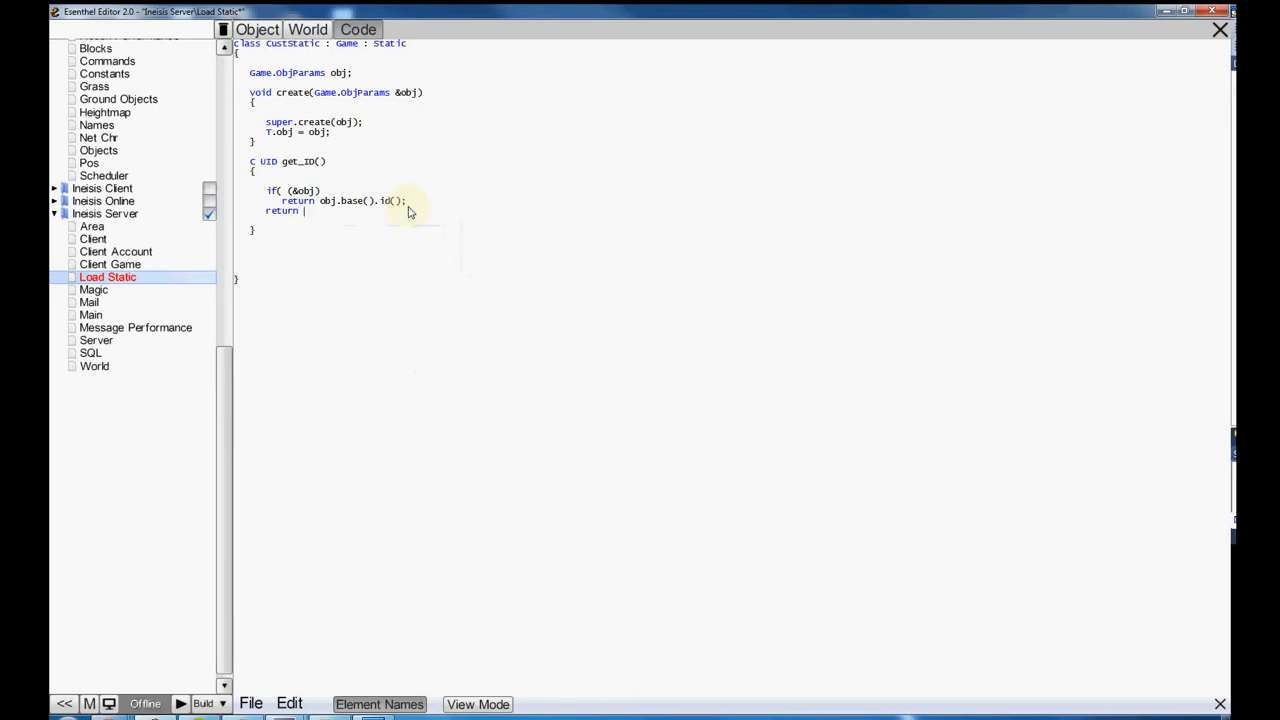
pyautogui.write('UIDZero')
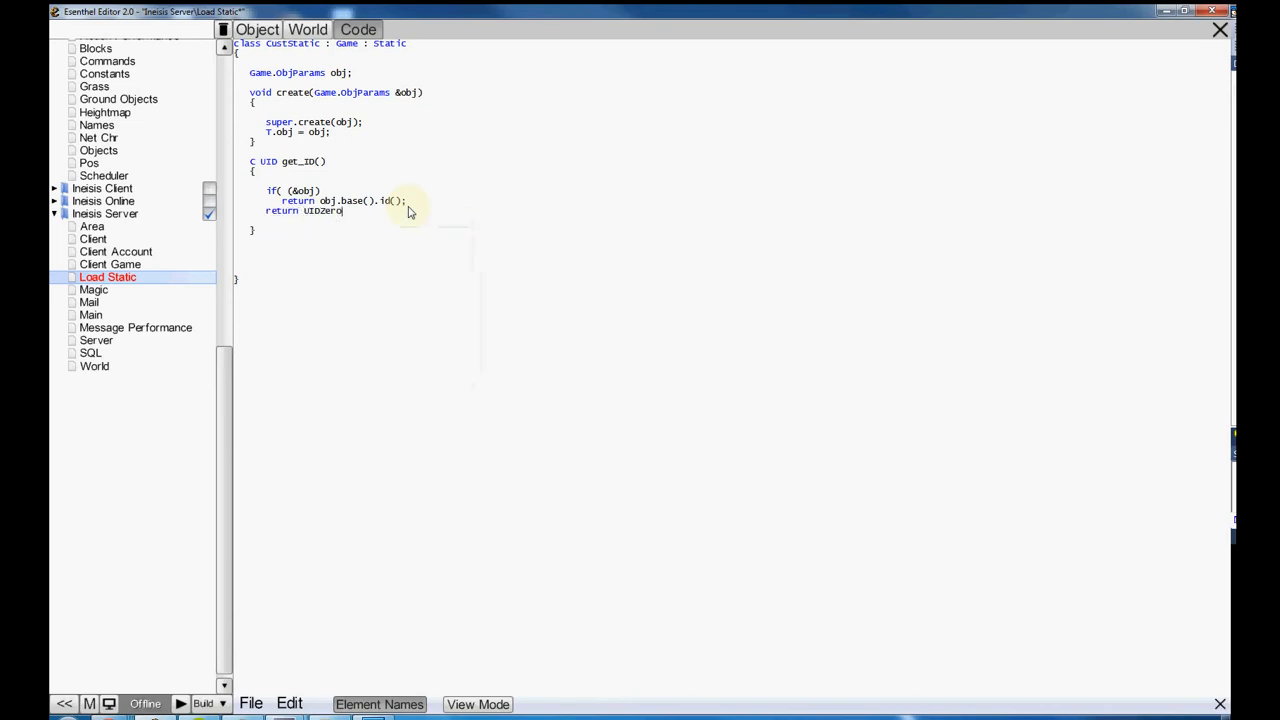
pyautogui.write(';')
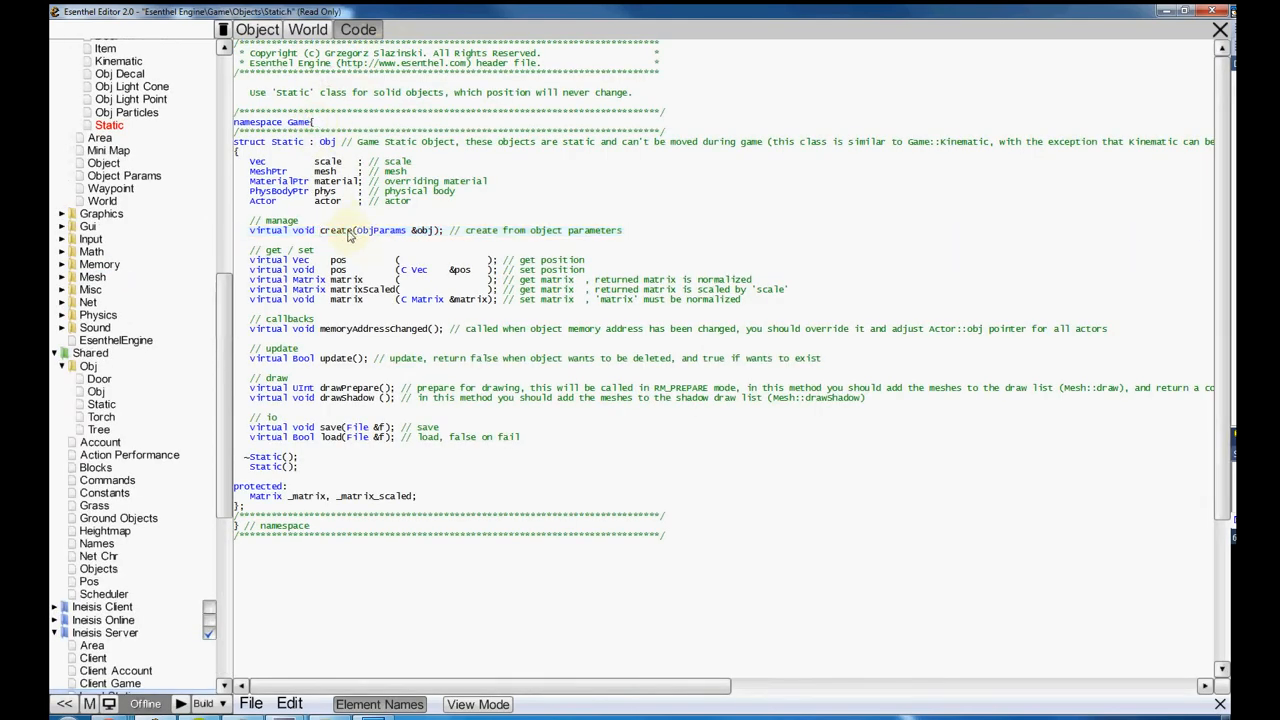
# - Revisit Load Static, then switch to the World server code via the project tree
pyautogui.click(108, 276)
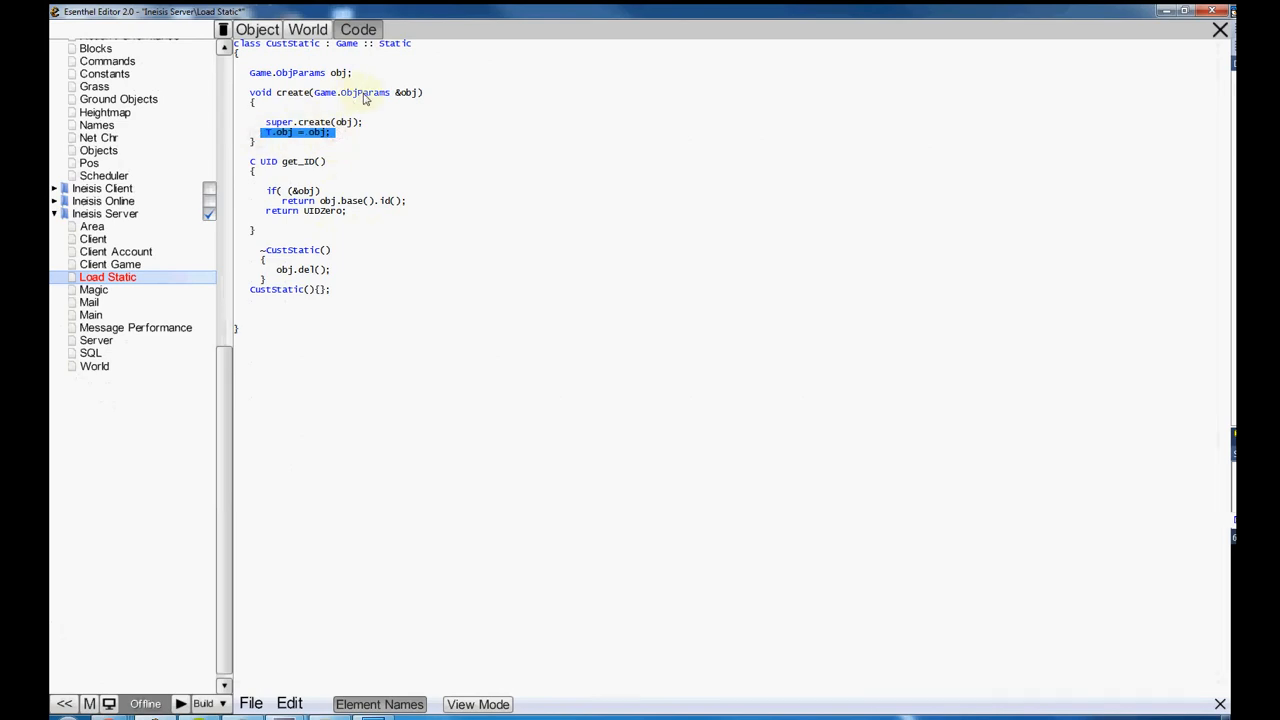
pyautogui.moveTo(310, 178)
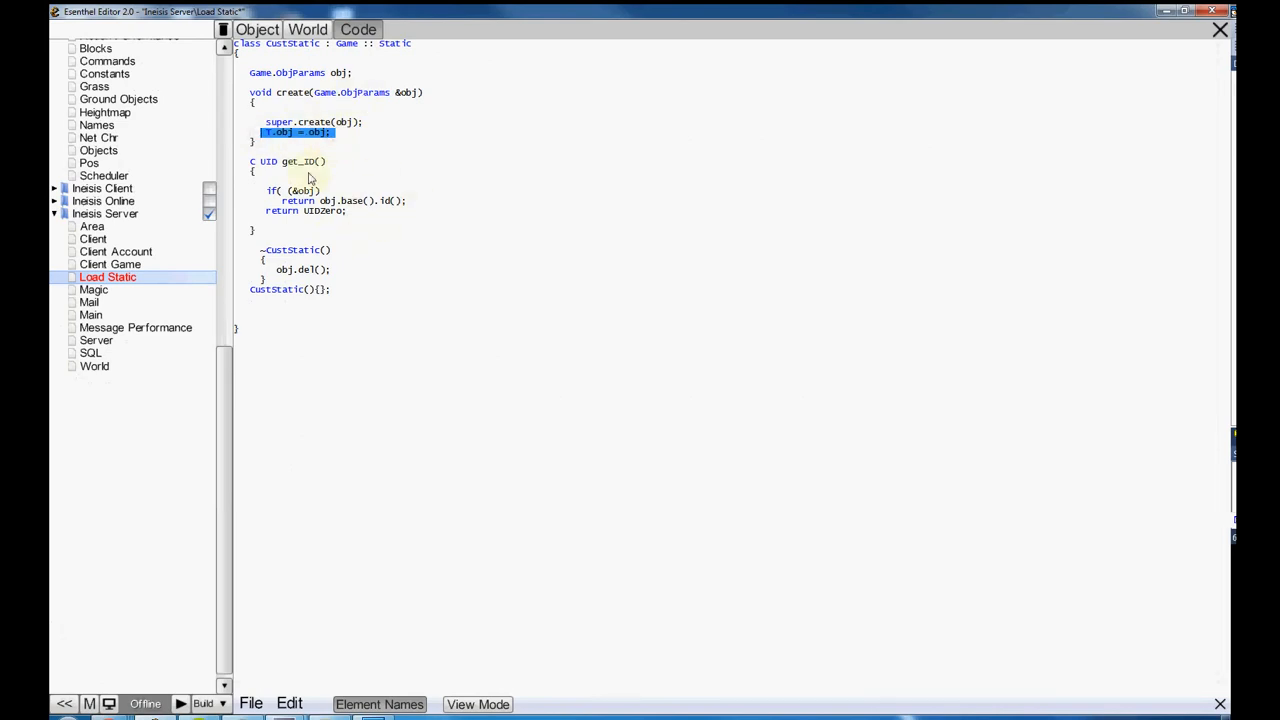
pyautogui.click(90, 352)
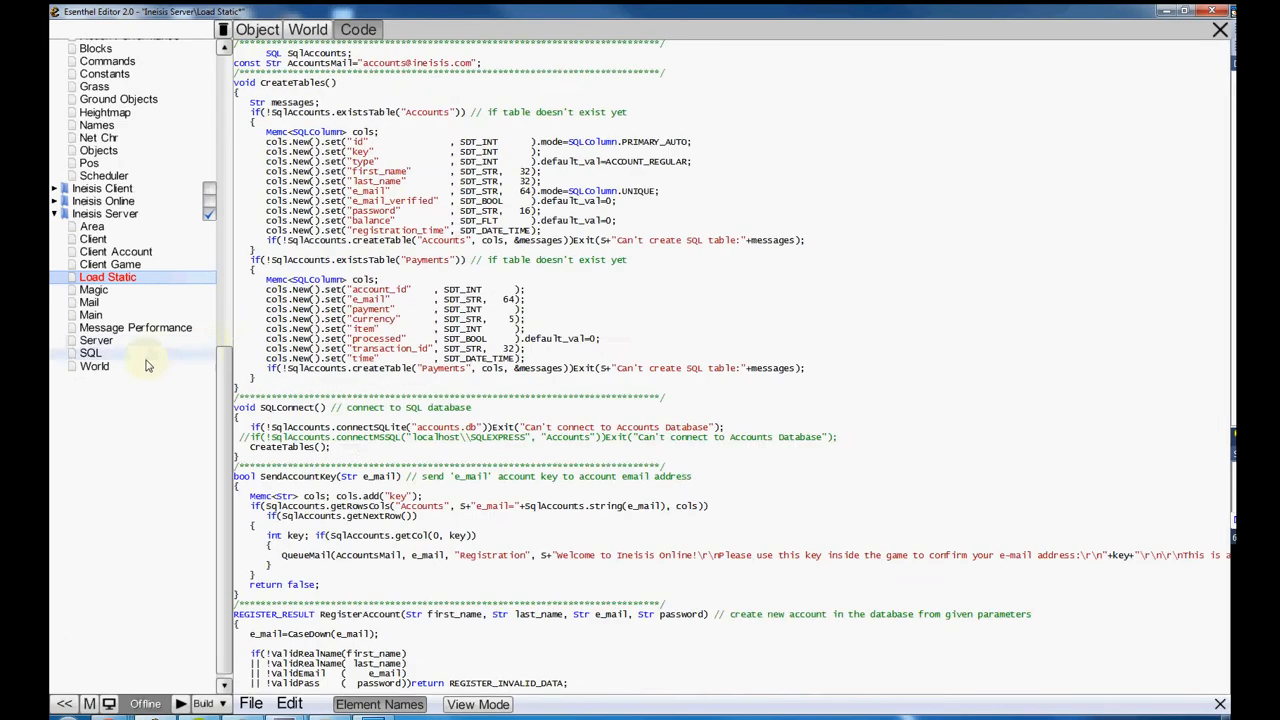
pyautogui.click(96, 364)
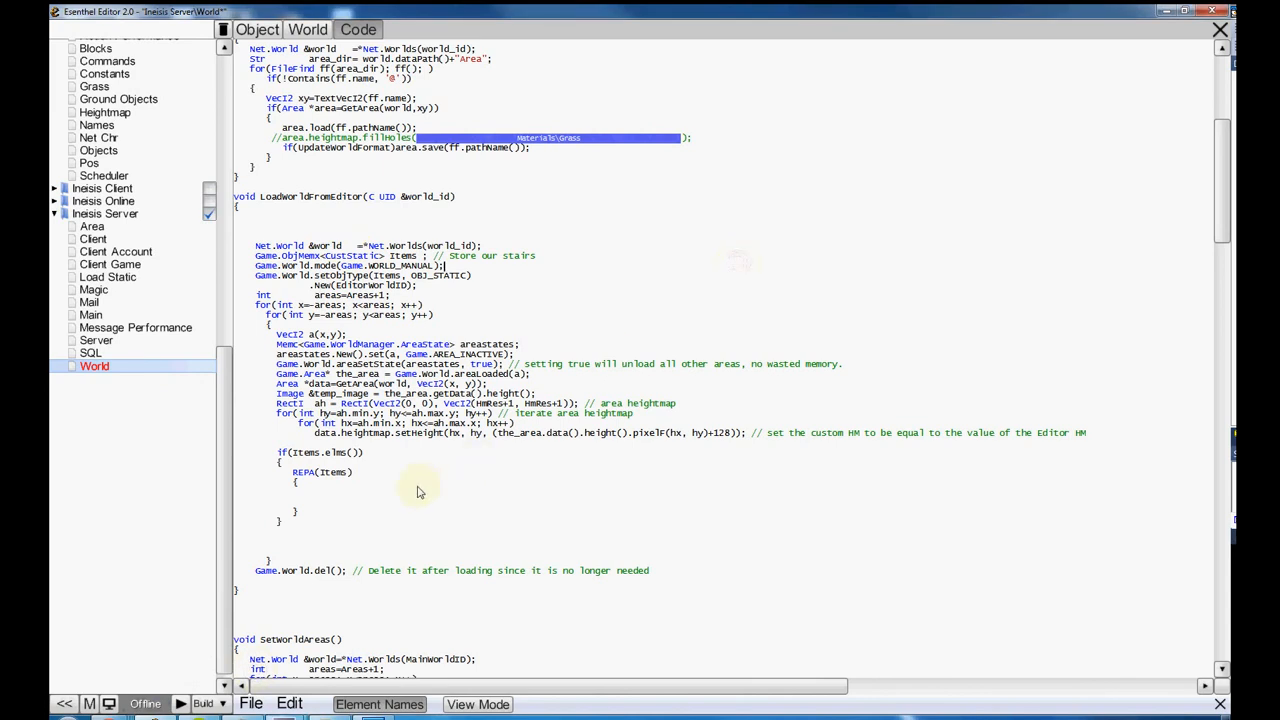
pyautogui.moveTo(436, 496)
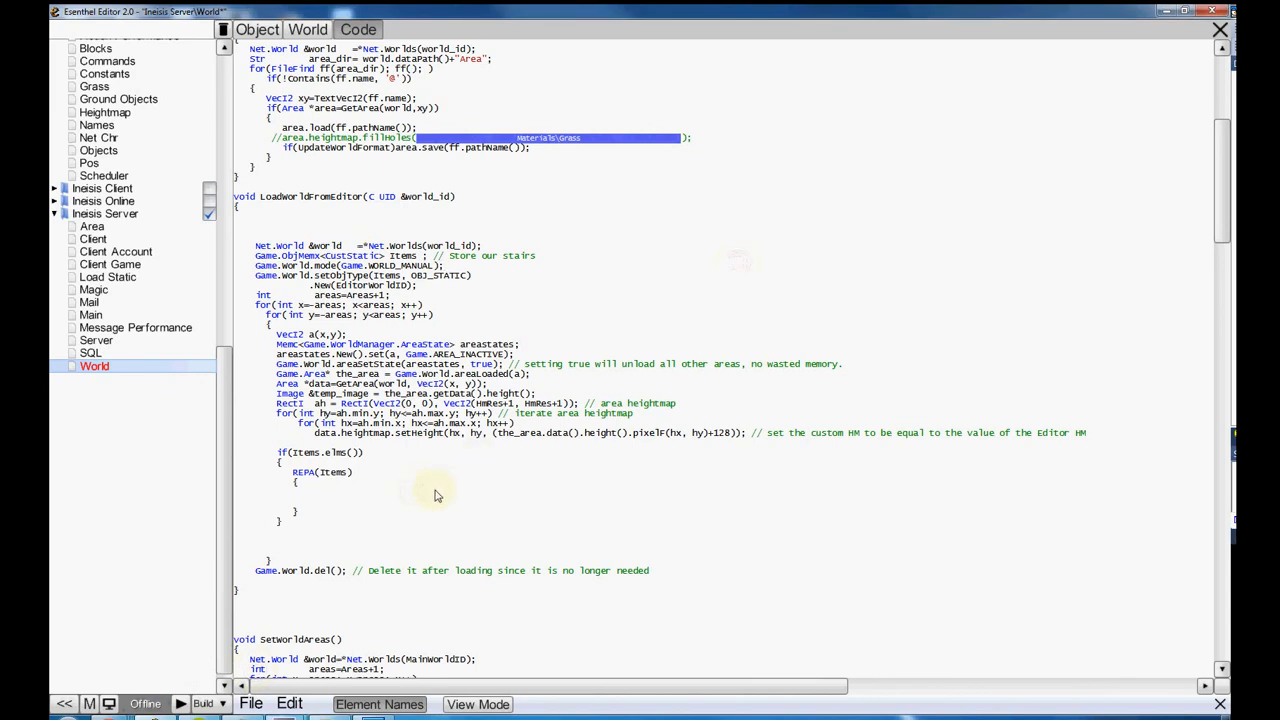
# - Inside REPS(items) call SetObj and build Vec local from items[i].pos() components
pyautogui.write('Set')
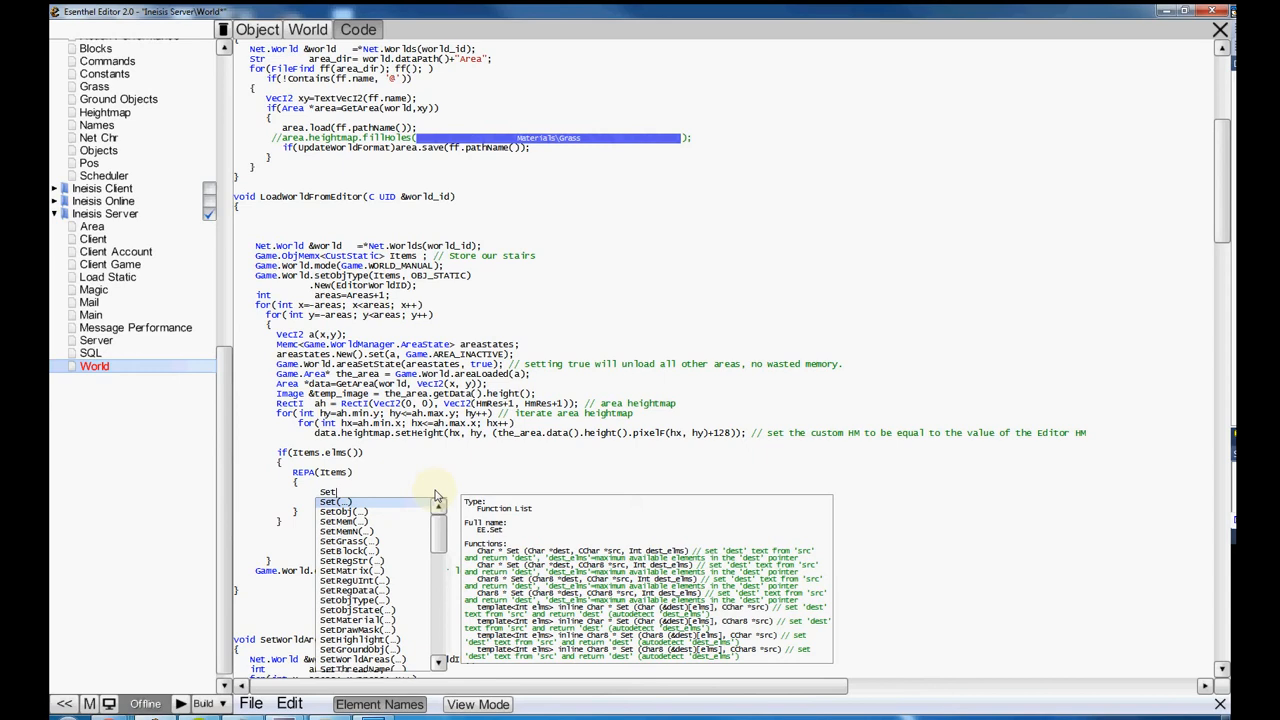
pyautogui.click(344, 512)
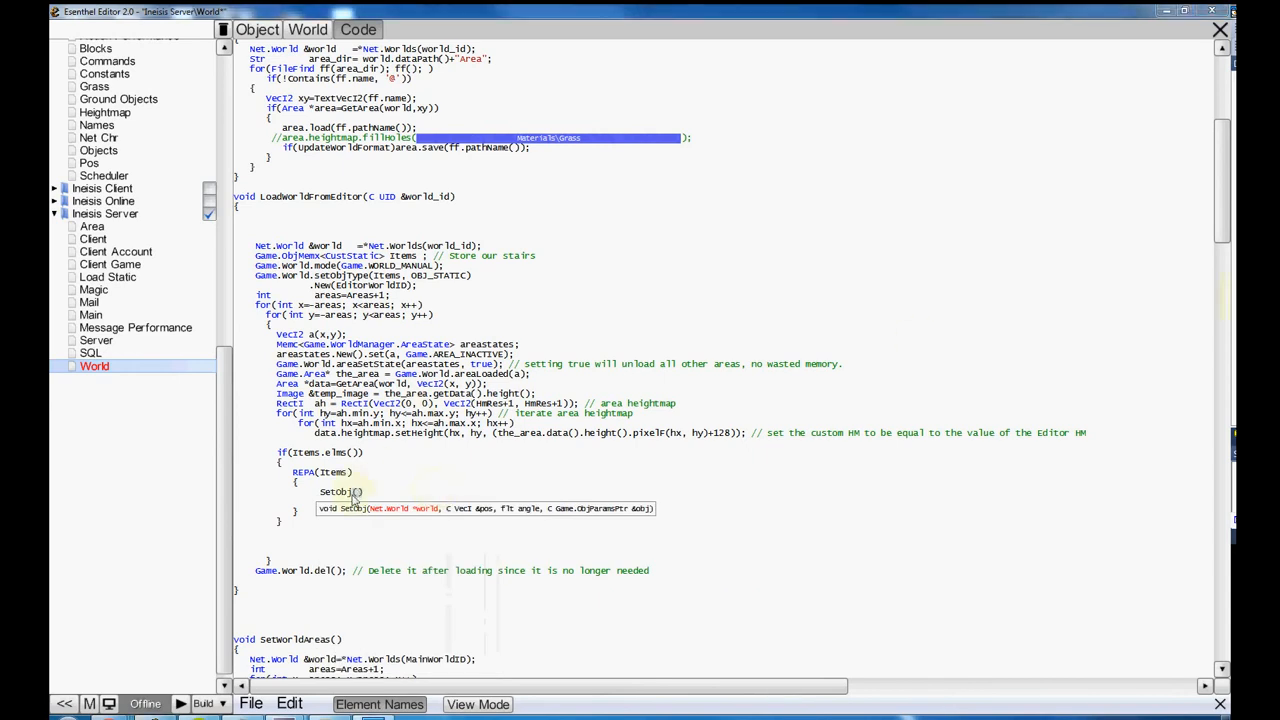
pyautogui.moveTo(370, 498)
pyautogui.write('&world,')
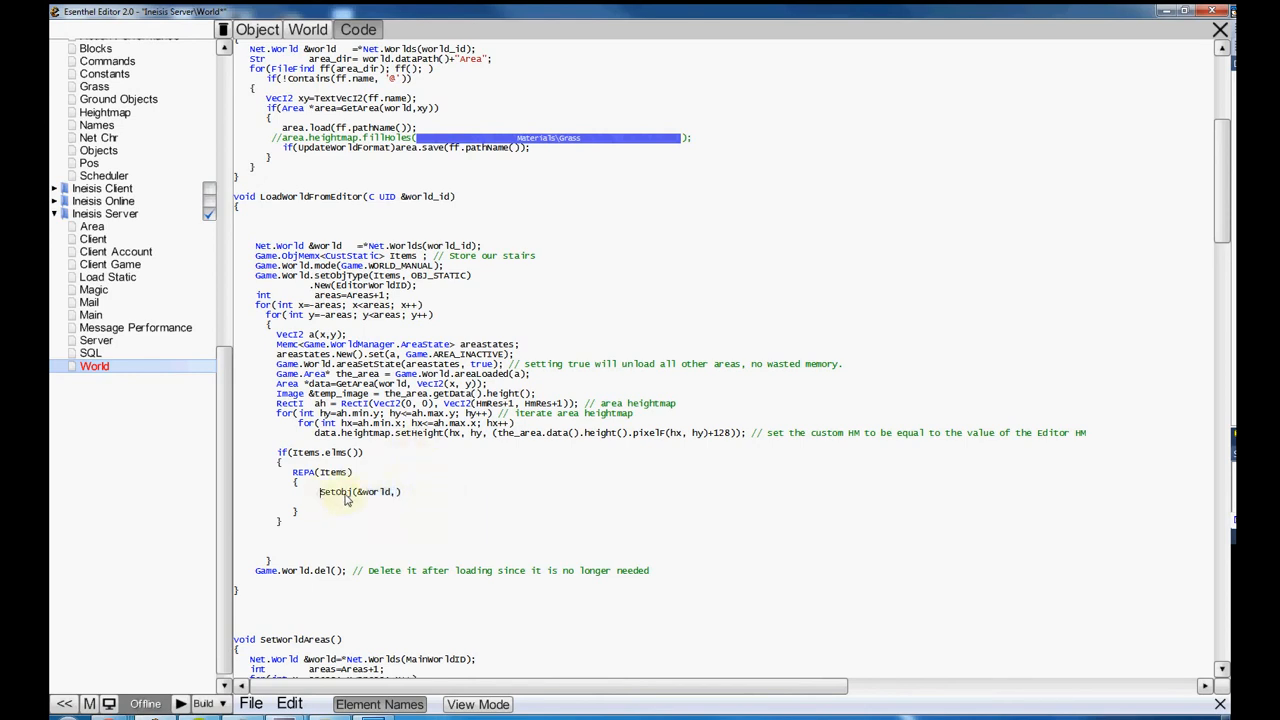
pyautogui.write('v')
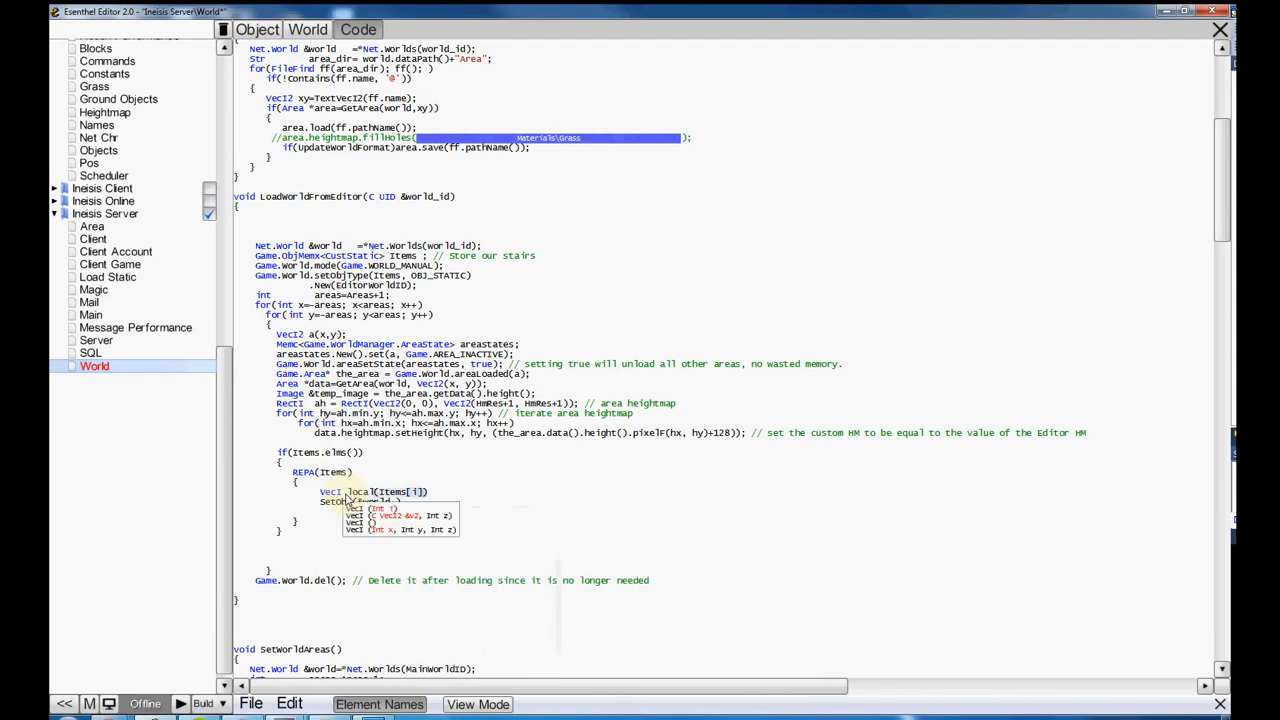
pyautogui.write('.')
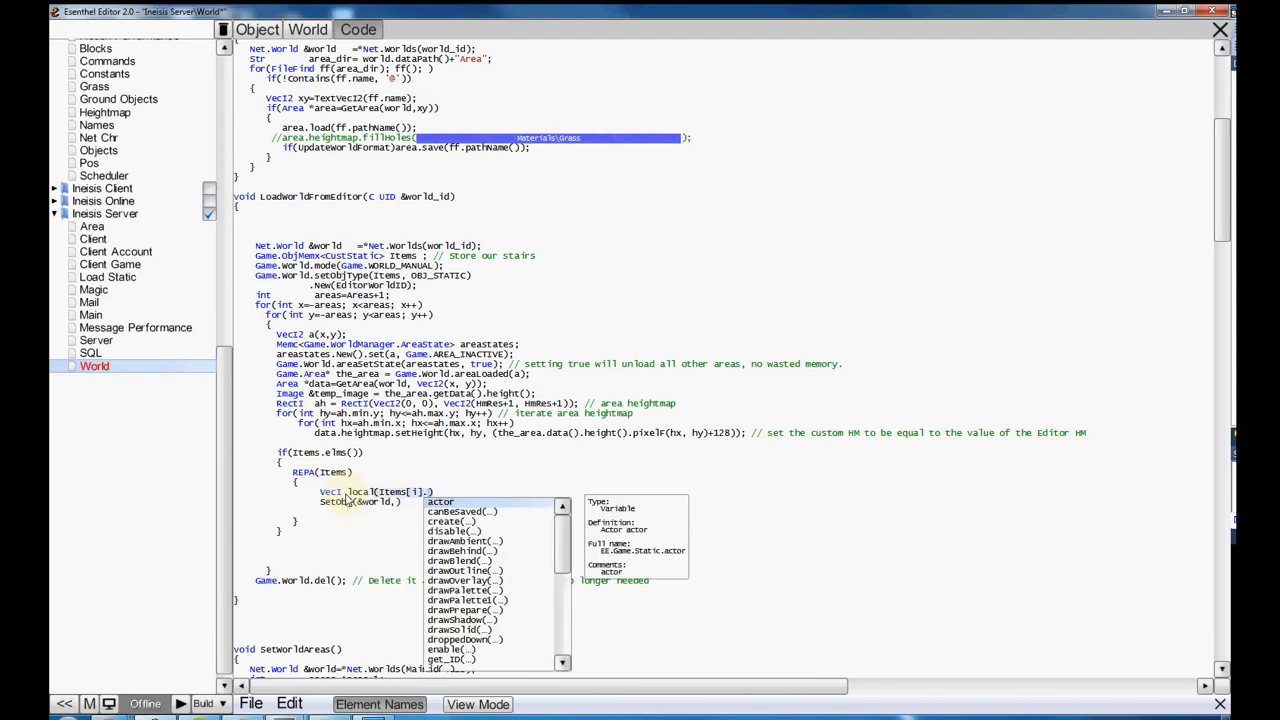
pyautogui.write('.po')
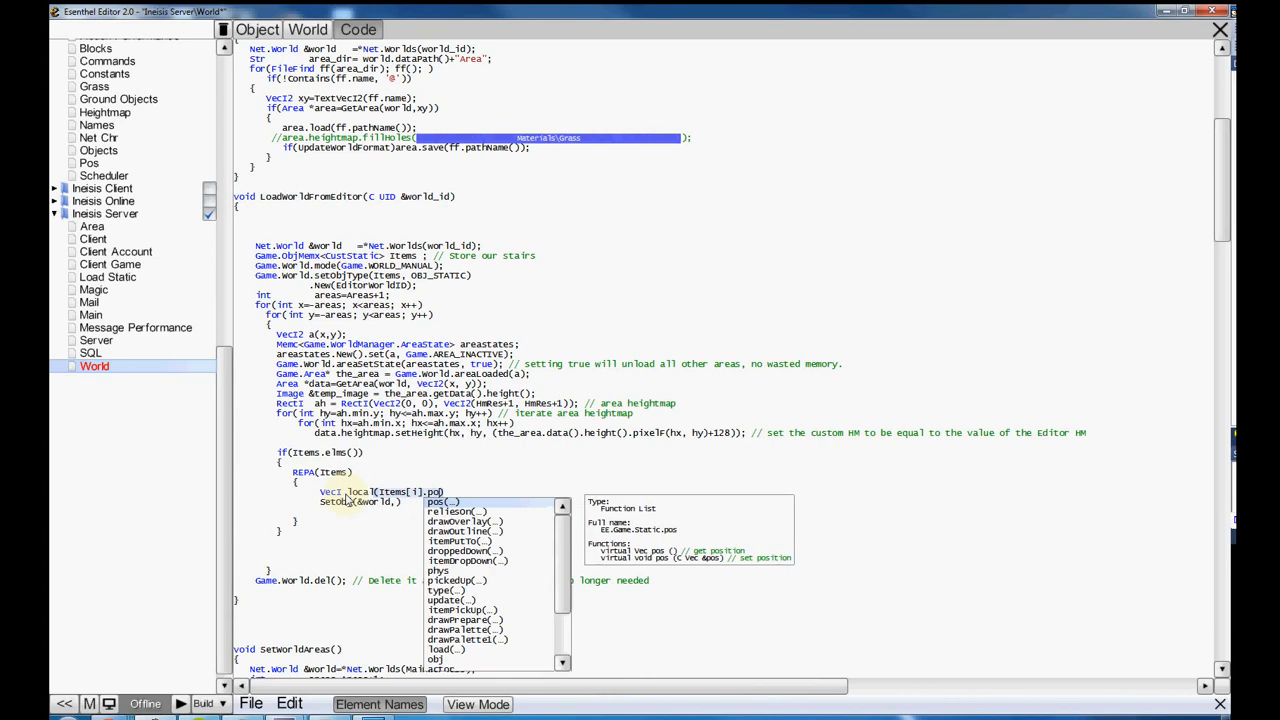
pyautogui.scroll(-3)
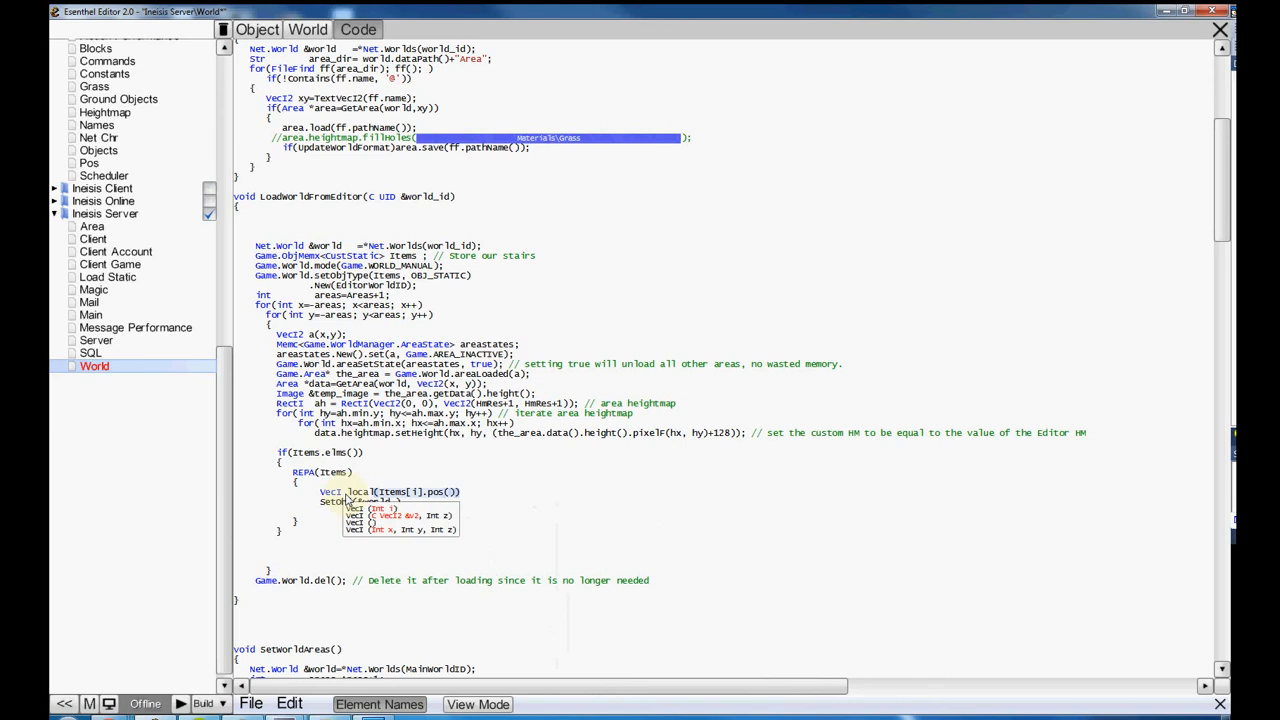
pyautogui.write('.x,Items[i].pos(')
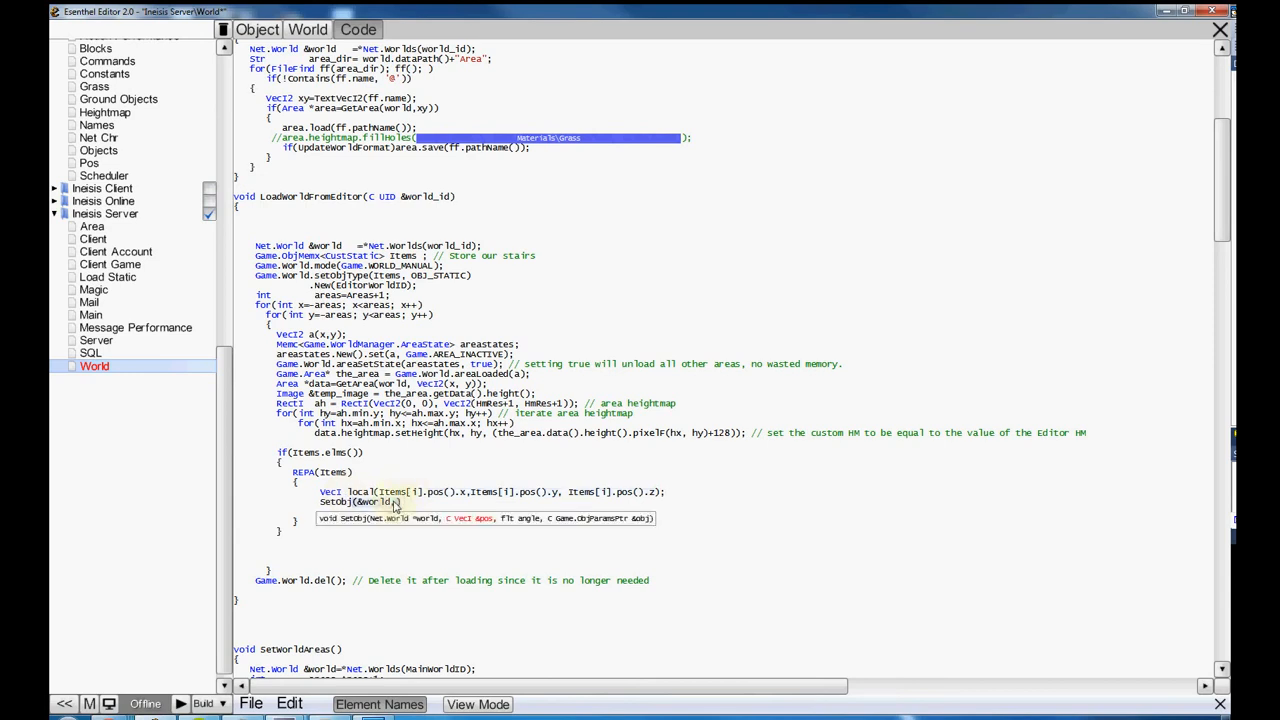
# - Pass local, items[i].matrix().angle() and items[i].get_ID() to SetObj
pyautogui.write('local,Items[i].matrix().angle(), Items[i')
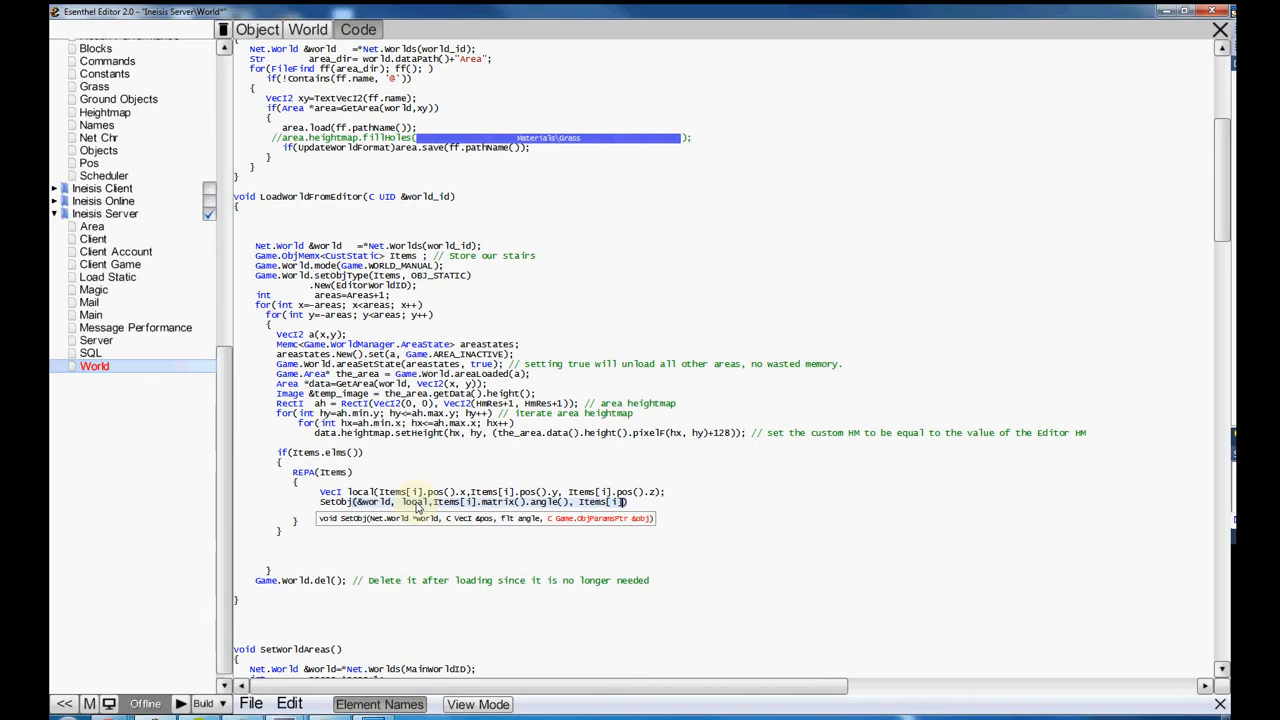
pyautogui.write('.get_ID());')
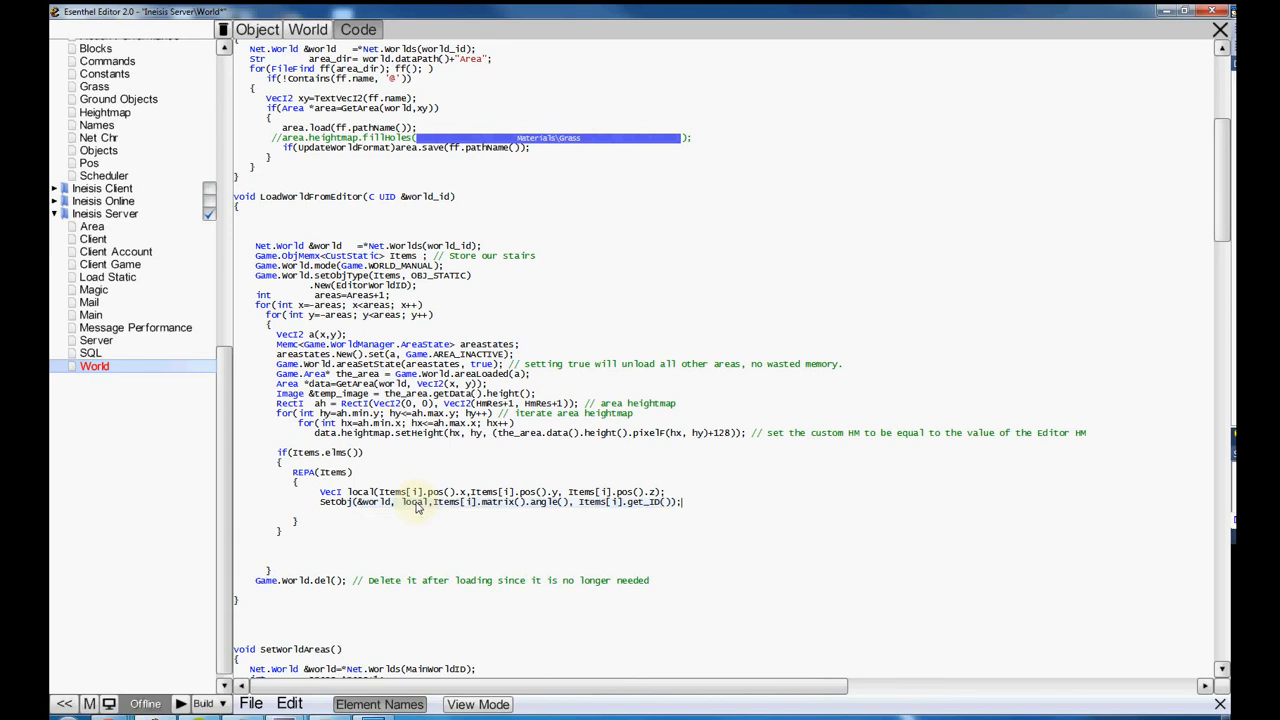
pyautogui.moveTo(448, 516)
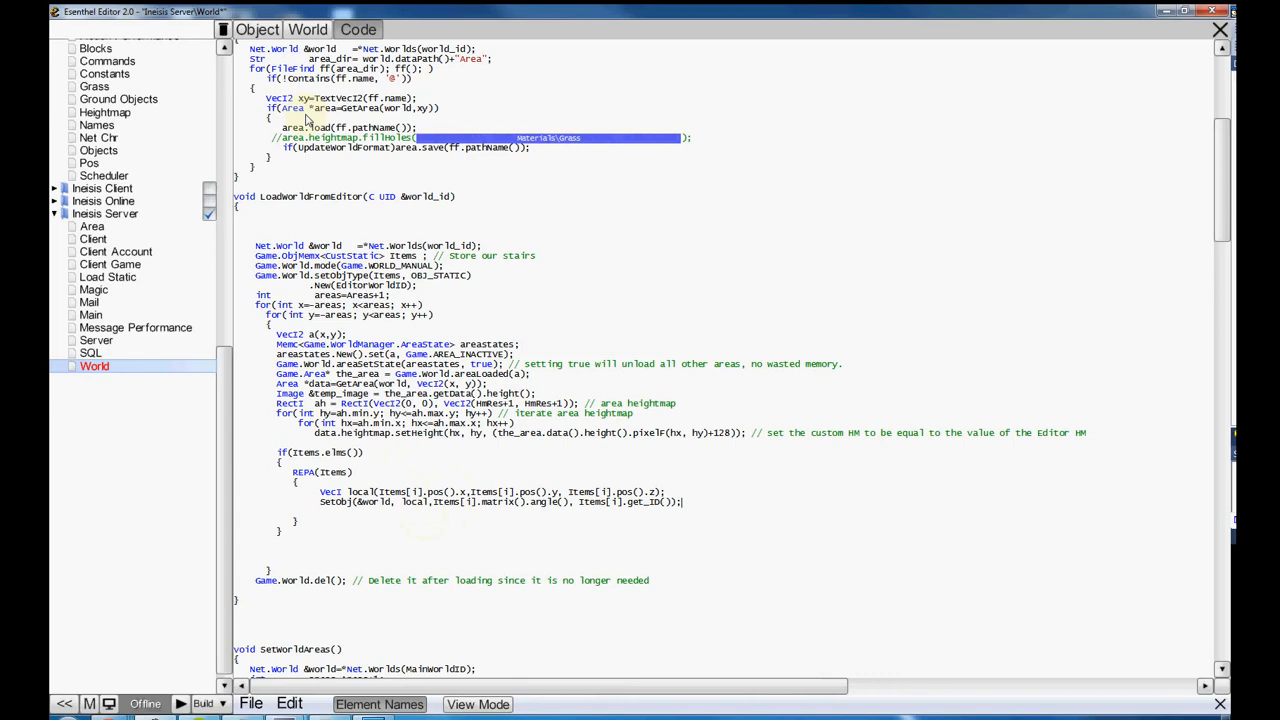
pyautogui.click(308, 30)
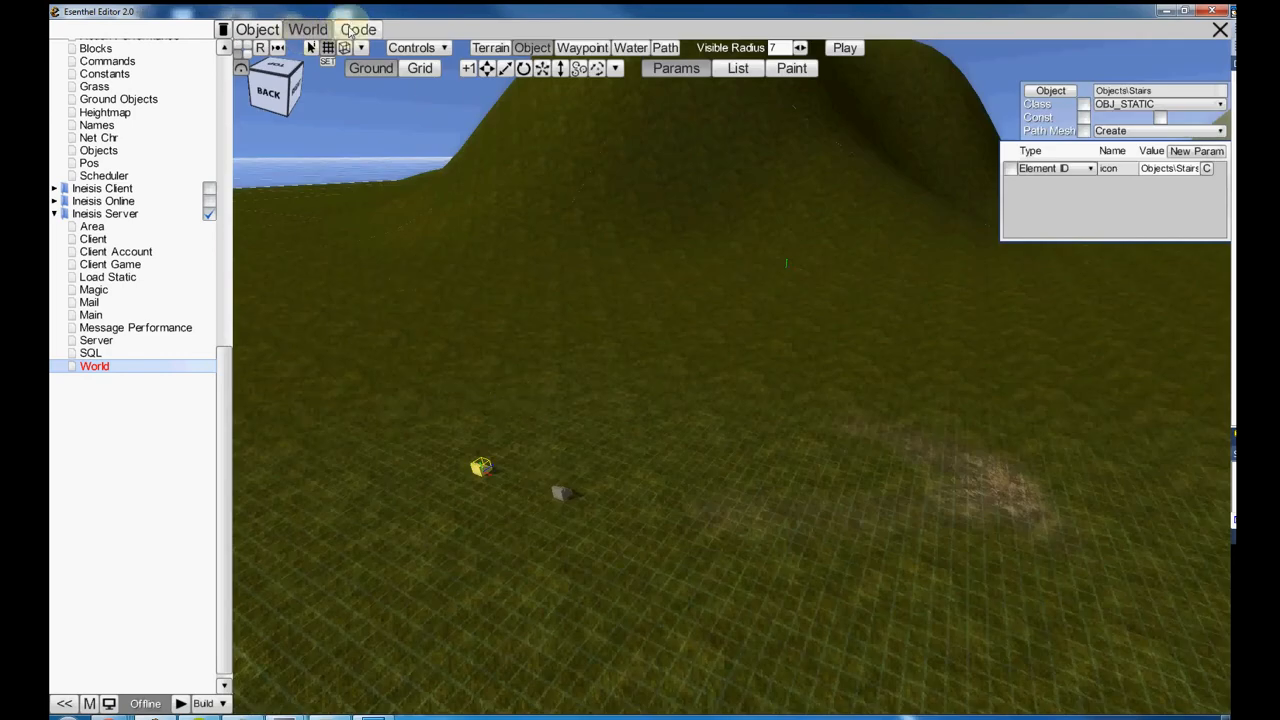
pyautogui.click(358, 30)
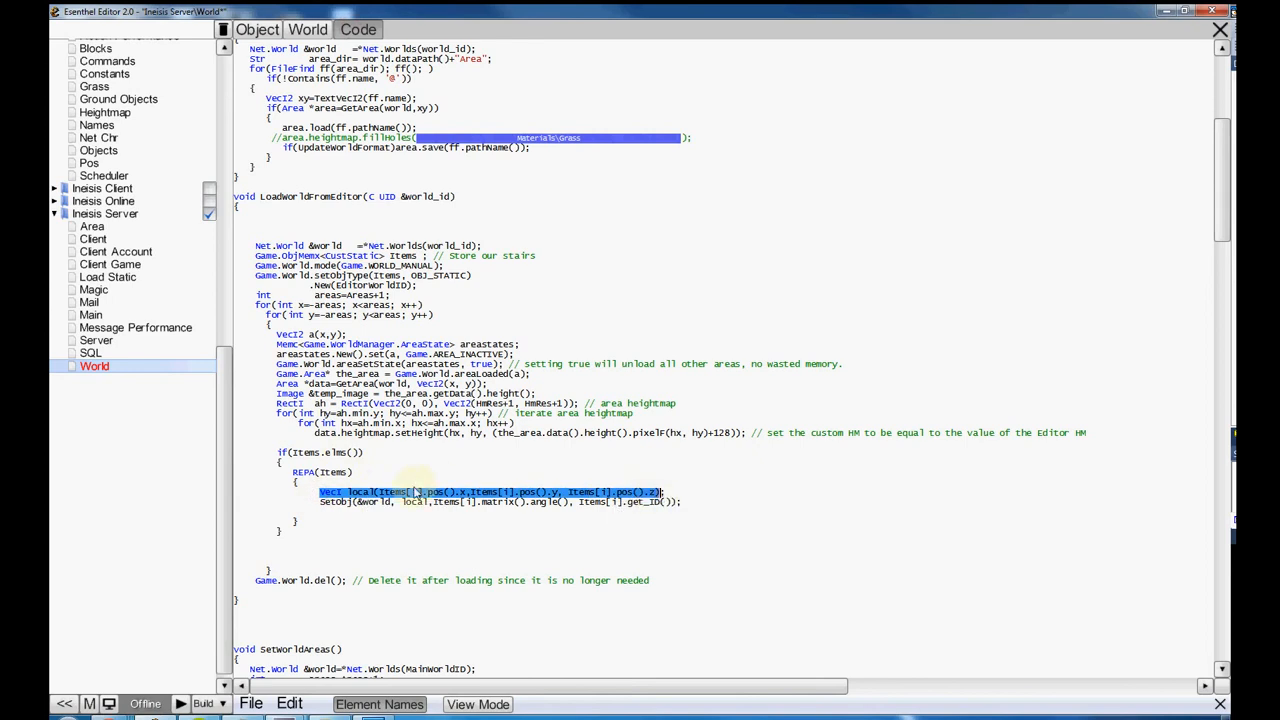
pyautogui.click(330, 508)
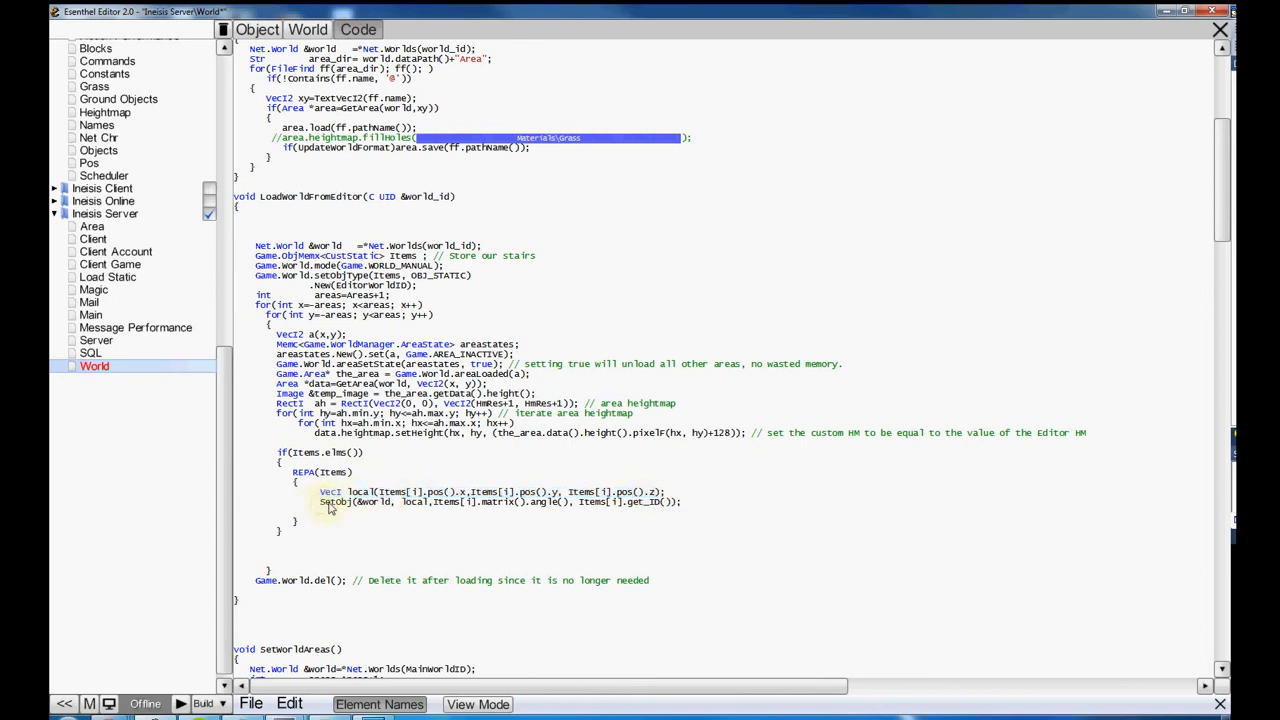
pyautogui.moveTo(356, 504)
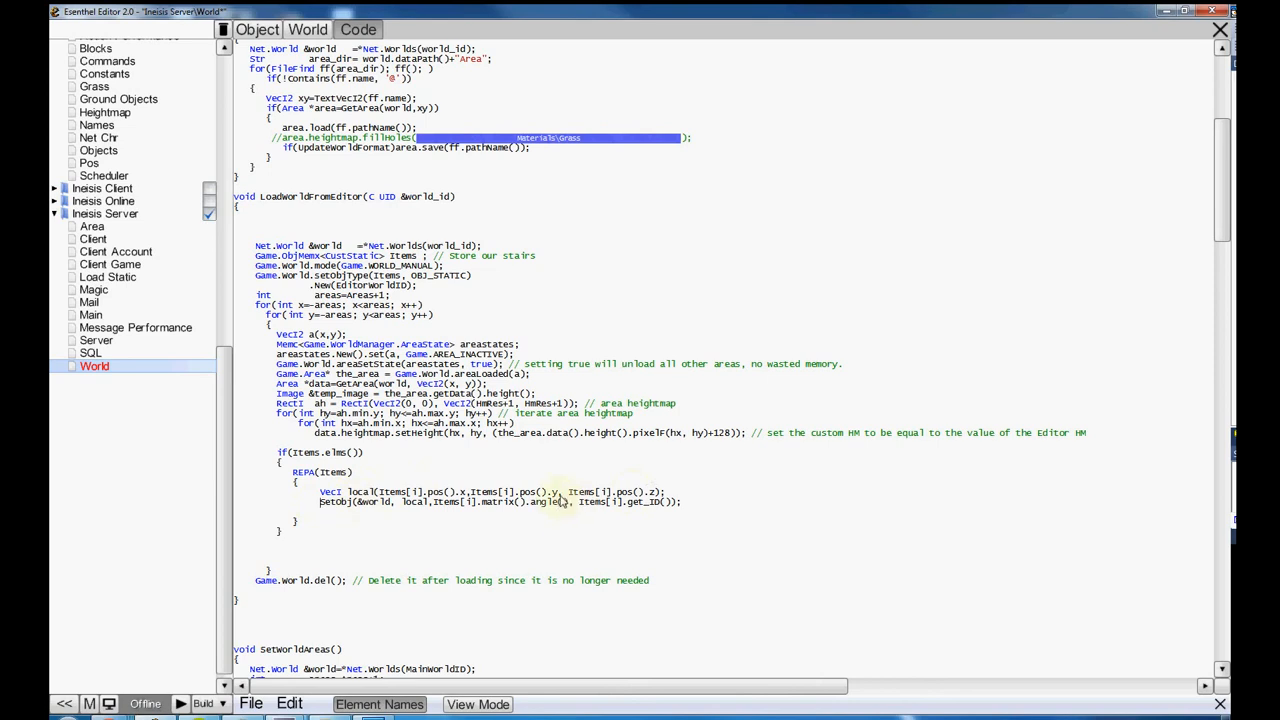
pyautogui.moveTo(616, 458)
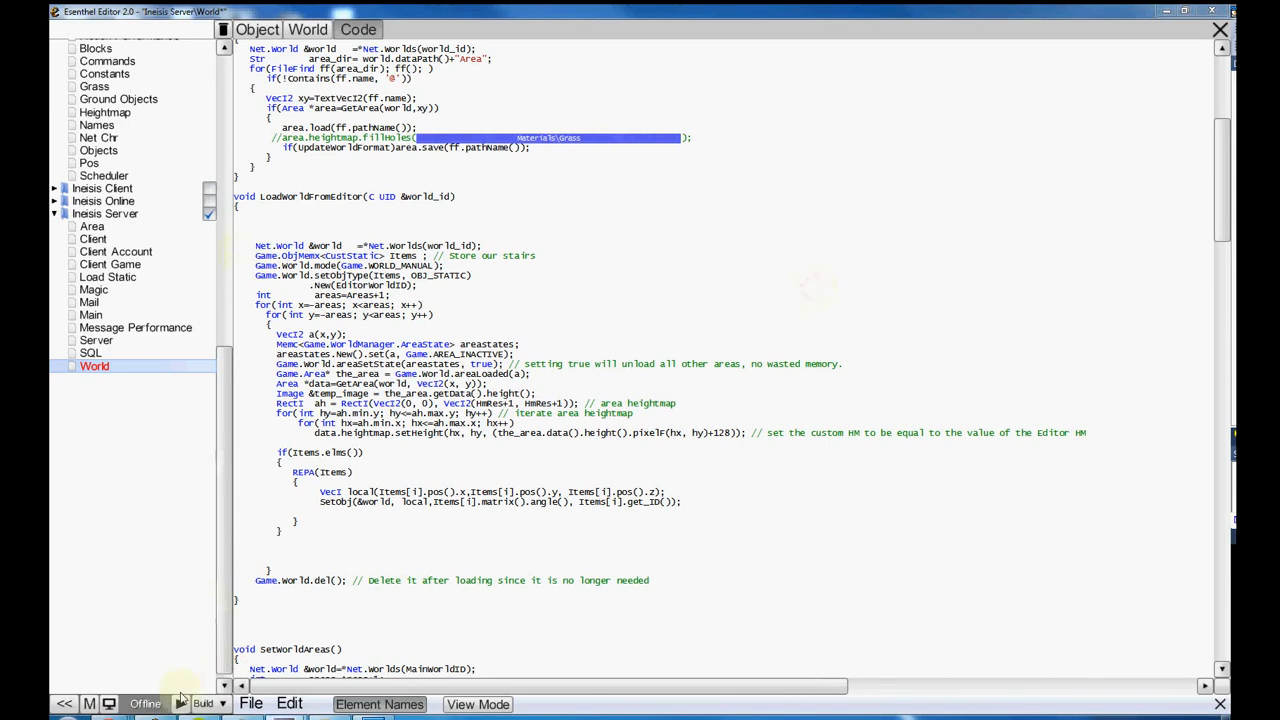
# - Build the project, view Load Static, and launch the Inesis client to test
pyautogui.click(204, 704)
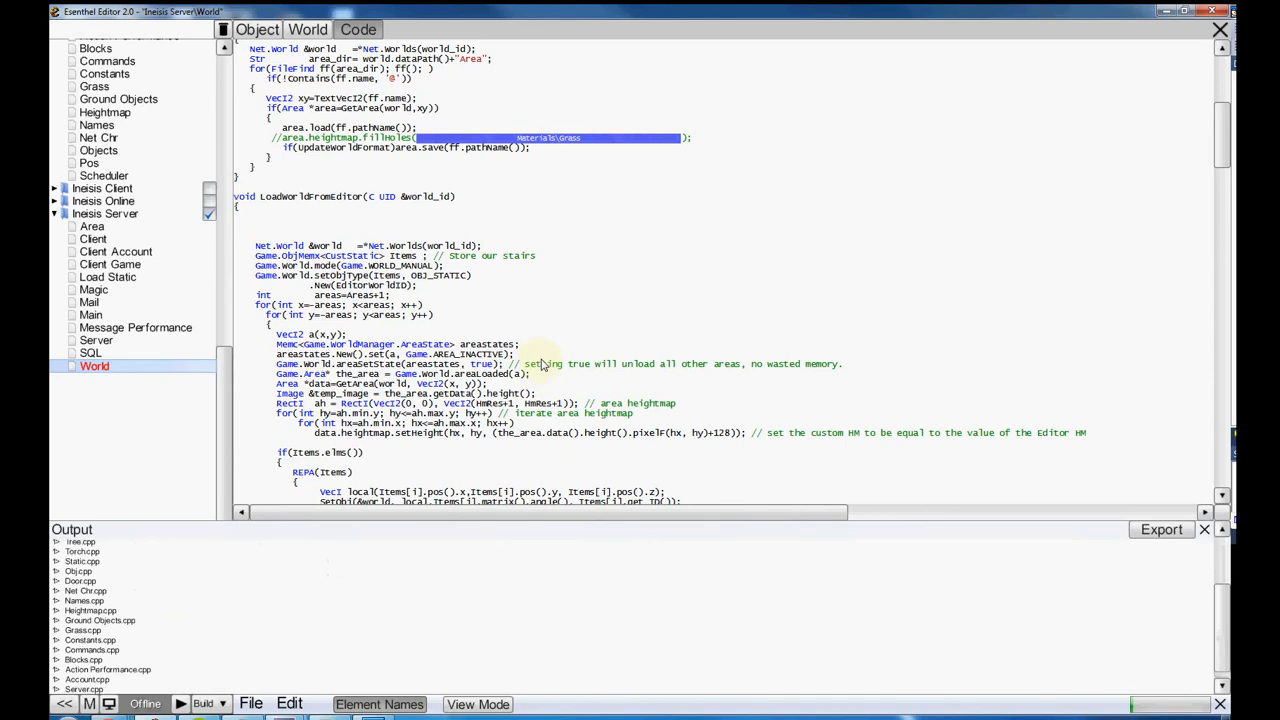
pyautogui.click(202, 704)
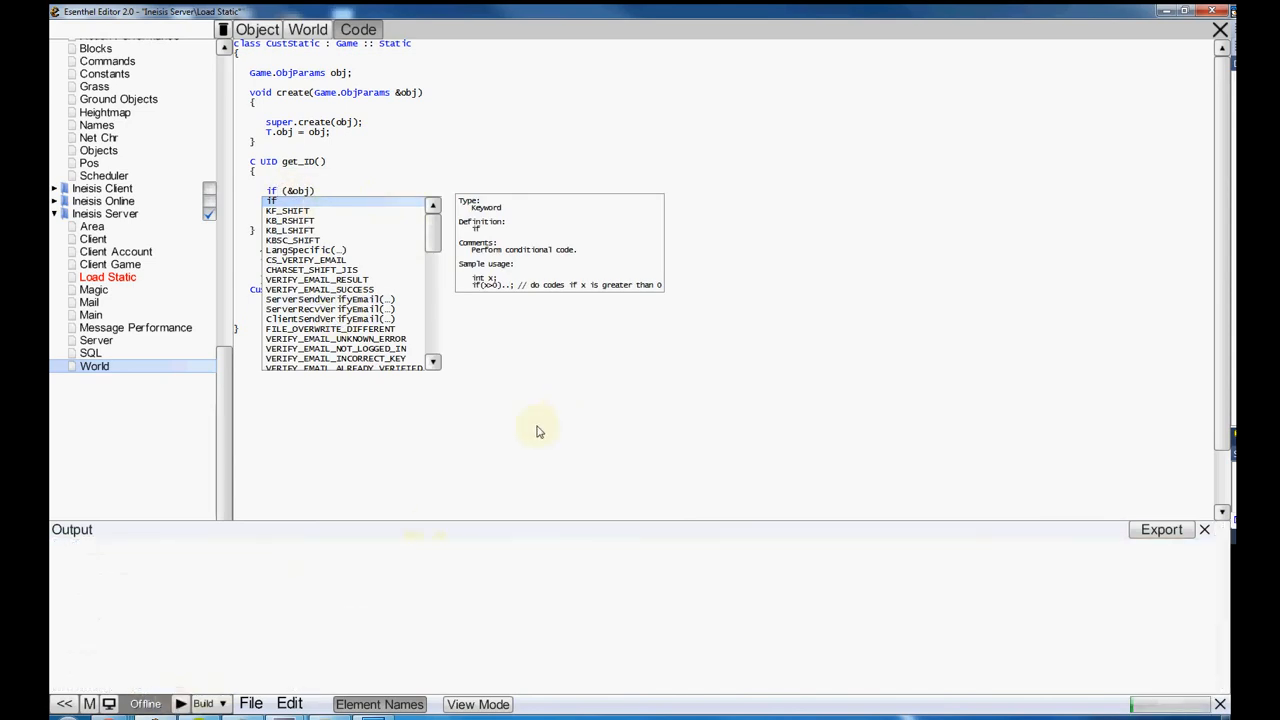
pyautogui.click(202, 704)
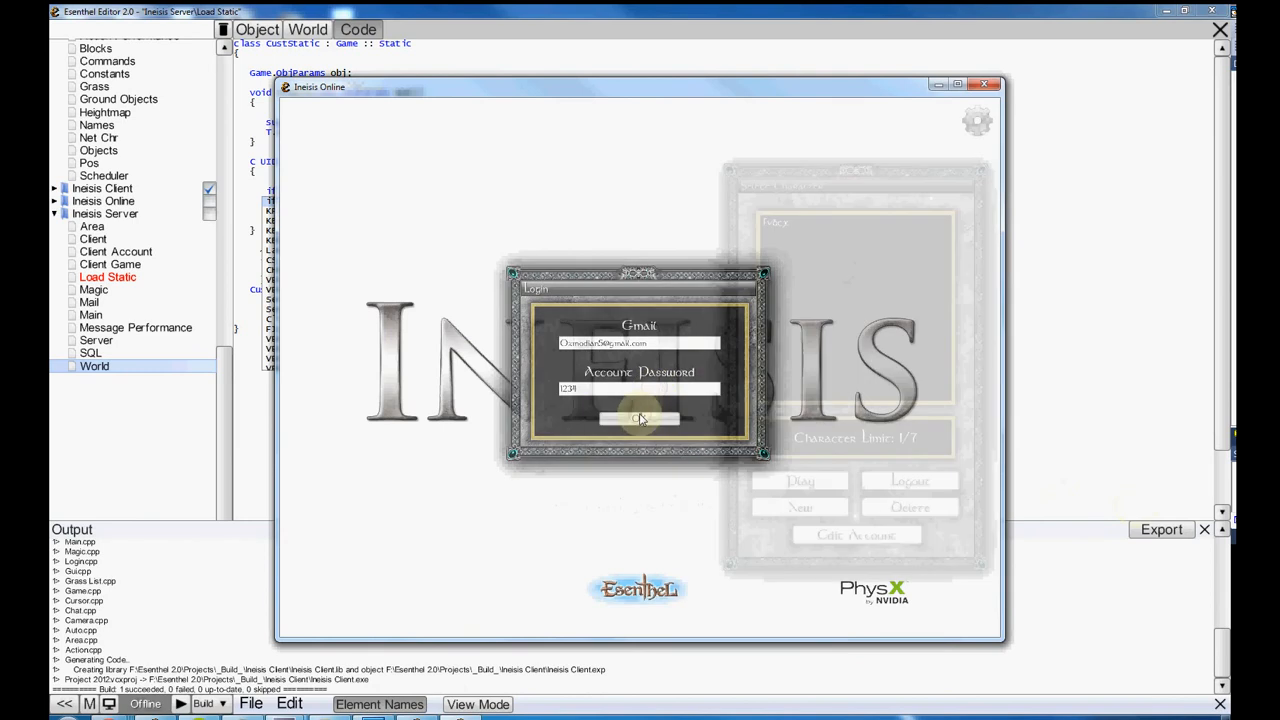
# - Log in, press Play to enter the world with the character, then exit the game
pyautogui.click(640, 418)
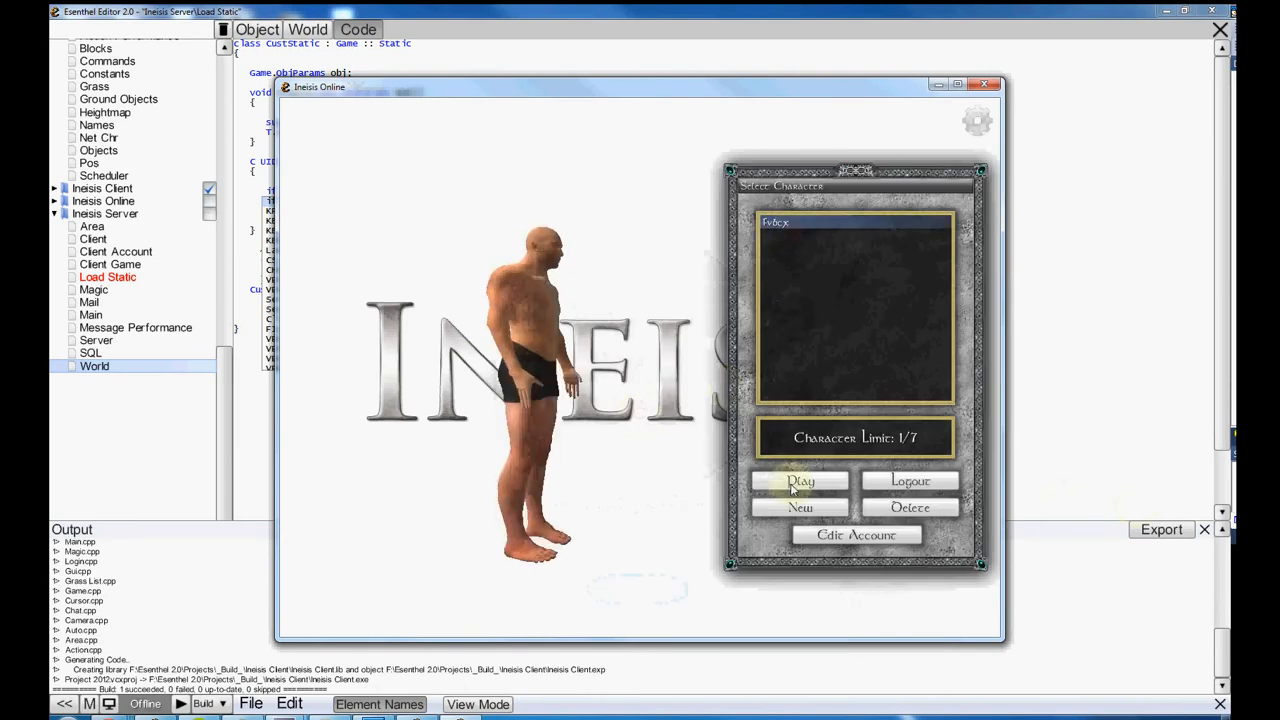
pyautogui.click(800, 480)
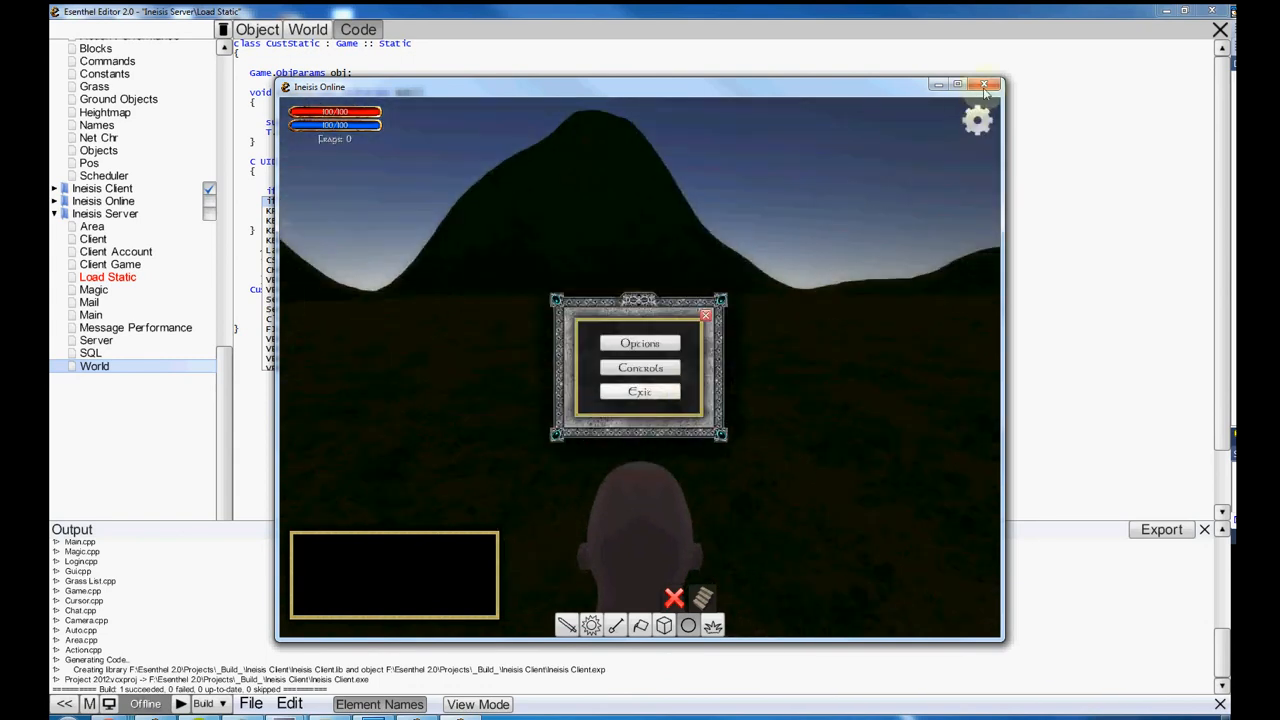
pyautogui.click(994, 84)
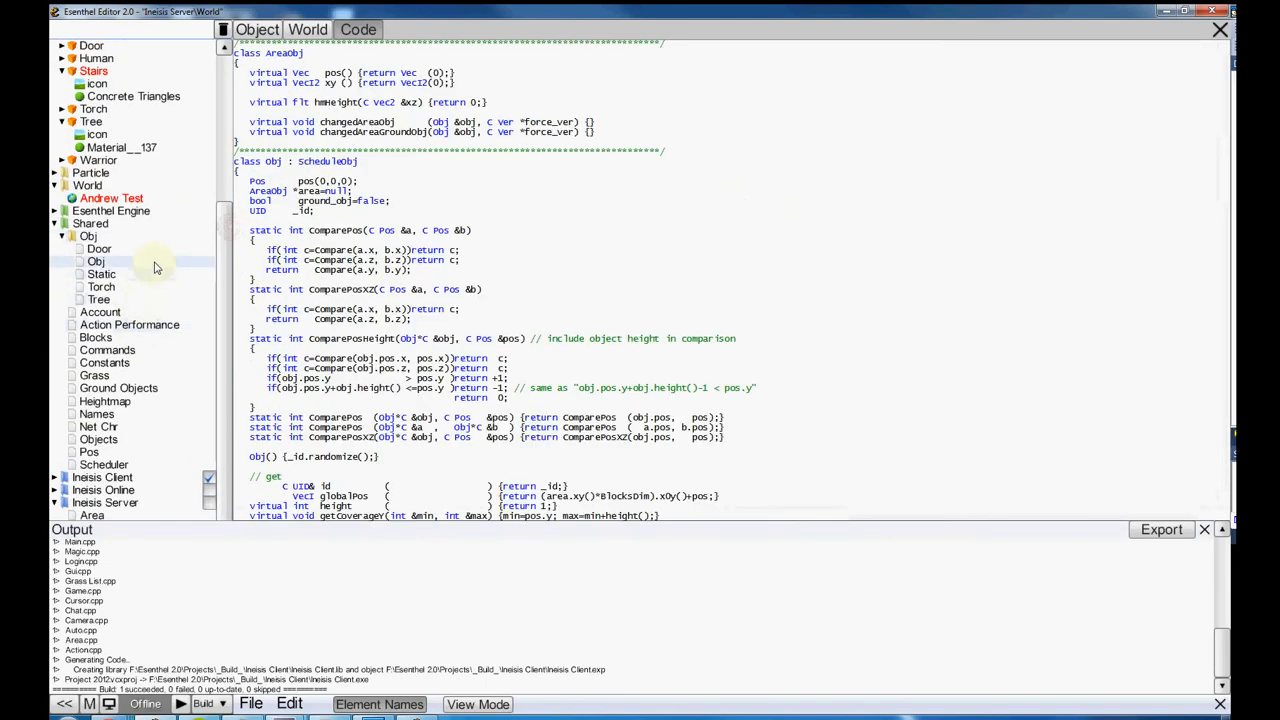
# - Show the shared Obj code at InitObj registering statics, torches, doors and trees
pyautogui.click(96, 260)
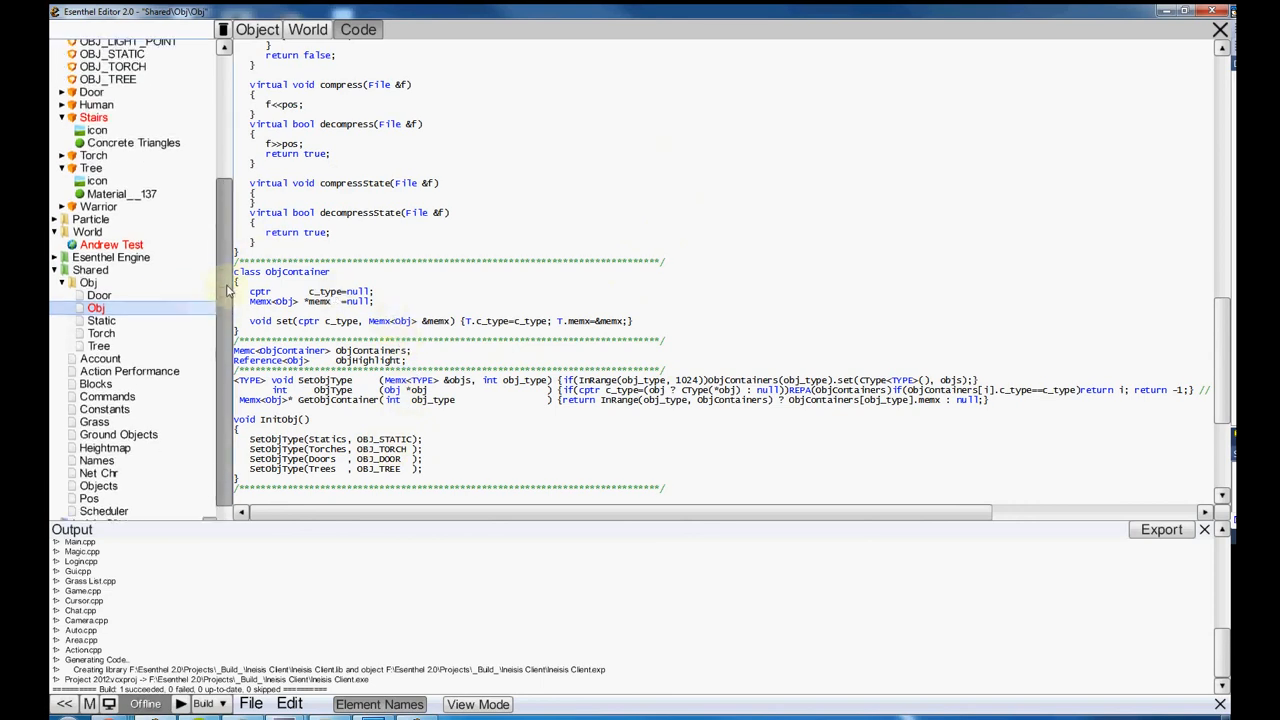
pyautogui.scroll(-3)
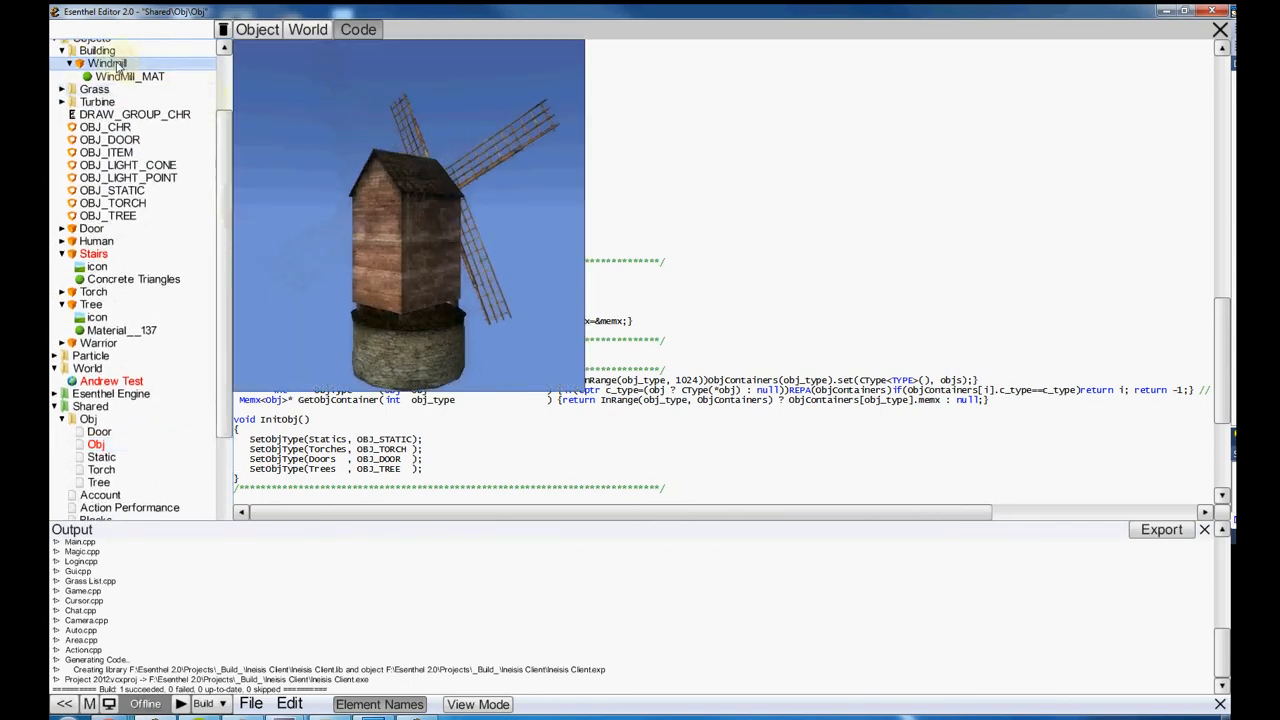
# - Check the Windmill object is OBJ_STATIC and place it on the grassy terrain in the world
pyautogui.click(256, 30)
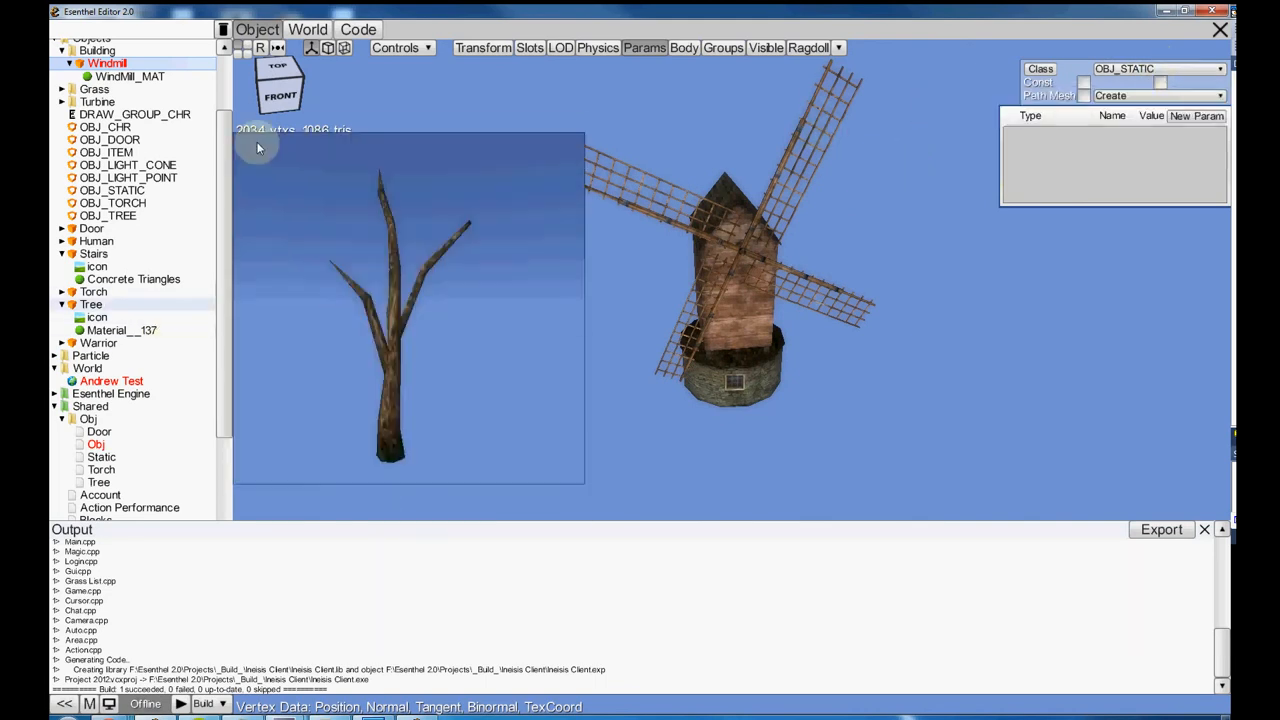
pyautogui.click(308, 30)
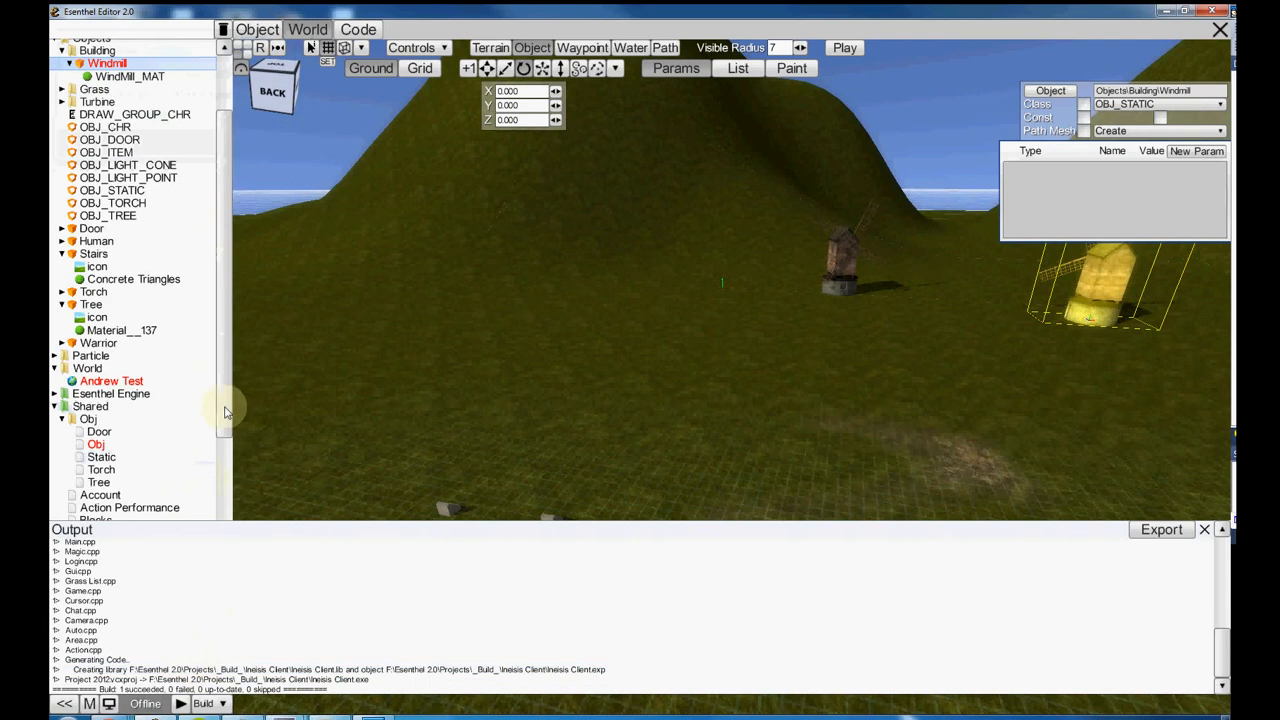
pyautogui.scroll(-3)
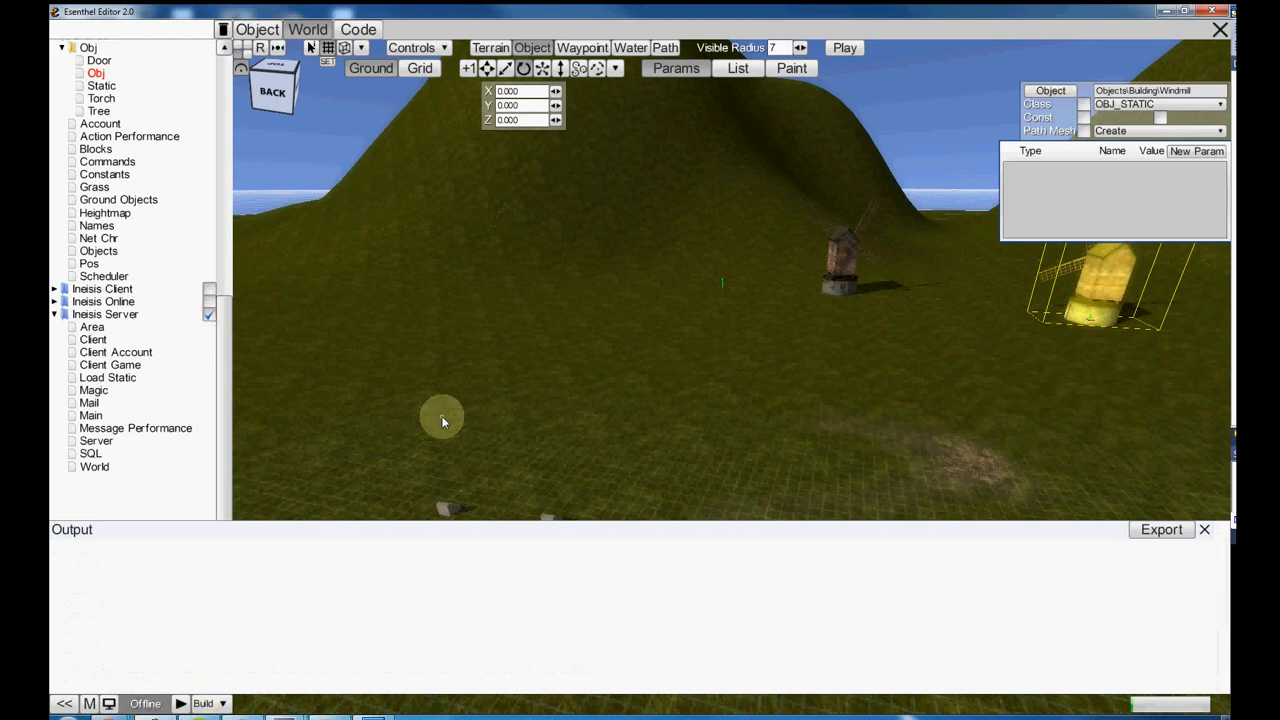
# - Build and launch the Inesis Online client, log in and enter the world with the character
pyautogui.click(204, 704)
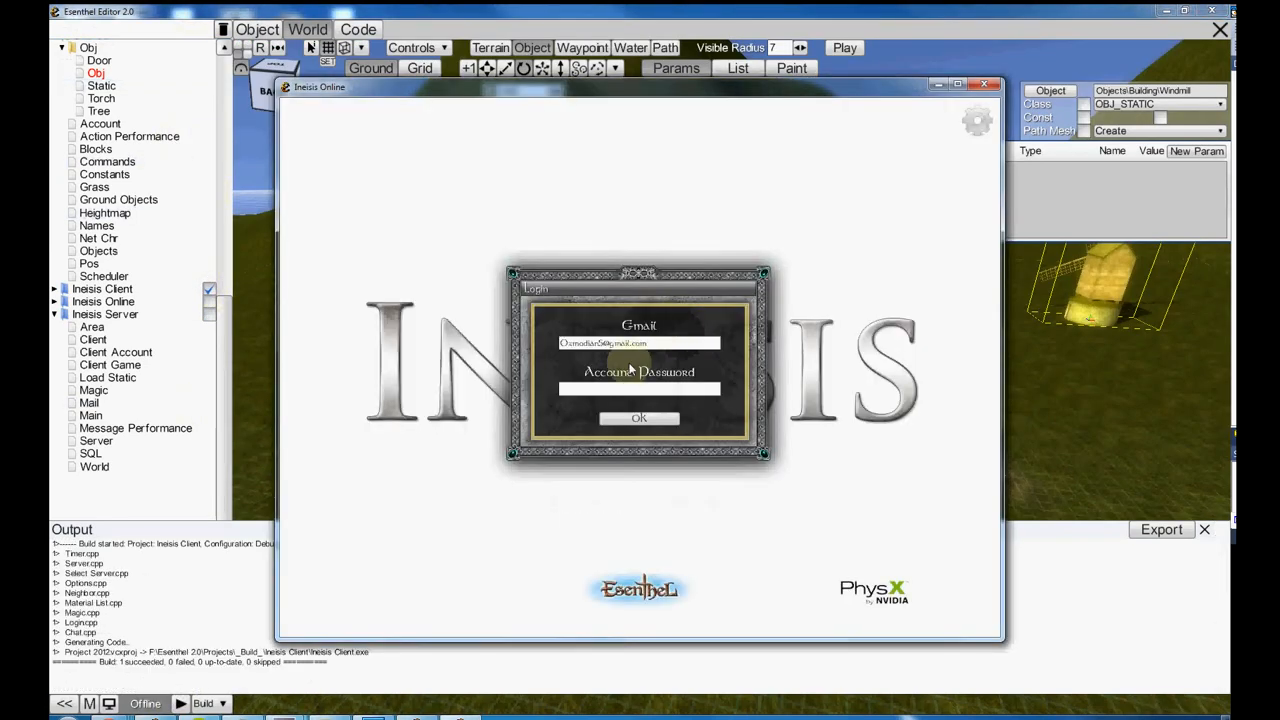
pyautogui.click(638, 418)
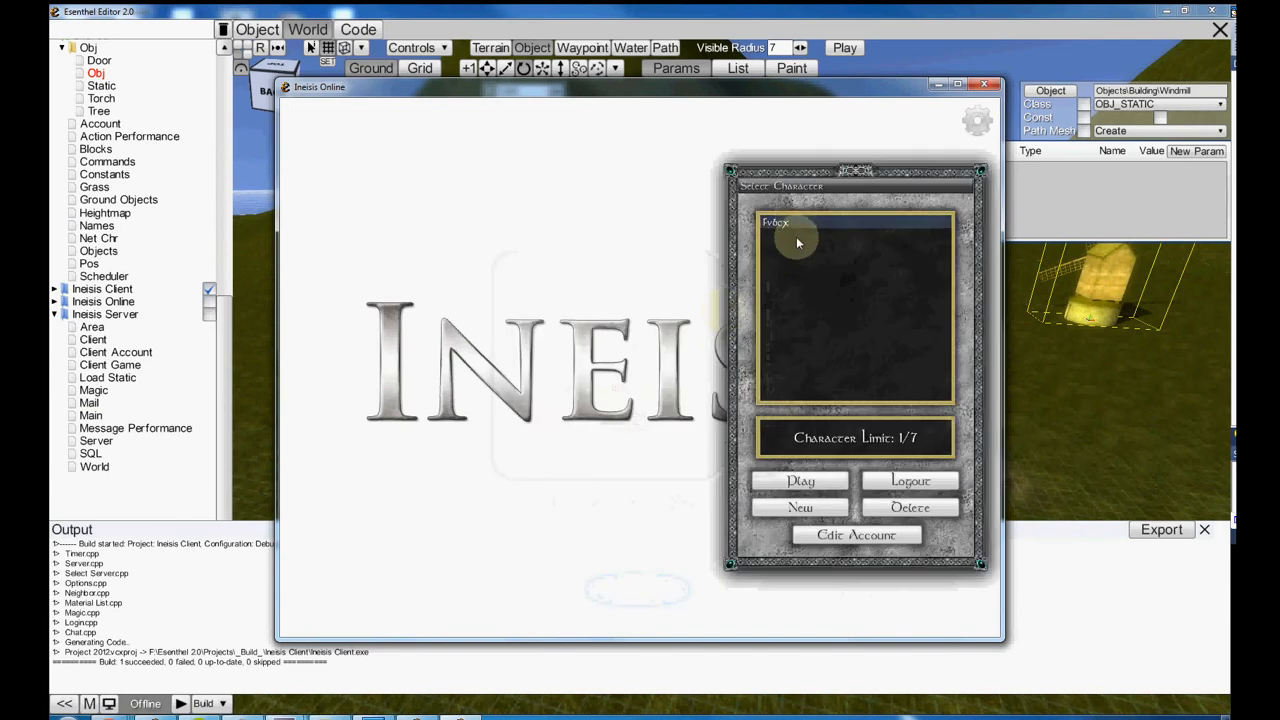
pyautogui.click(800, 480)
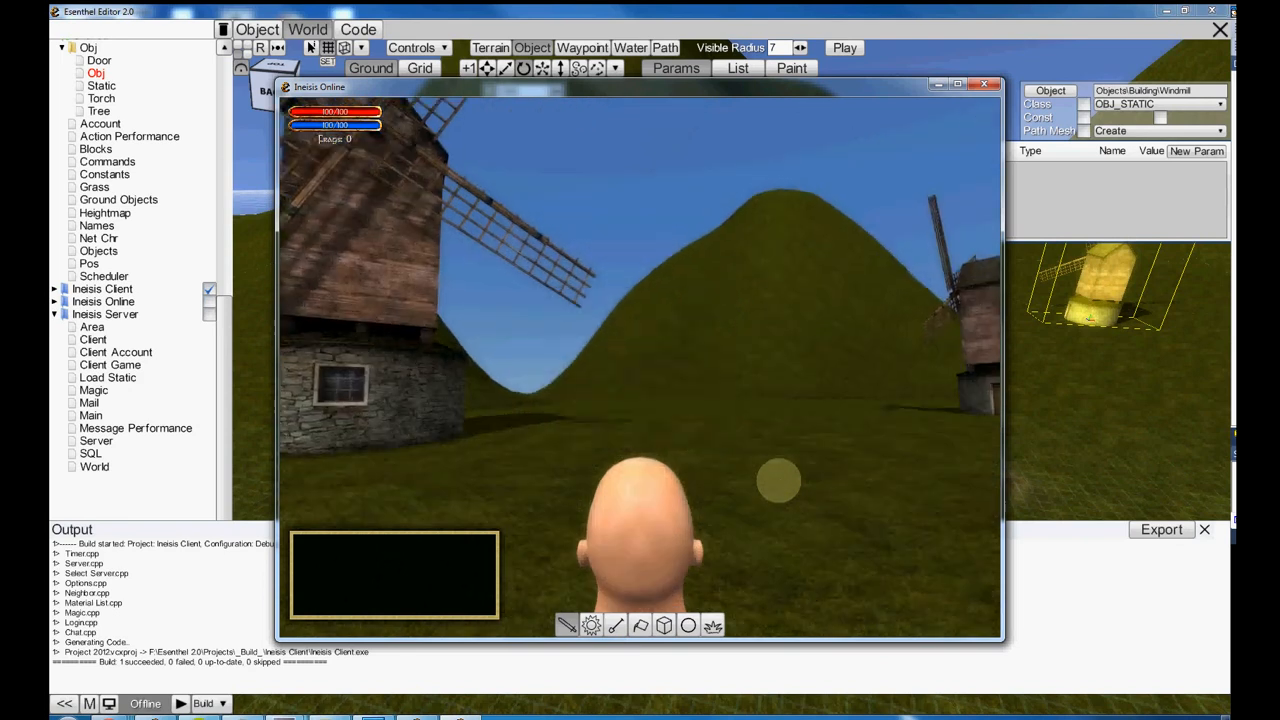
# - Walk the character among the windmills, then close the running game client
pyautogui.click(976, 120)
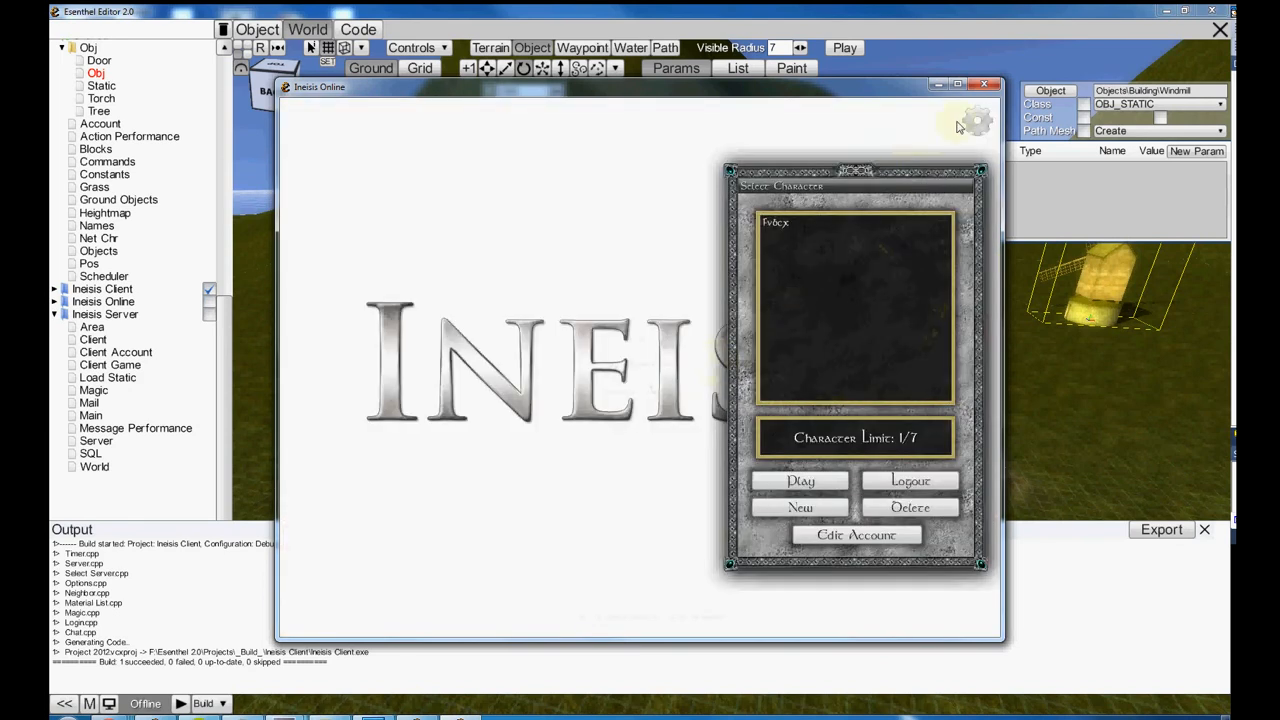
pyautogui.click(984, 84)
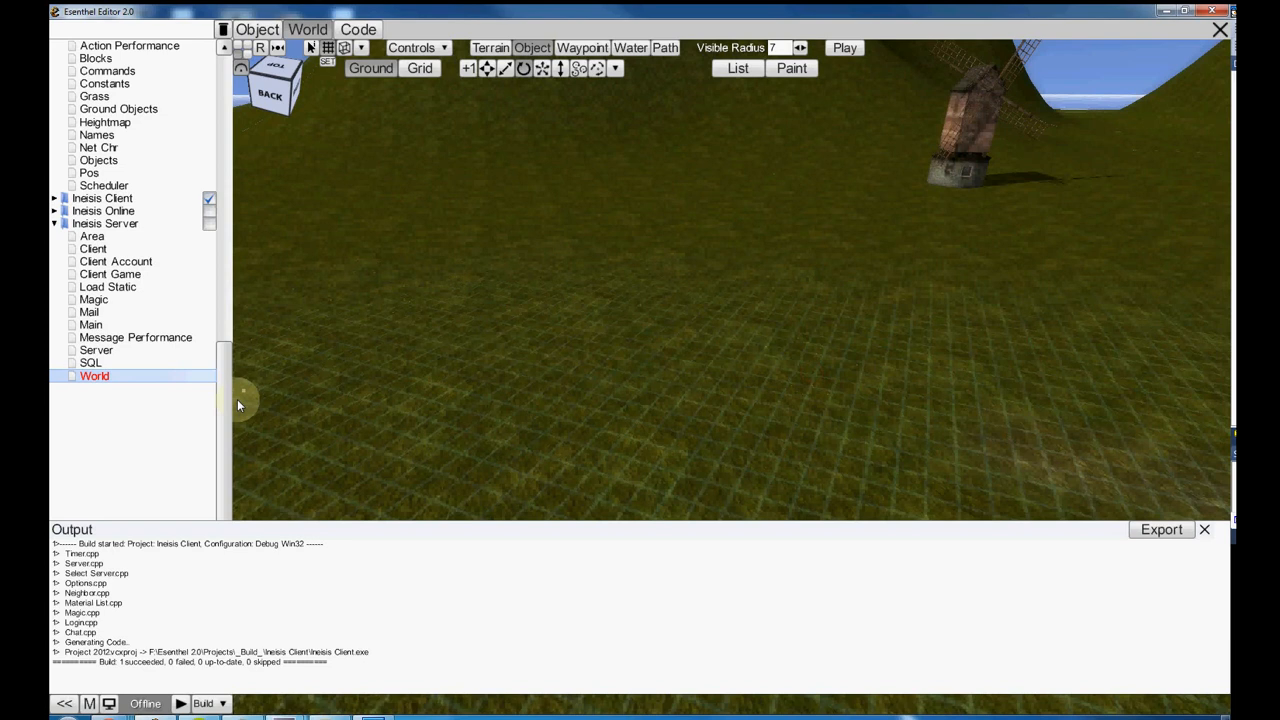
pyautogui.moveTo(956, 512)
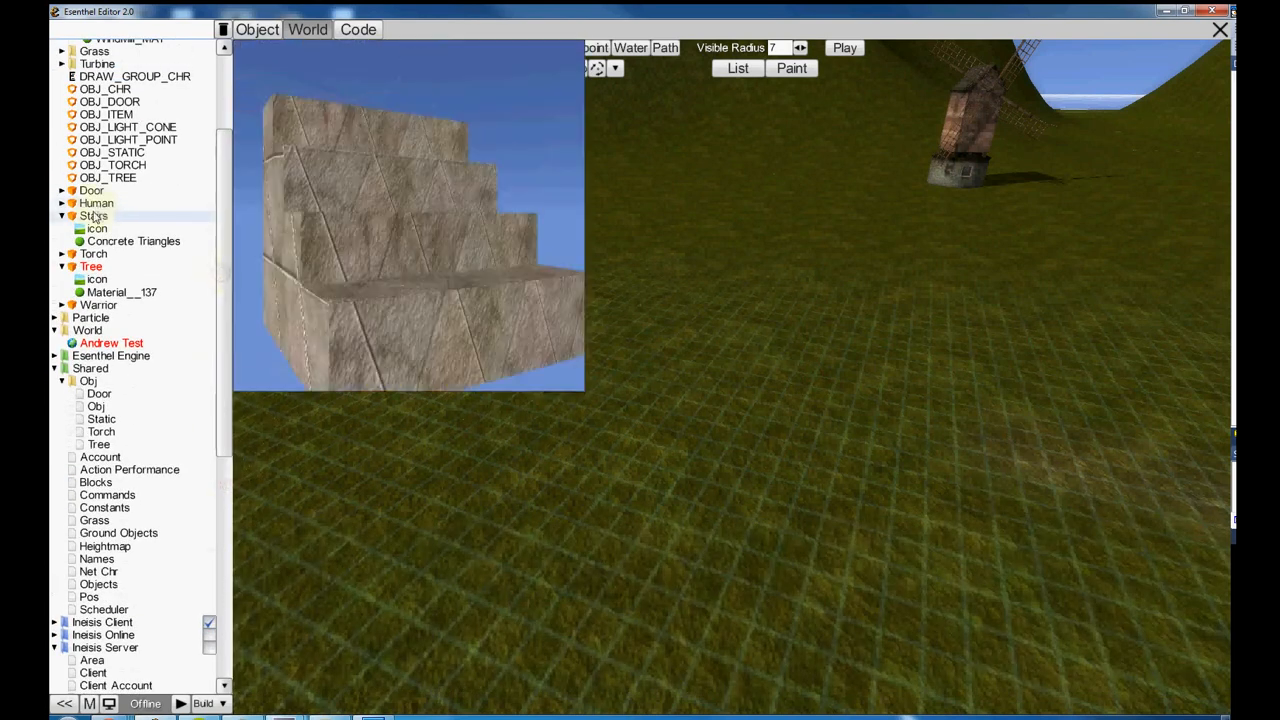
# - Add the Tree object to the Object Paint list and activate object painting on the terrain
pyautogui.click(92, 266)
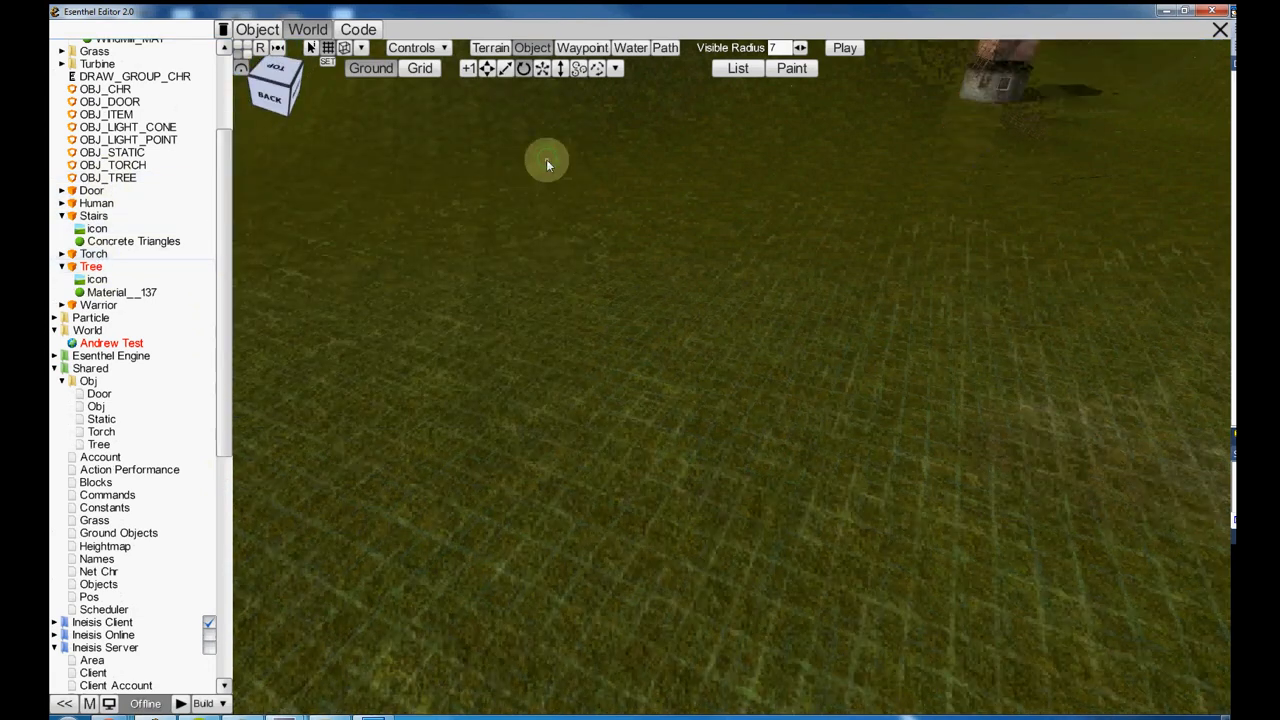
pyautogui.click(792, 68)
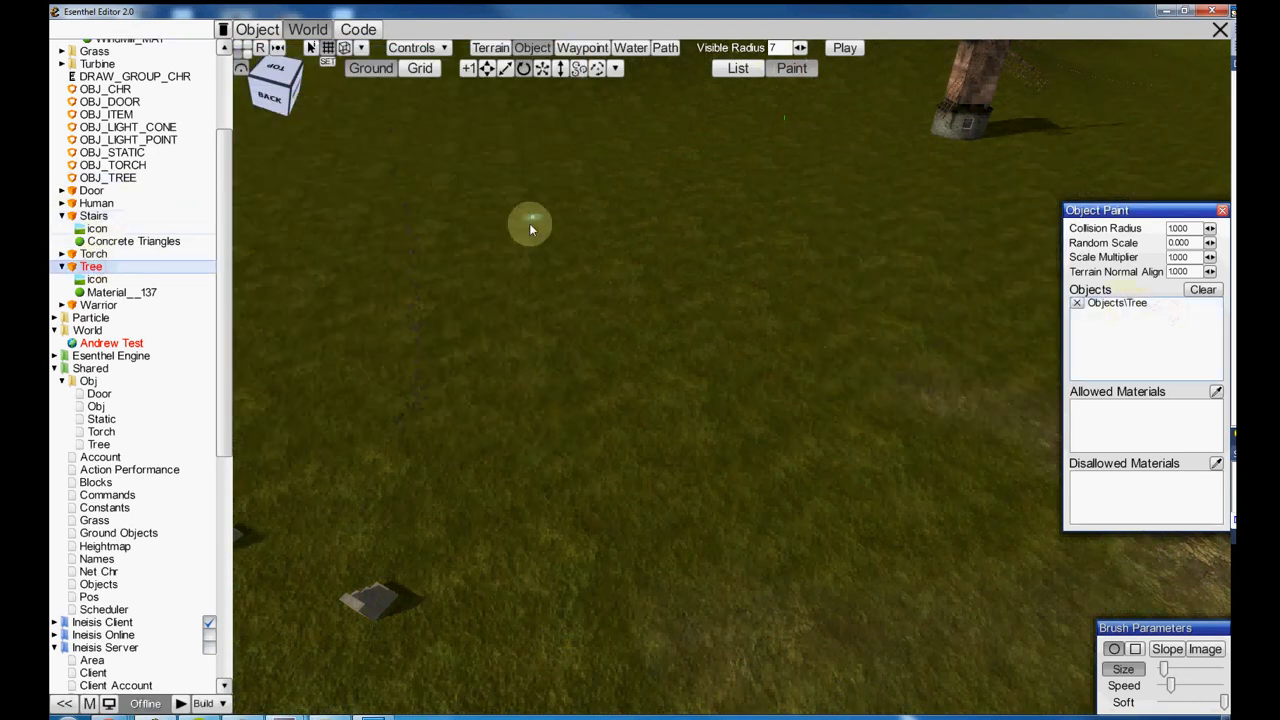
pyautogui.moveTo(496, 290)
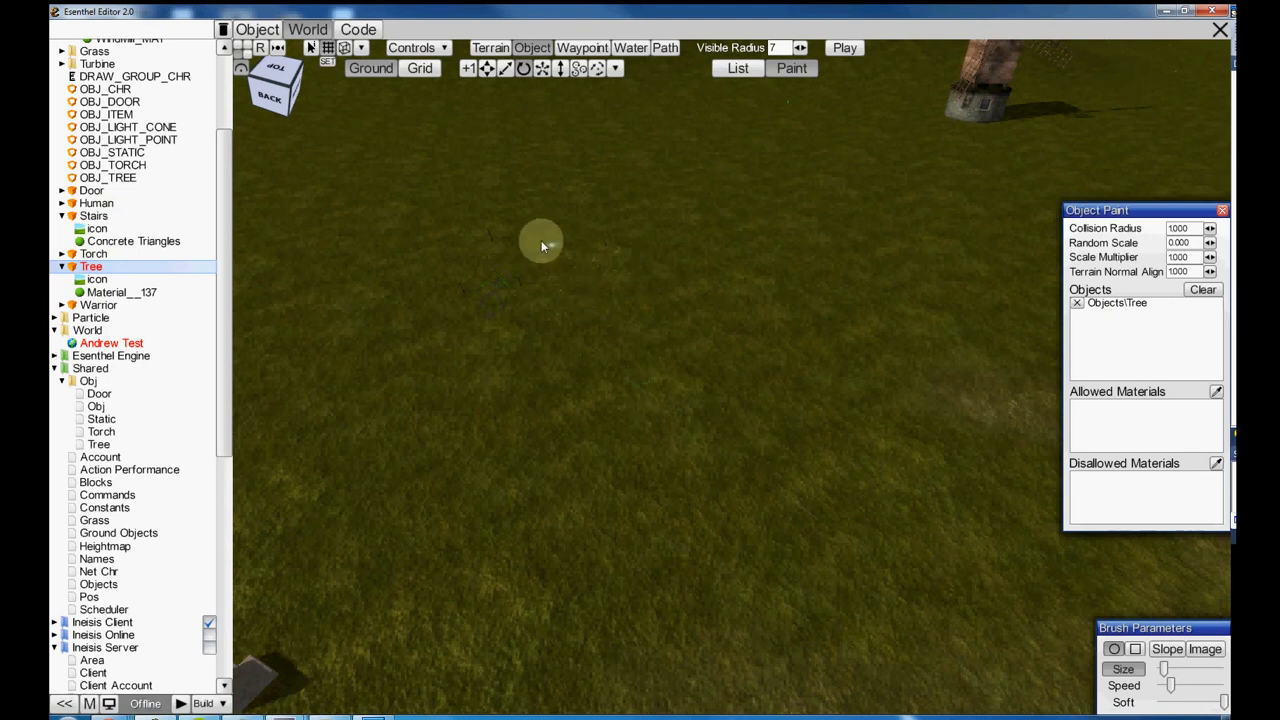
pyautogui.moveTo(644, 292)
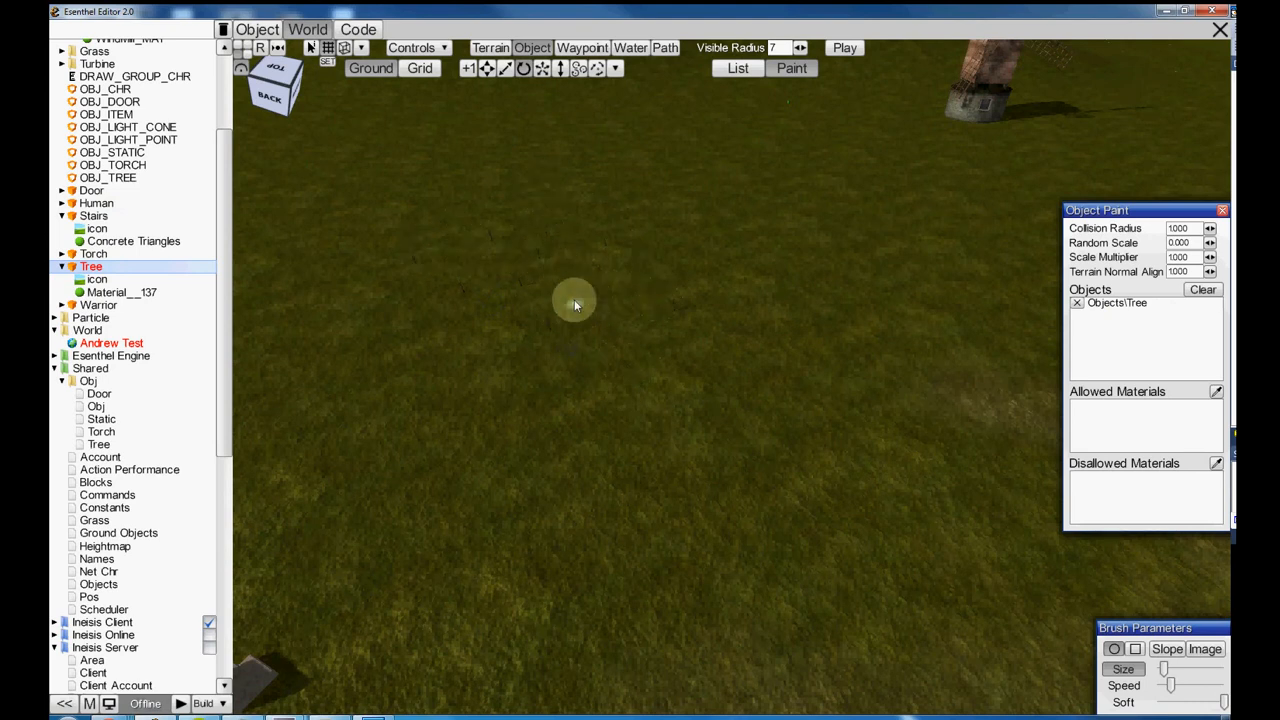
pyautogui.moveTo(304, 224)
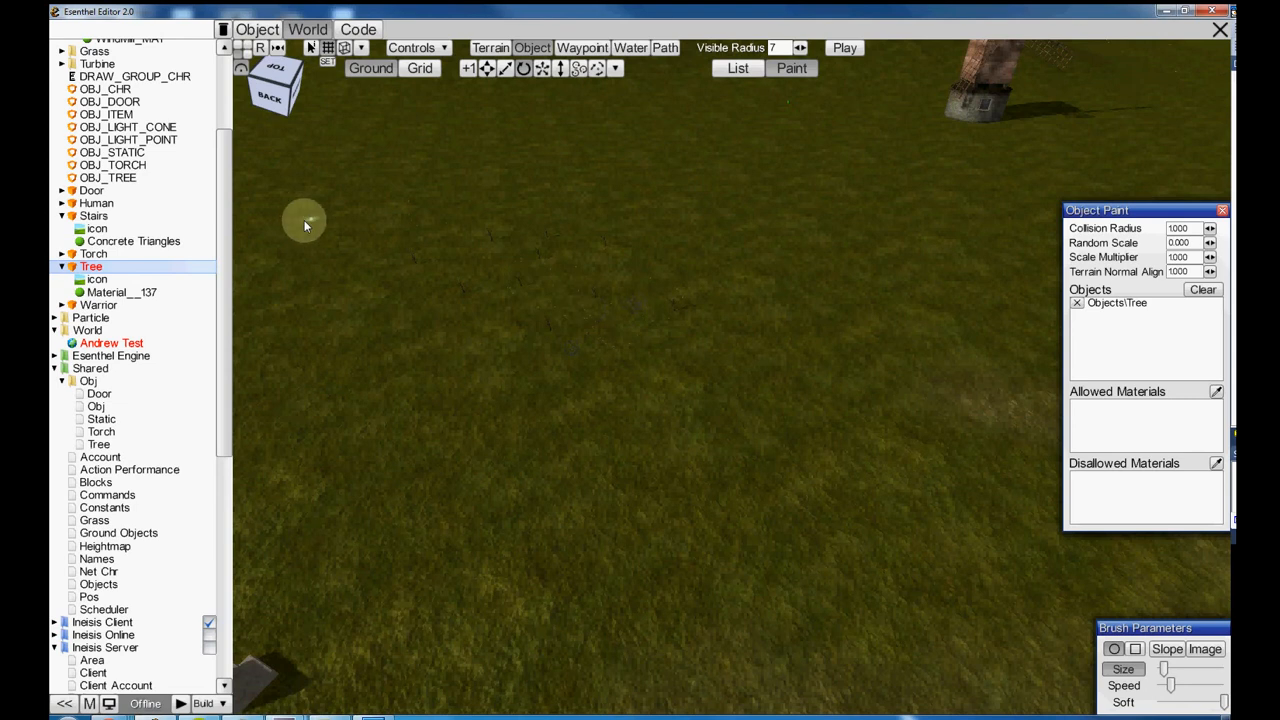
pyautogui.scroll(-3)
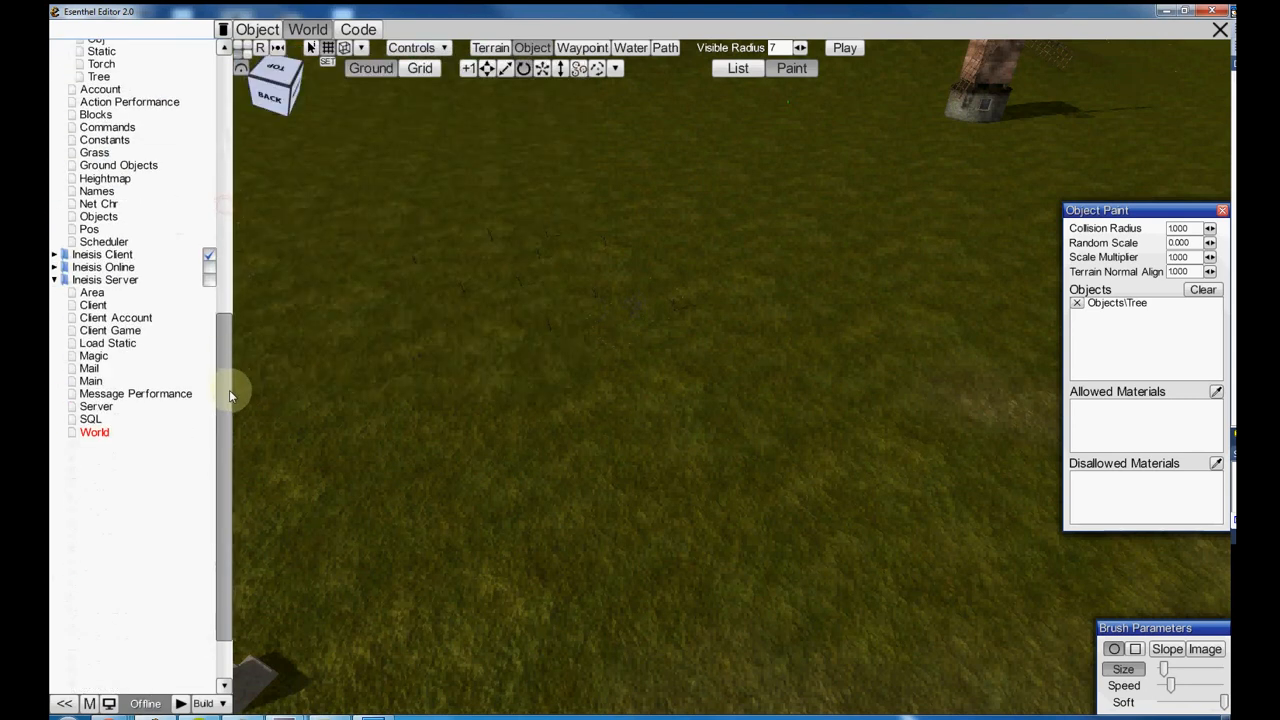
pyautogui.click(358, 30)
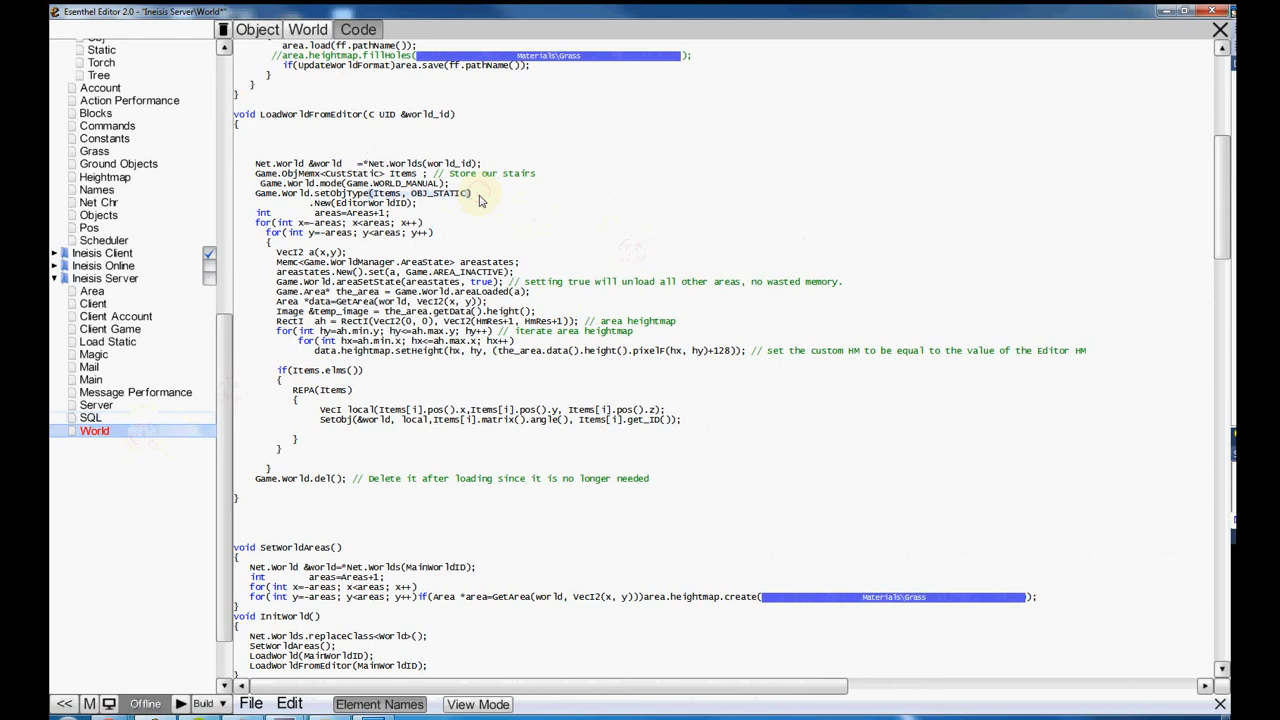
pyautogui.moveTo(550, 180)
pyautogui.write('Game.ObjMemx')
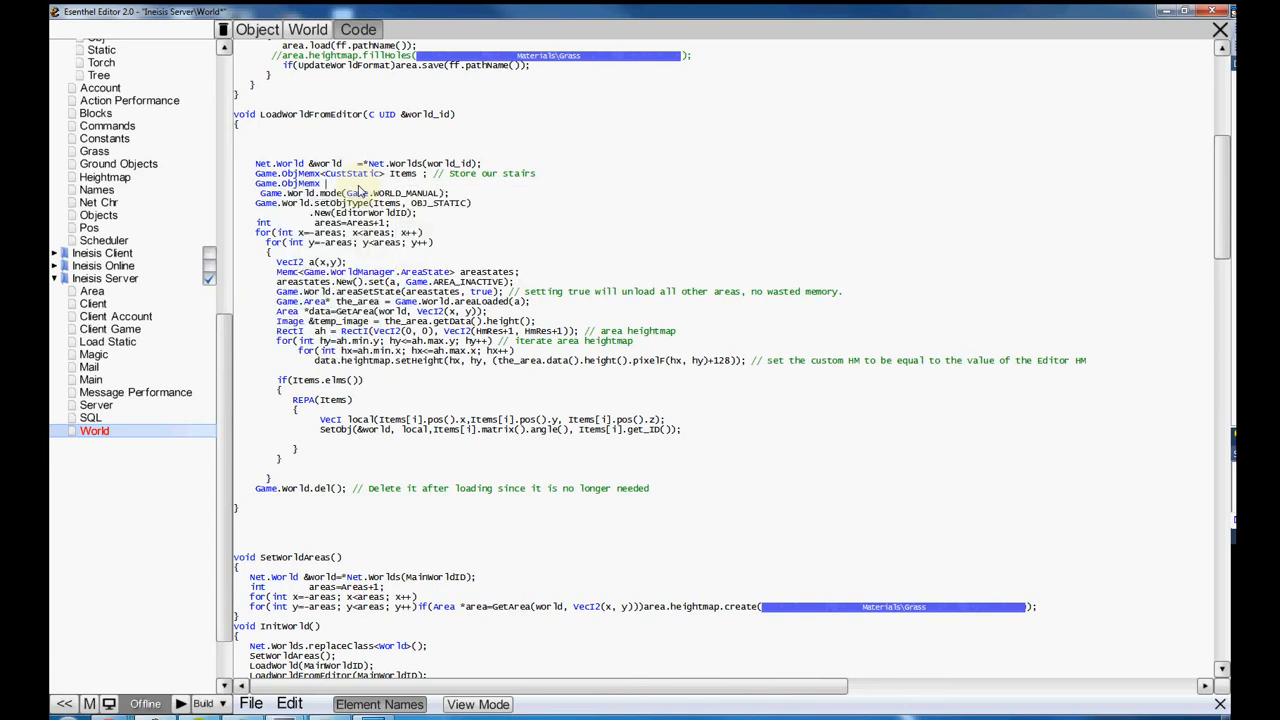
# - Declare Game.ObjMemx<CustStatic> Trees and register it with .setObjType(Trees, OBJ_TREE)
pyautogui.write('CustStatic> iTrees;')
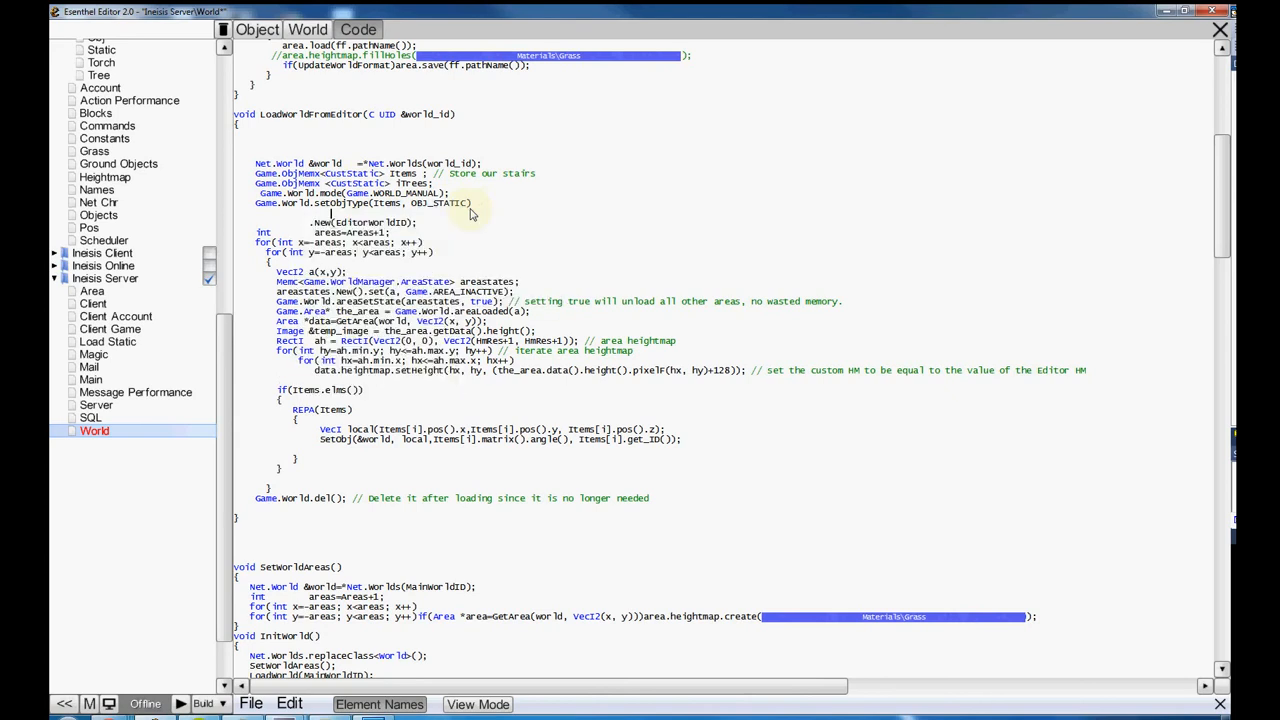
pyautogui.write('.setObjType(iTrees,')
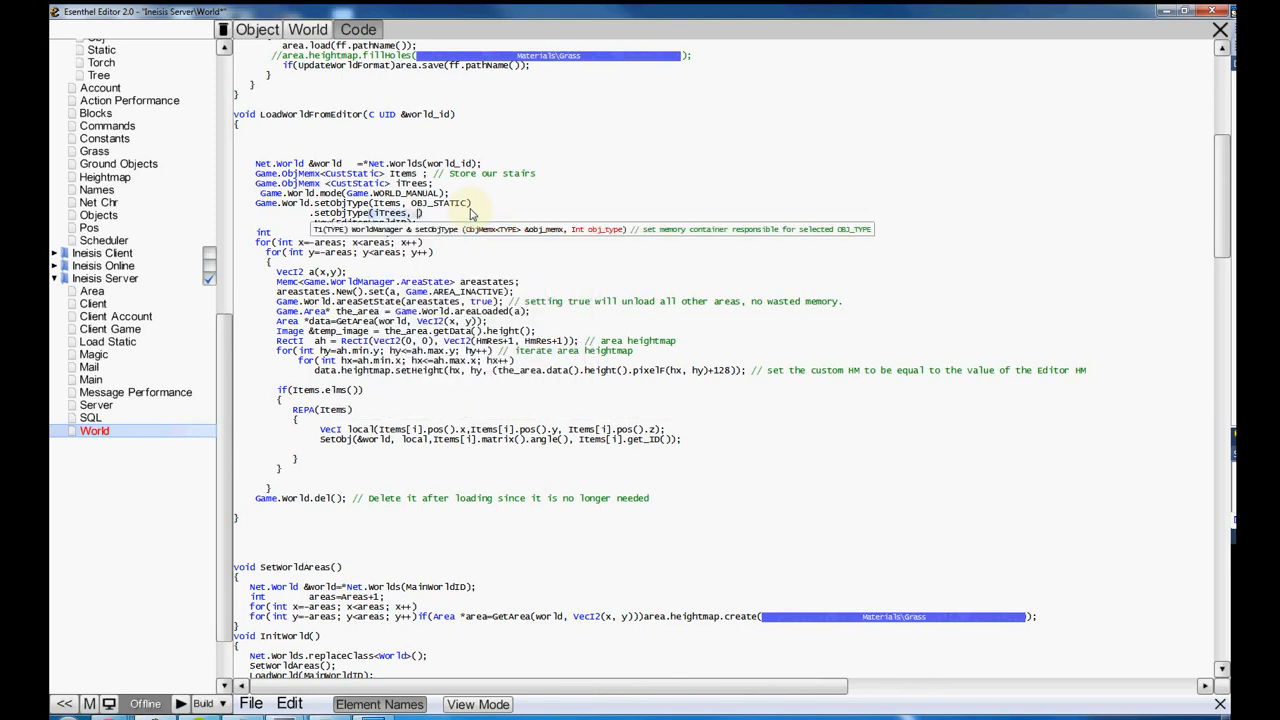
pyautogui.write('OBJ_TREE)')
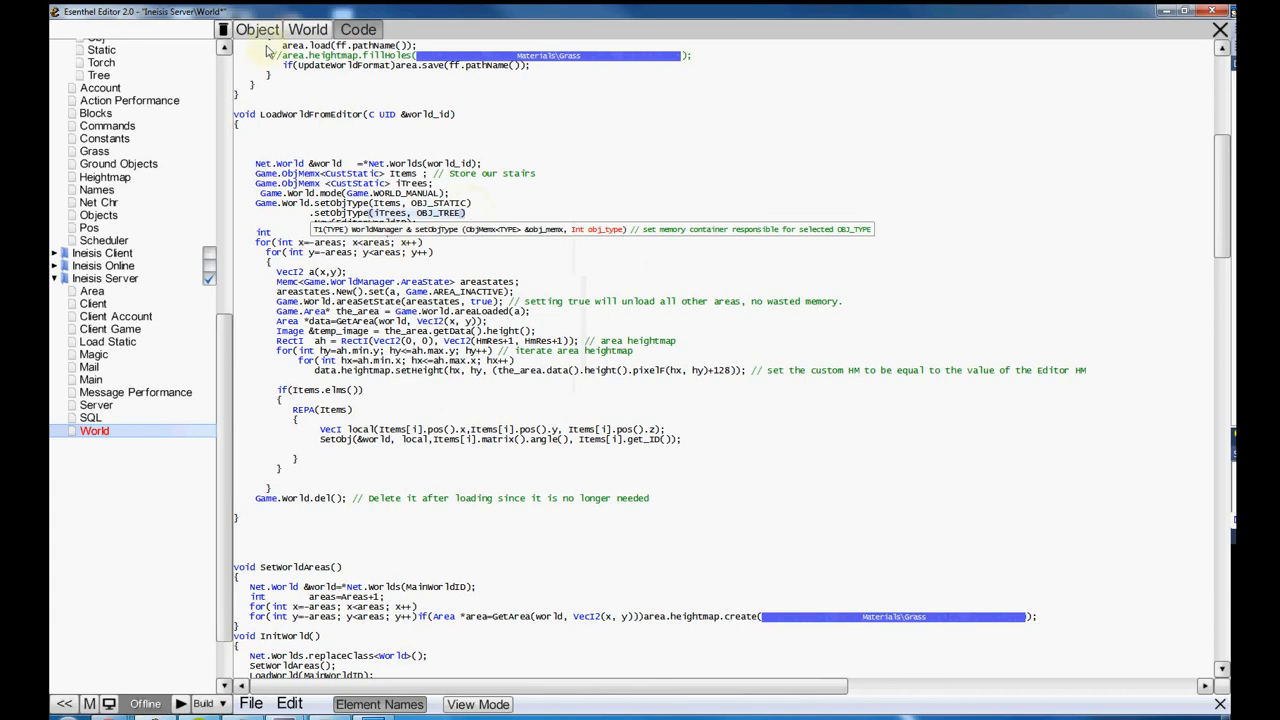
pyautogui.click(308, 30)
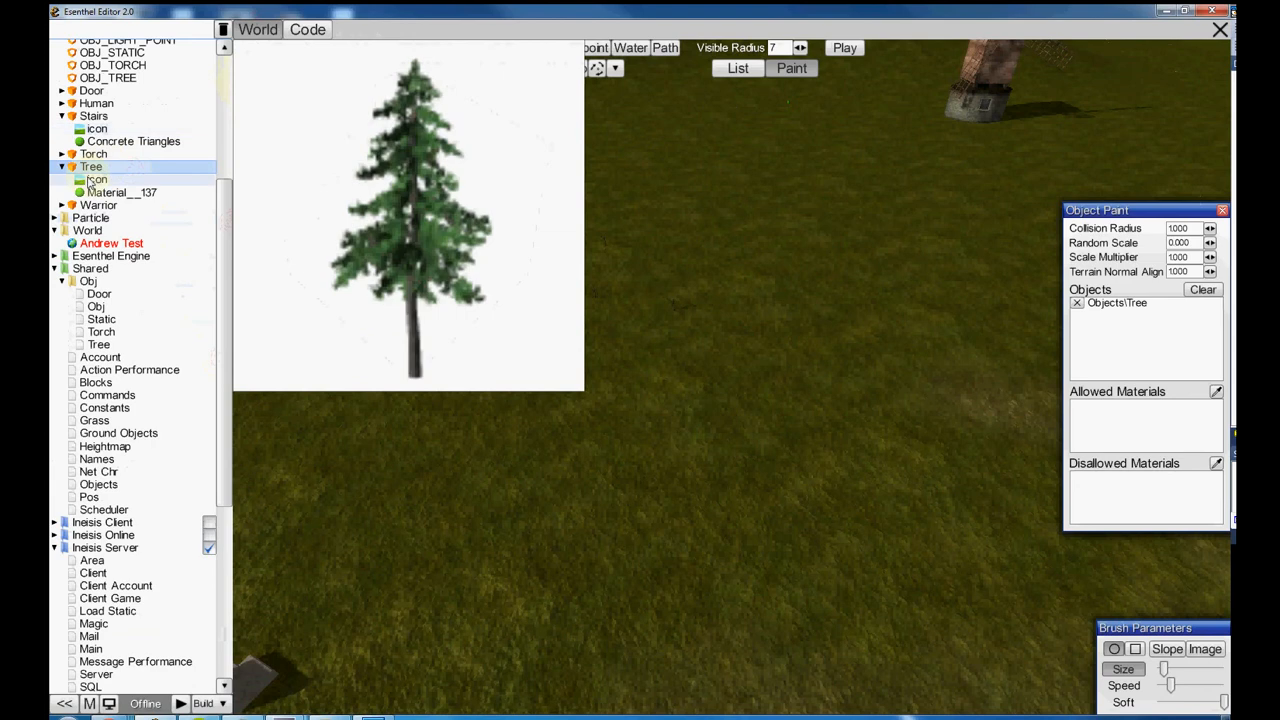
# - Confirm the Tree object is OBJ_TREE and add the if(Trees.elms()) REPA loop calling SetObj
pyautogui.click(256, 30)
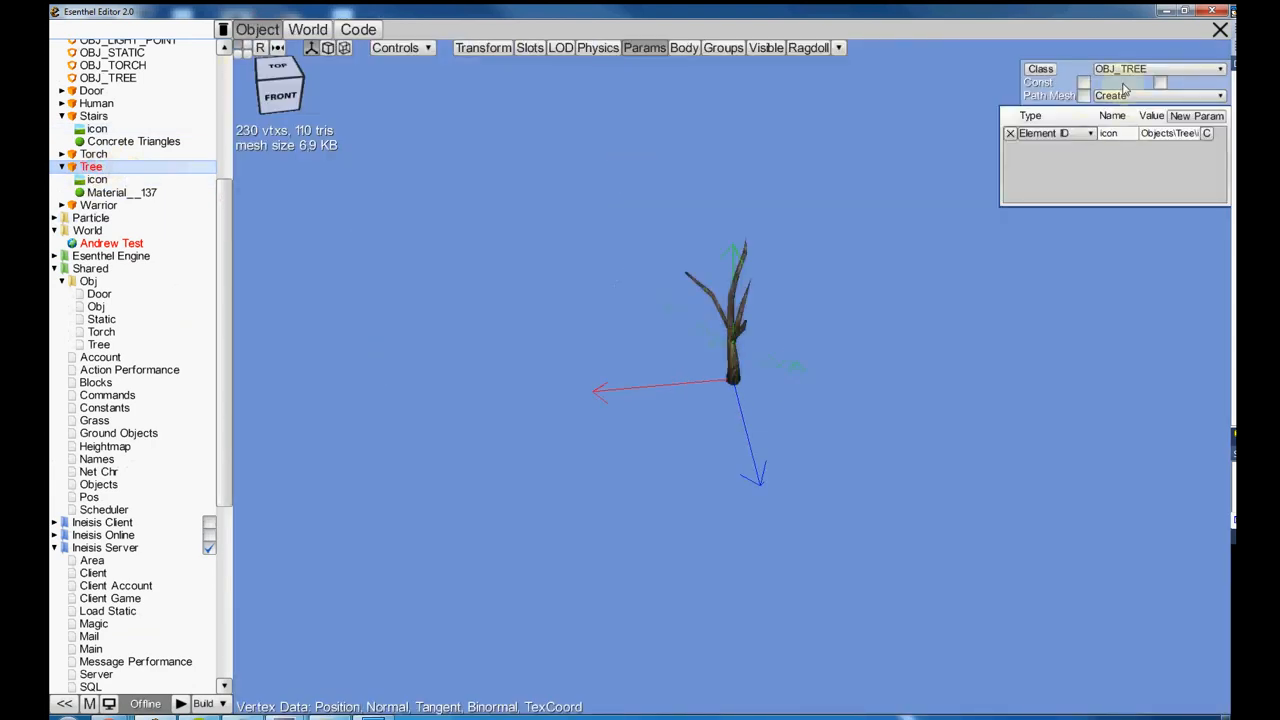
pyautogui.click(358, 28)
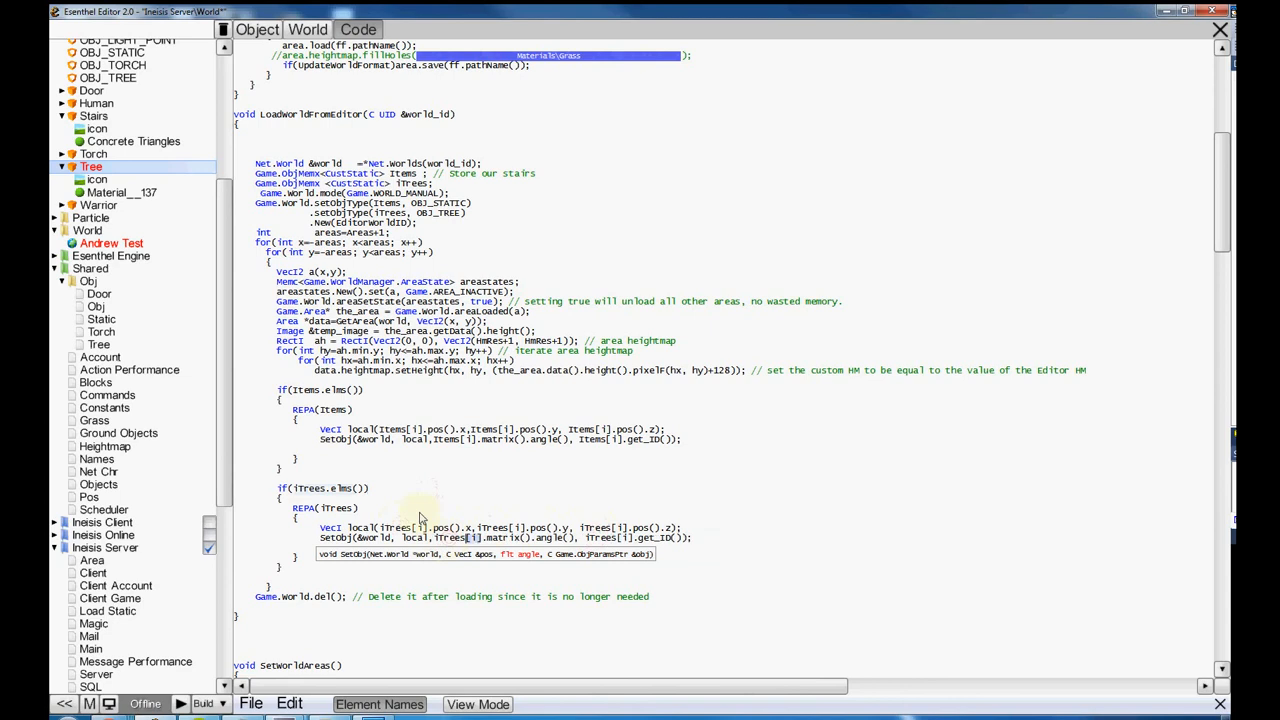
# - Review the Trees loop in LoadWorldFromEditor before switching it to SetGroundObj
pyautogui.scroll(-3)
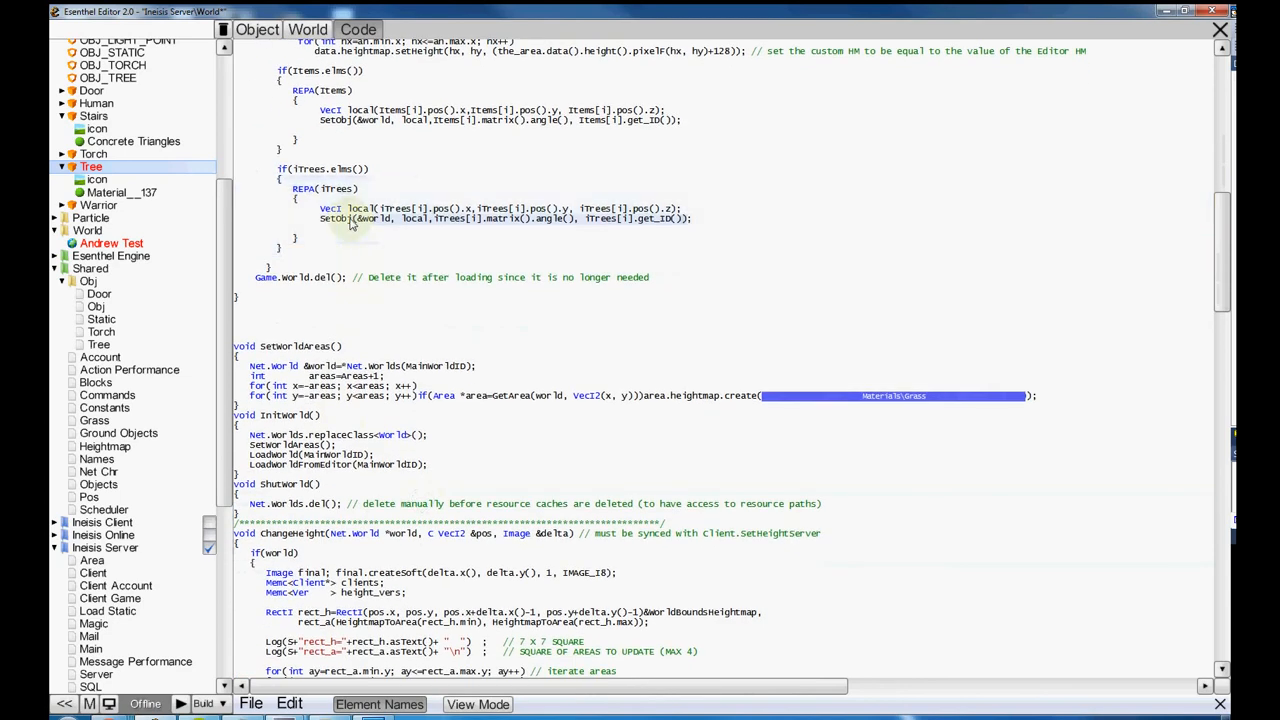
pyautogui.moveTo(348, 226)
pyautogui.write('Ground')
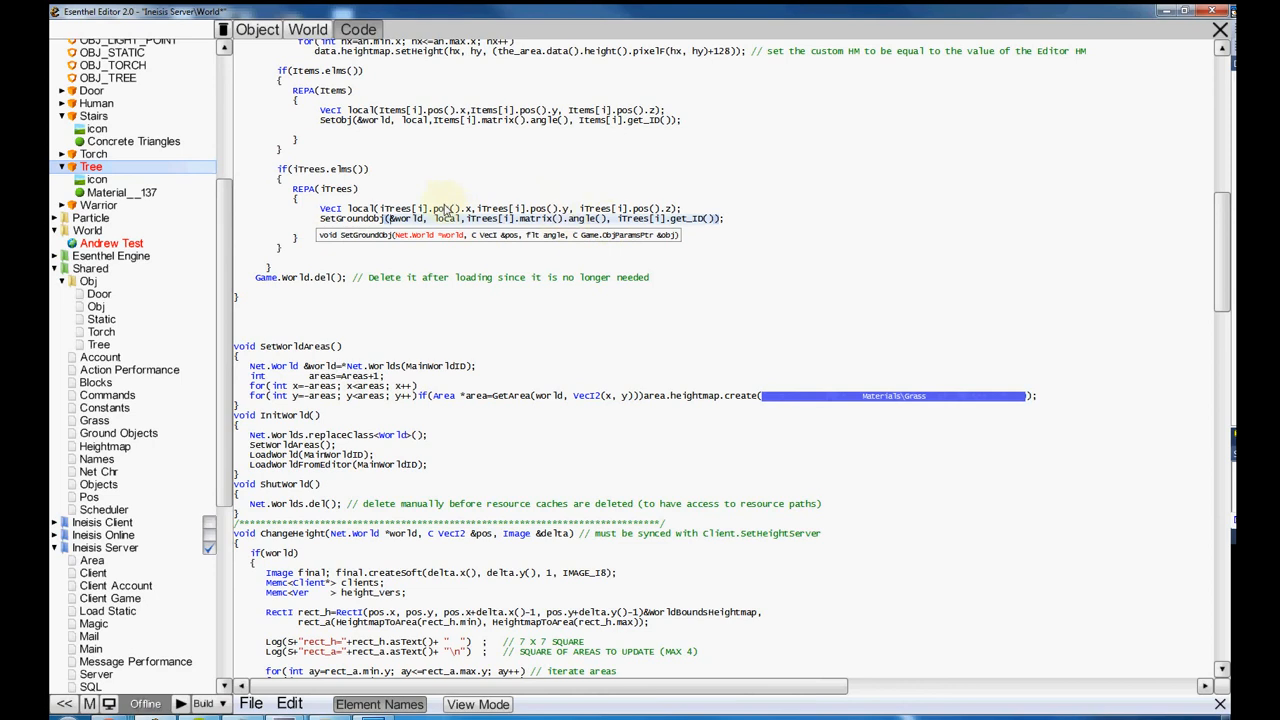
pyautogui.moveTo(416, 156)
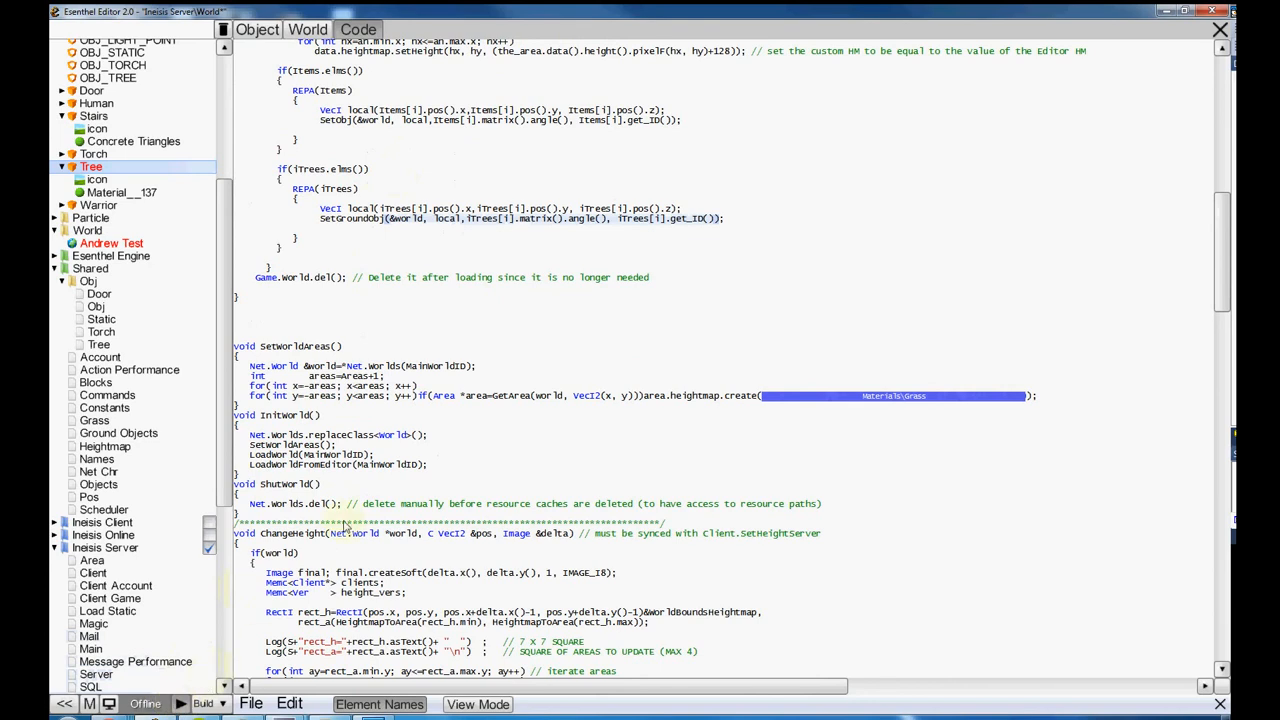
pyautogui.moveTo(418, 336)
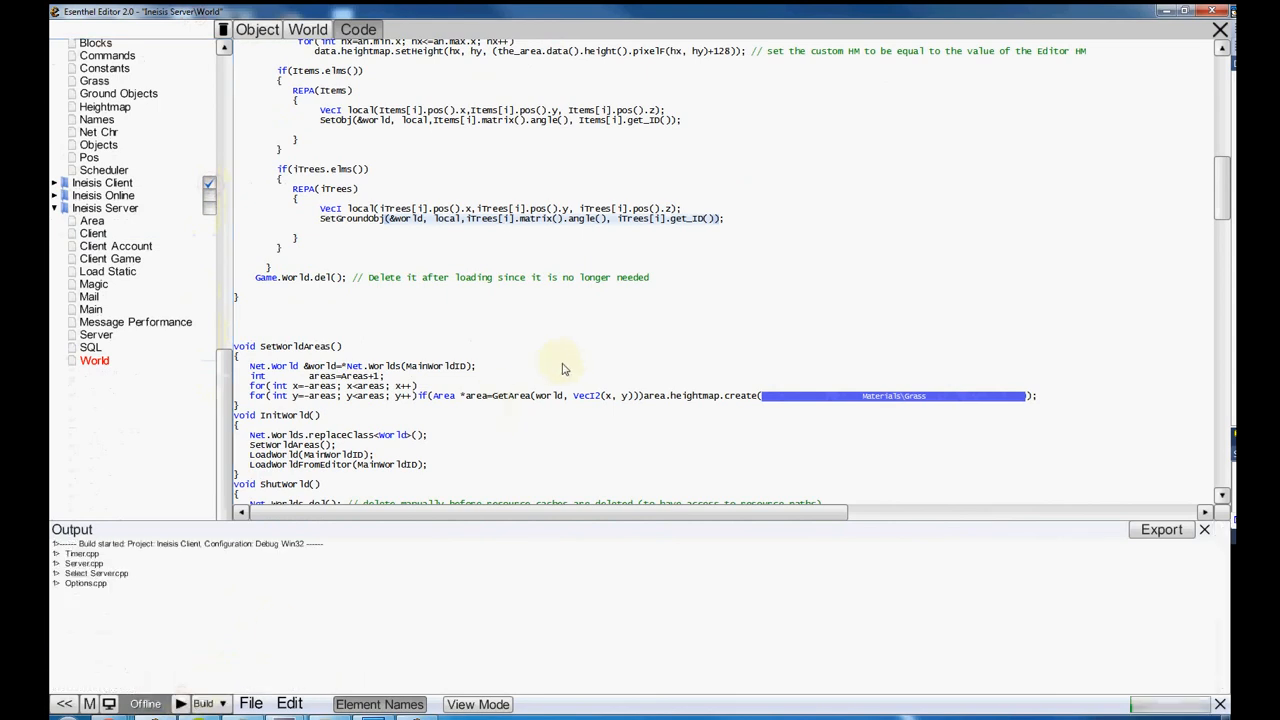
# - Launch the rebuilt Inesis Online client, log in, select the character and enter the world
pyautogui.click(202, 704)
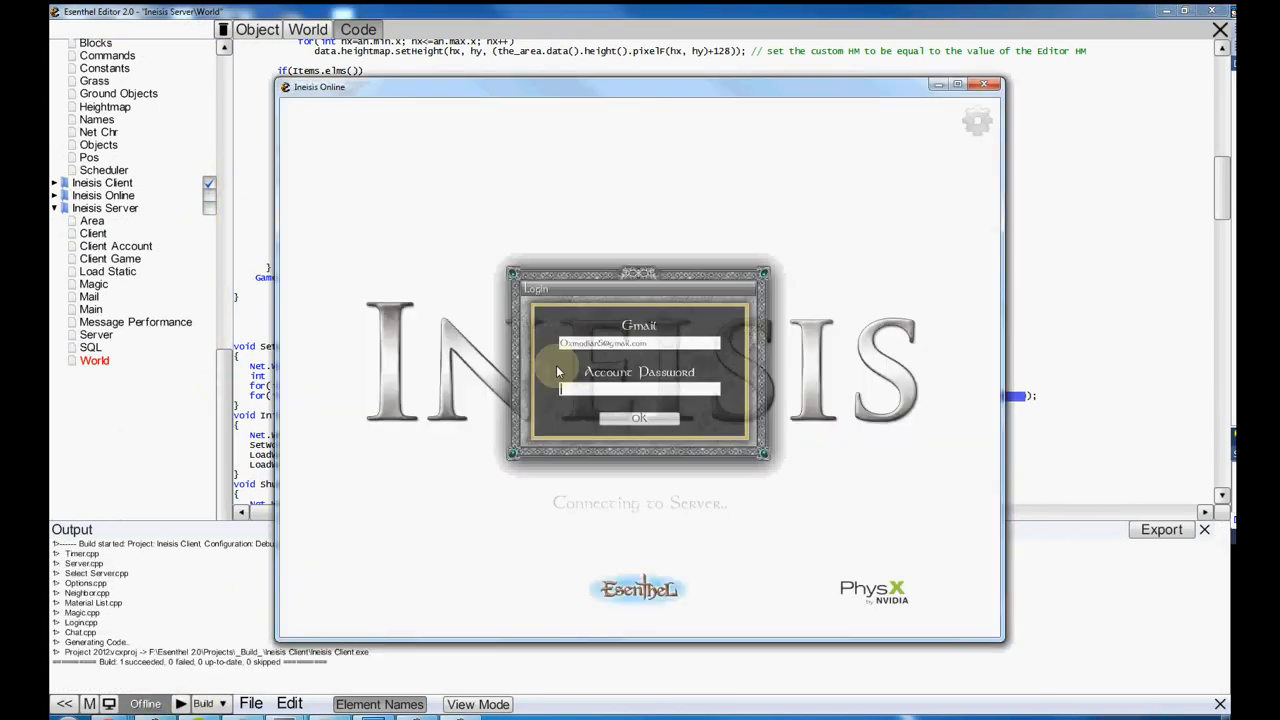
pyautogui.click(640, 418)
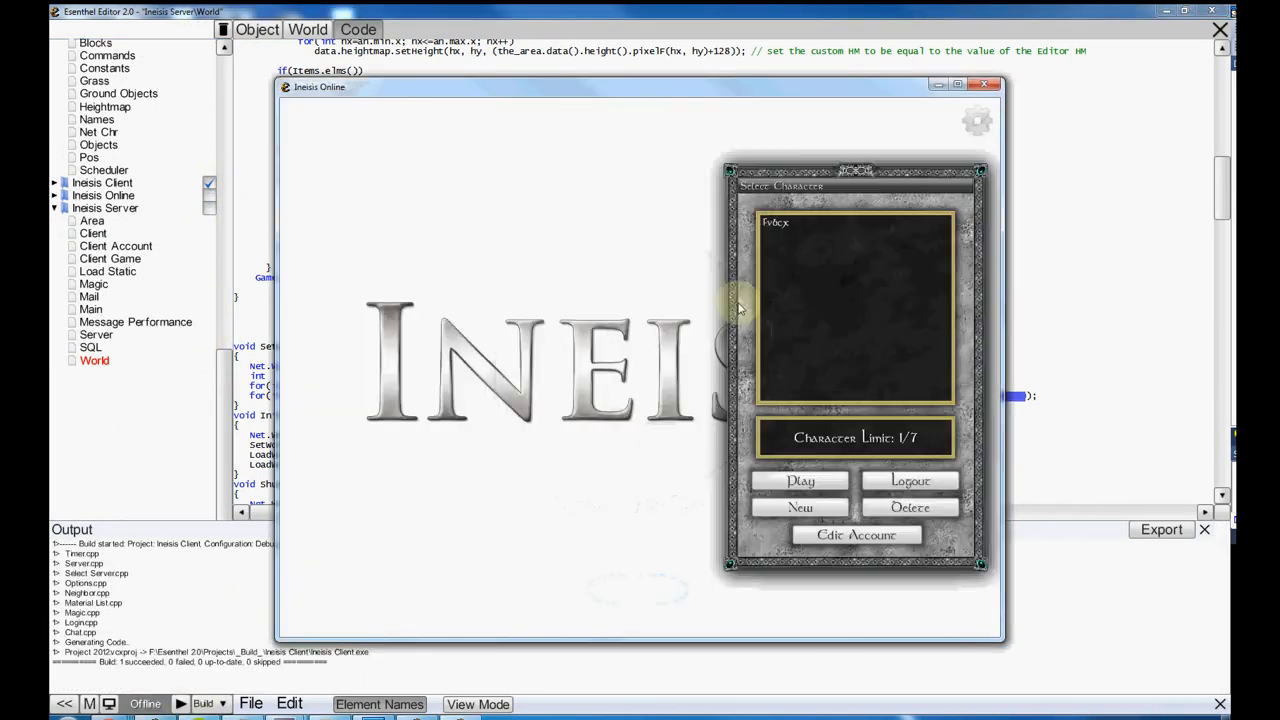
pyautogui.click(800, 480)
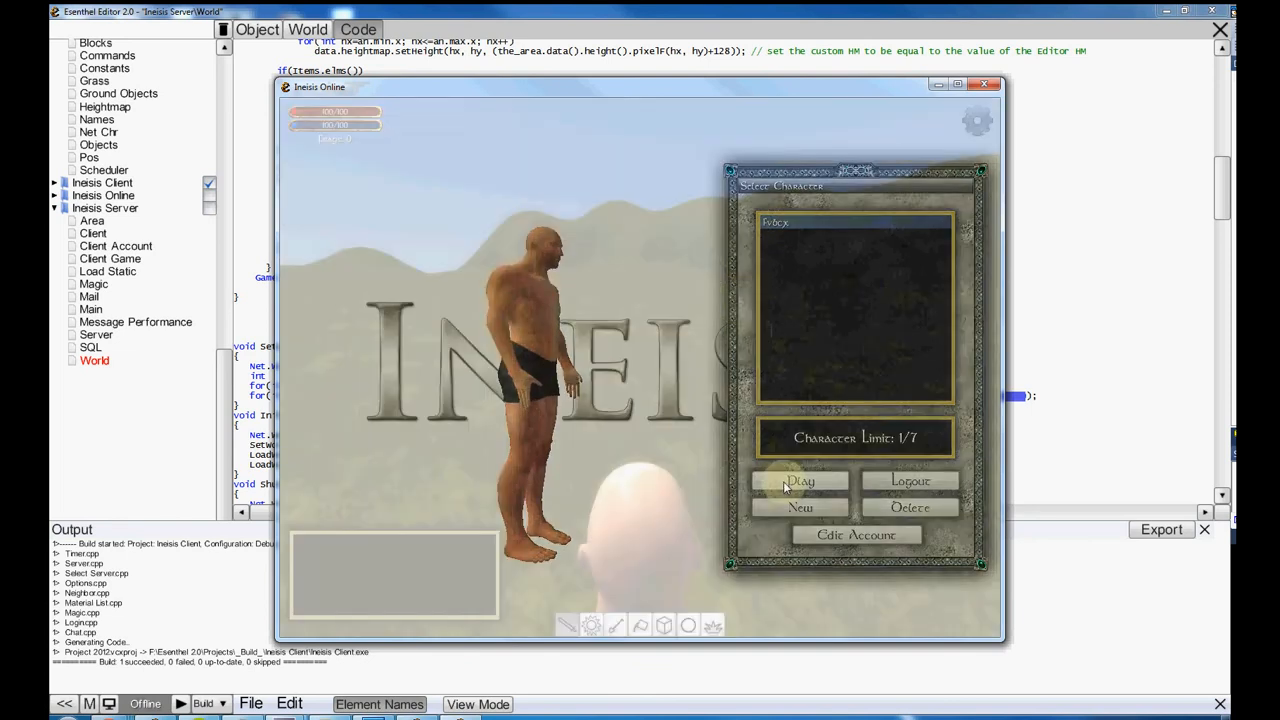
pyautogui.click(800, 480)
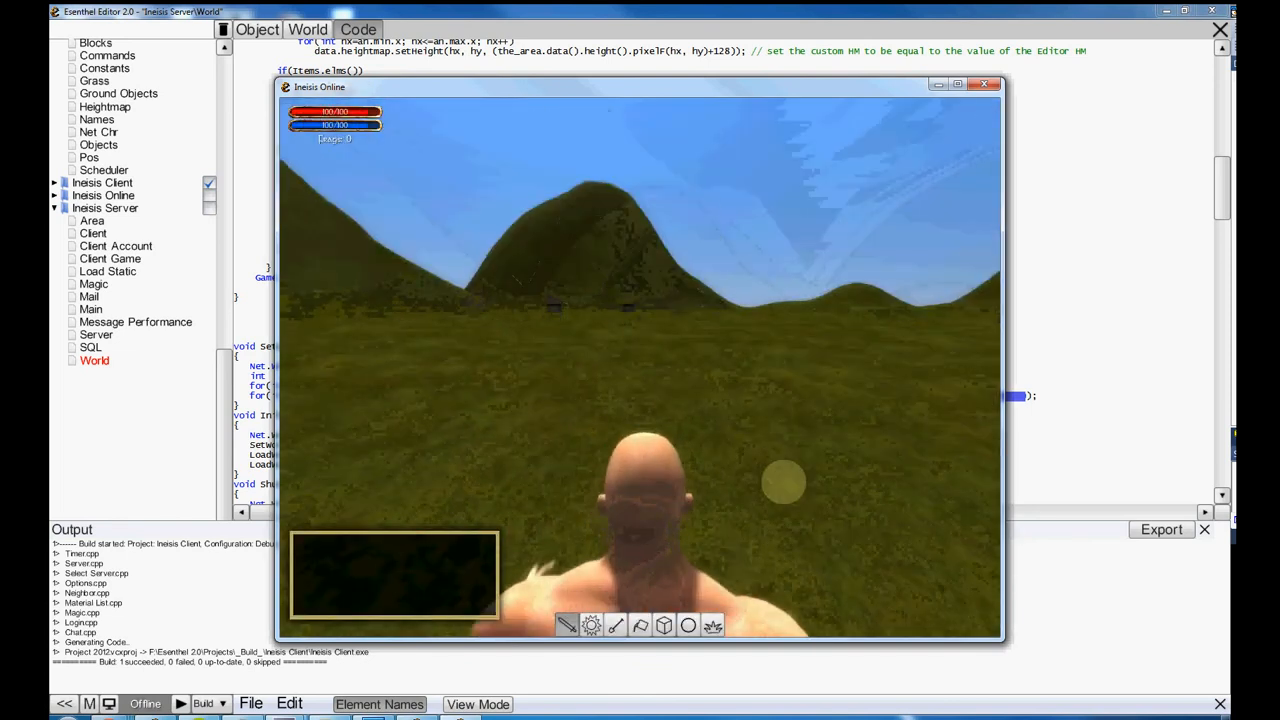